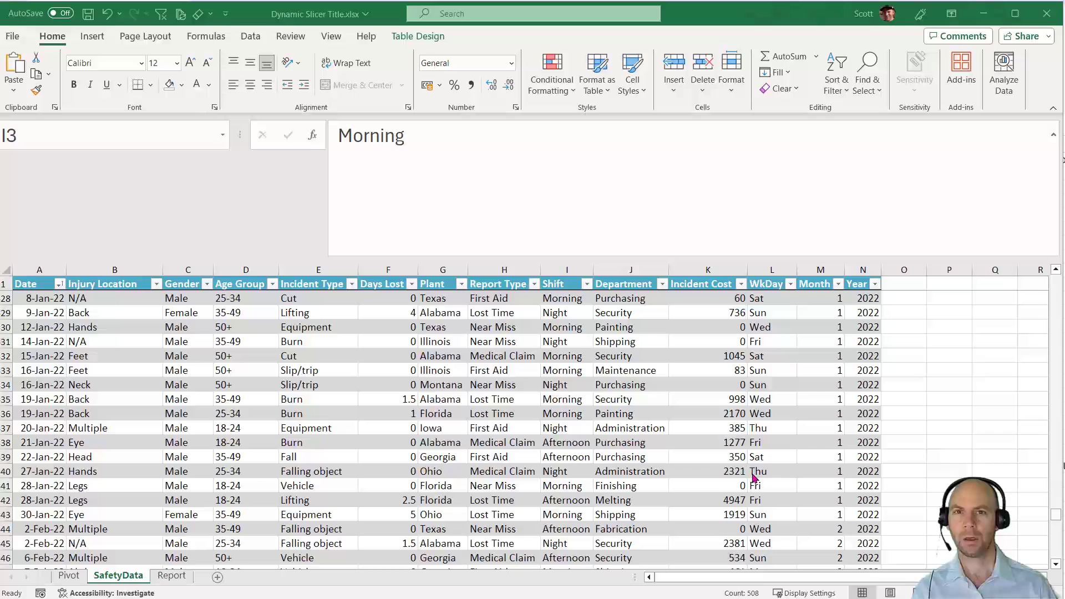
pyautogui.moveTo(628, 499)
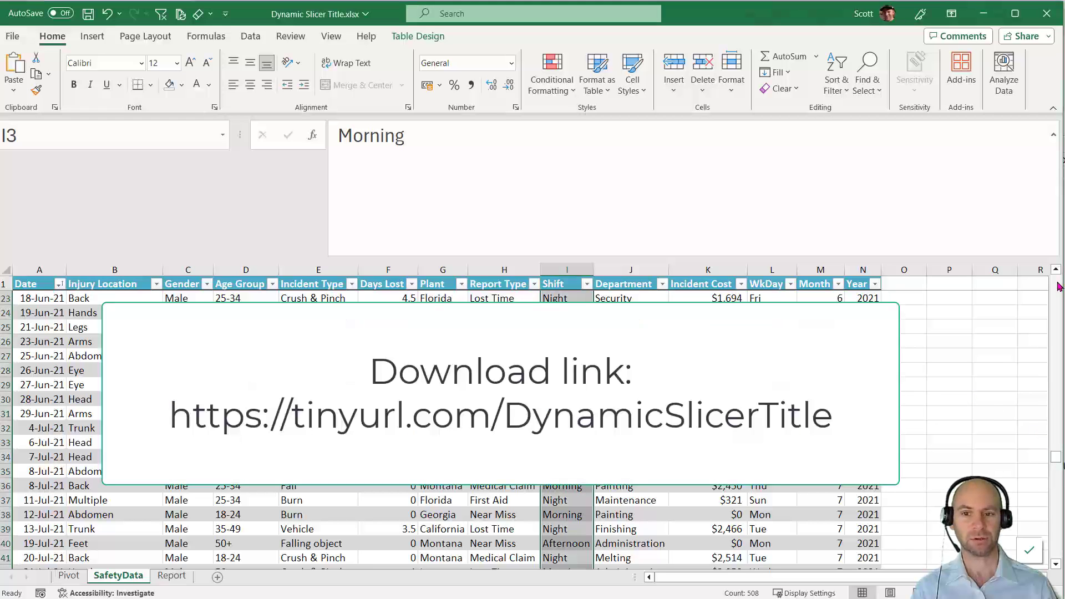
# Insert a line PivotChart of incident cost by shift and plant and select it.
pyautogui.moveTo(1057, 299); pyautogui.dragTo(1058, 371)
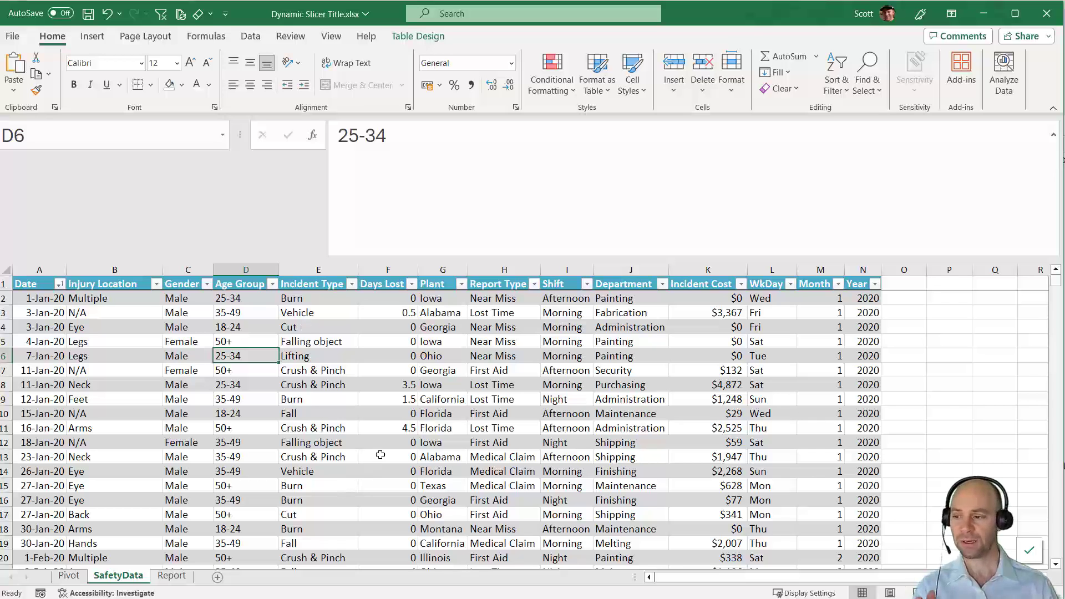
pyautogui.moveTo(144, 548)
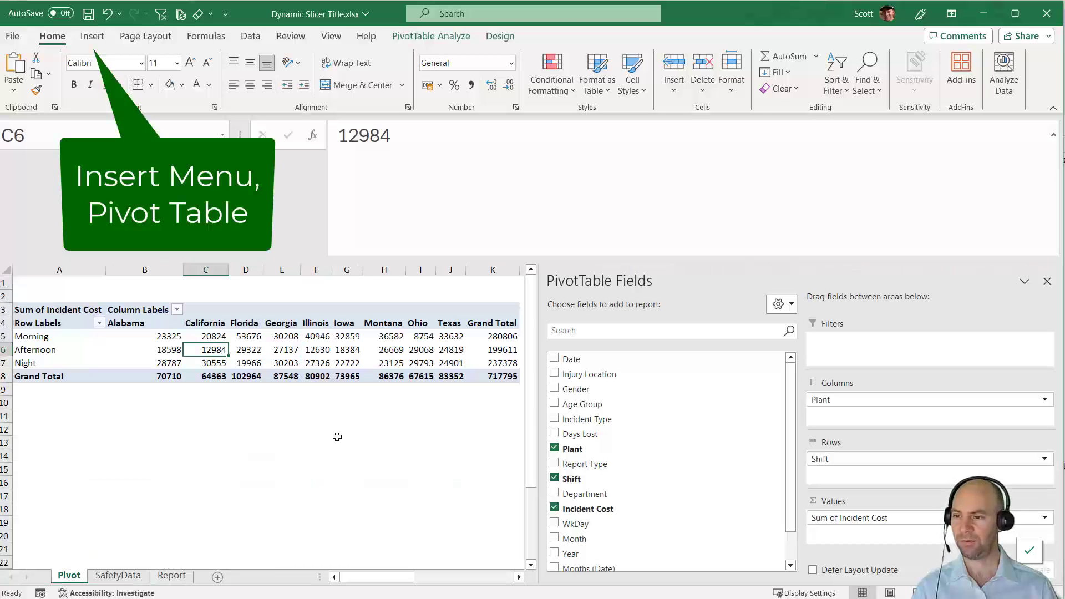
pyautogui.moveTo(648, 441)
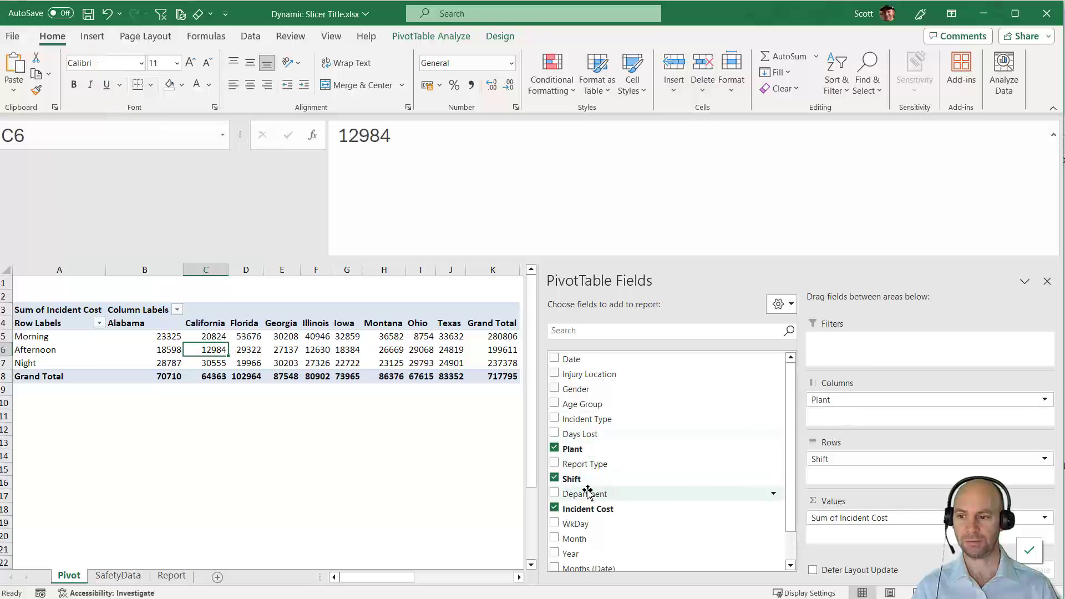
pyautogui.moveTo(585, 516)
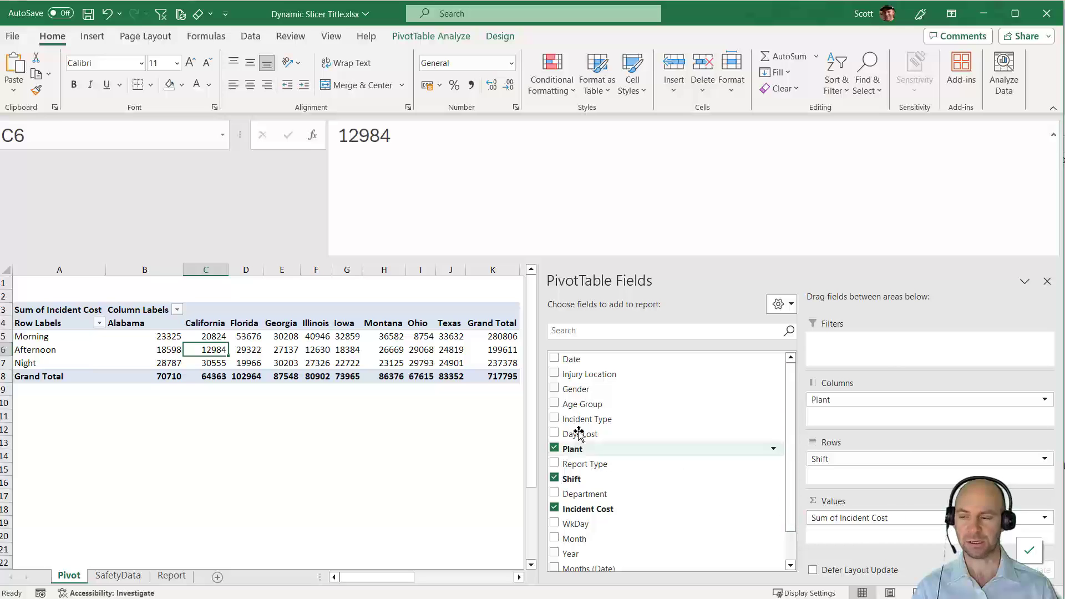
pyautogui.click(384, 363)
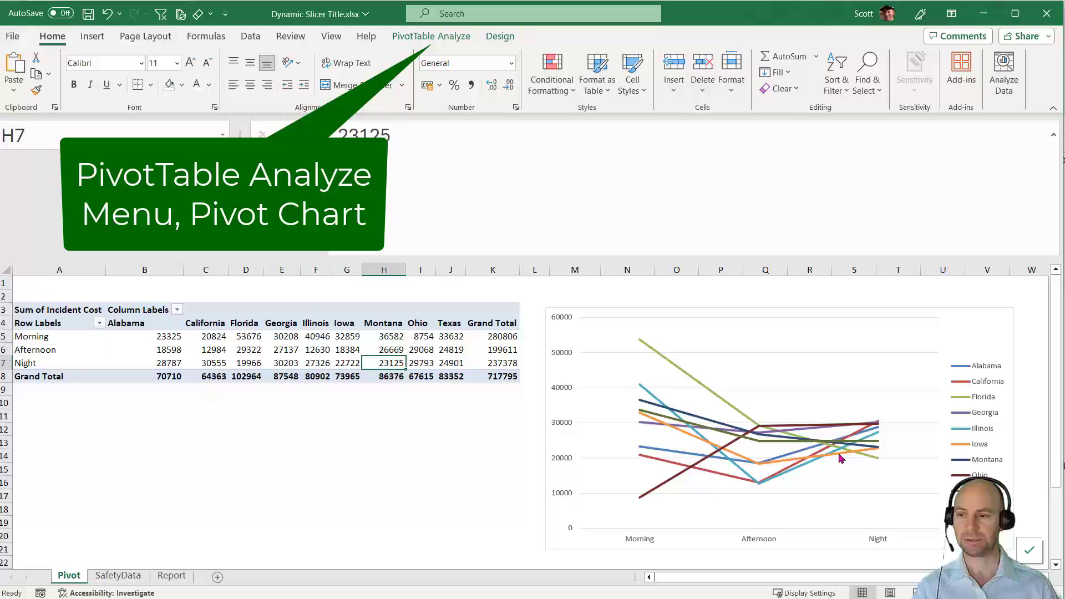
pyautogui.moveTo(787, 348)
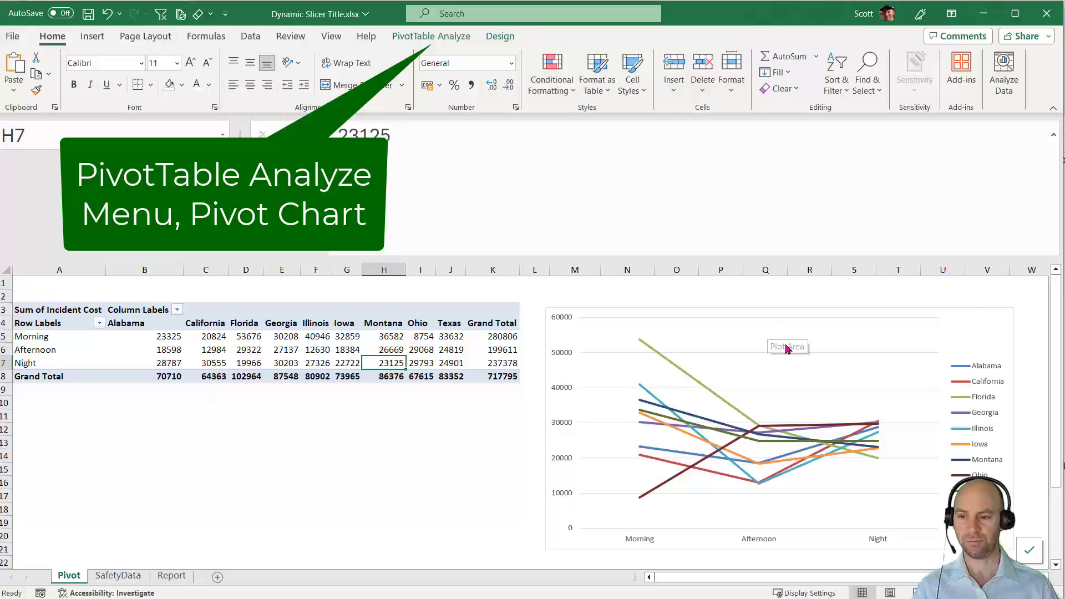
pyautogui.moveTo(649, 419)
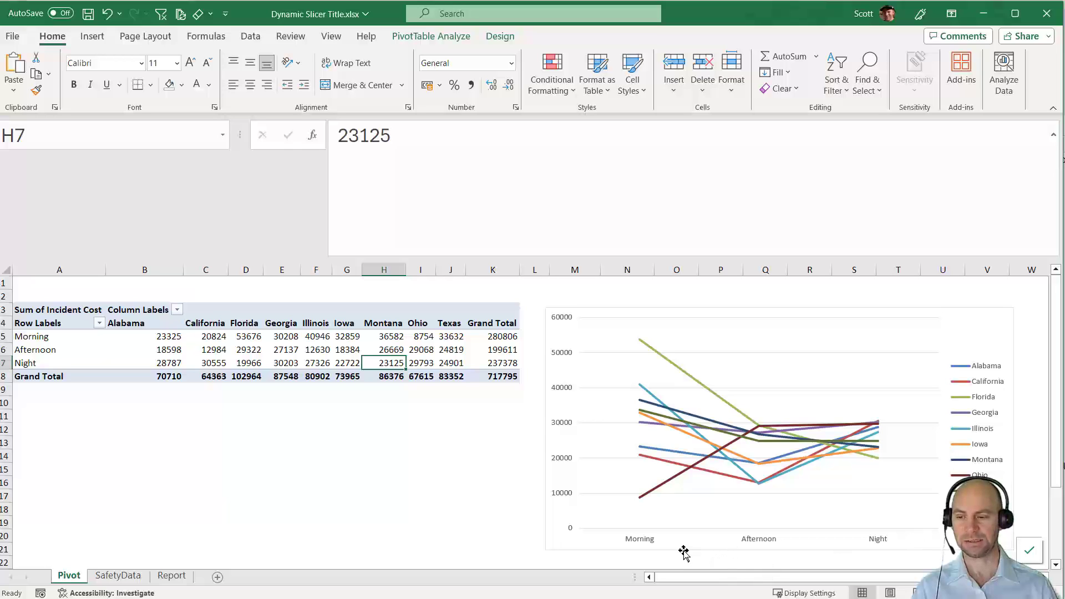
pyautogui.moveTo(985, 337)
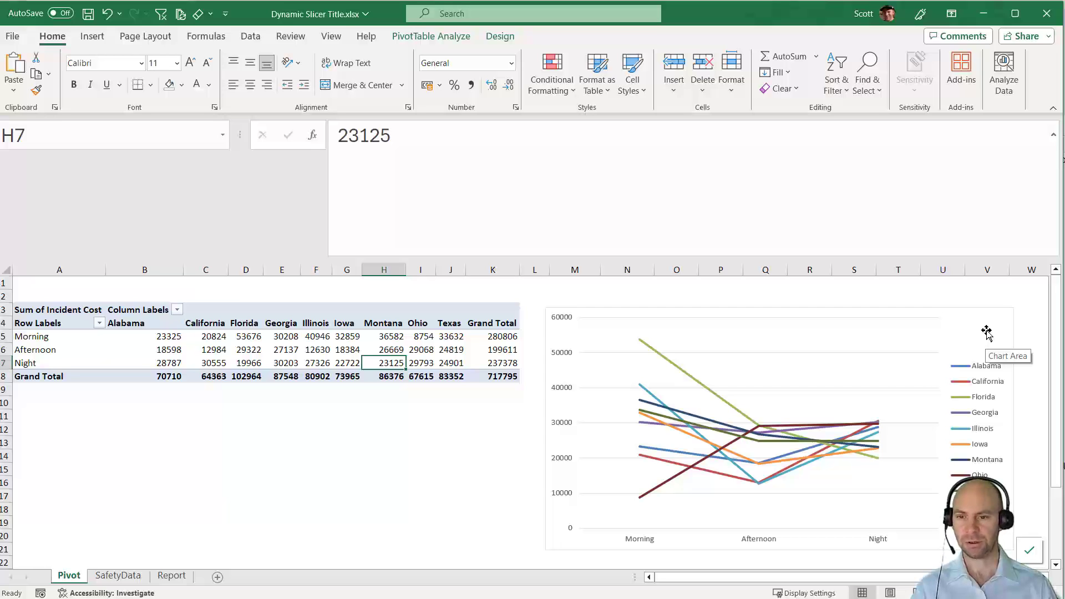
pyautogui.click(986, 332)
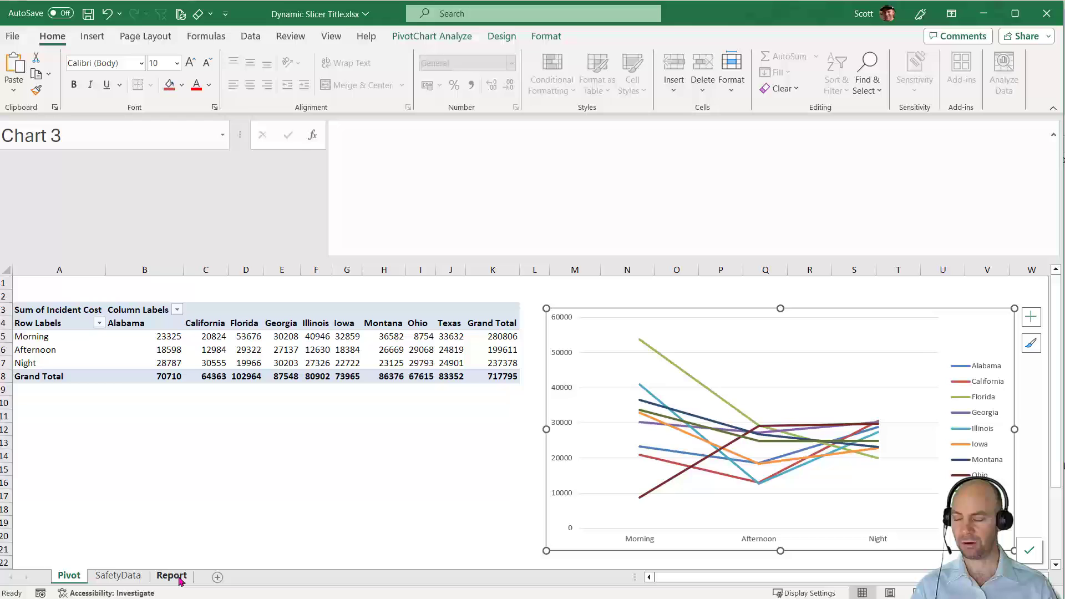
pyautogui.moveTo(817, 322)
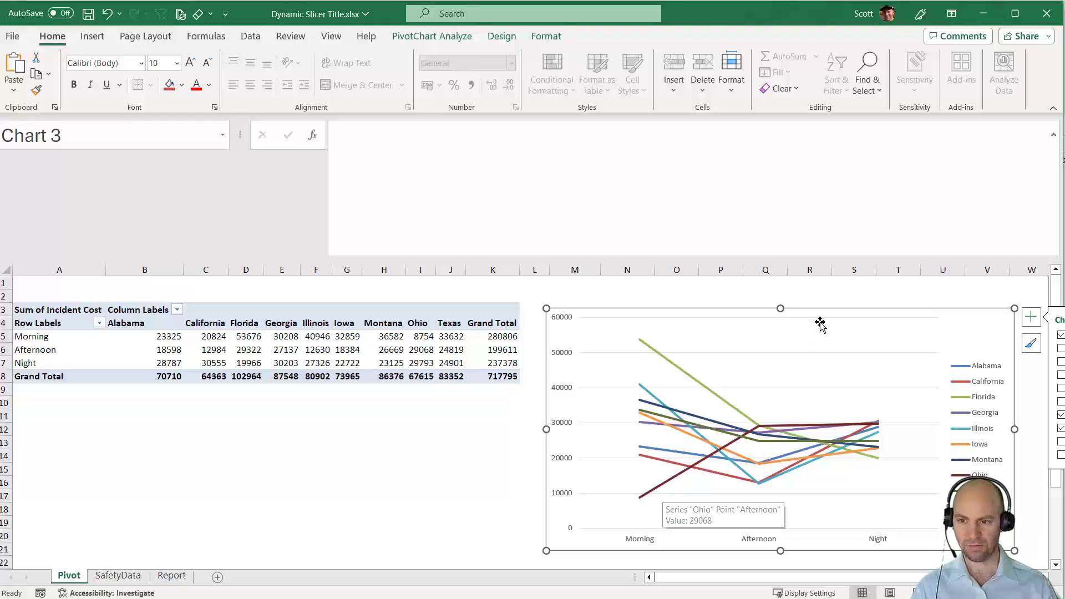
# Cut the pivot chart from the Pivot sheet and paste it onto the Report sheet.
pyautogui.press('Ctrl+x')
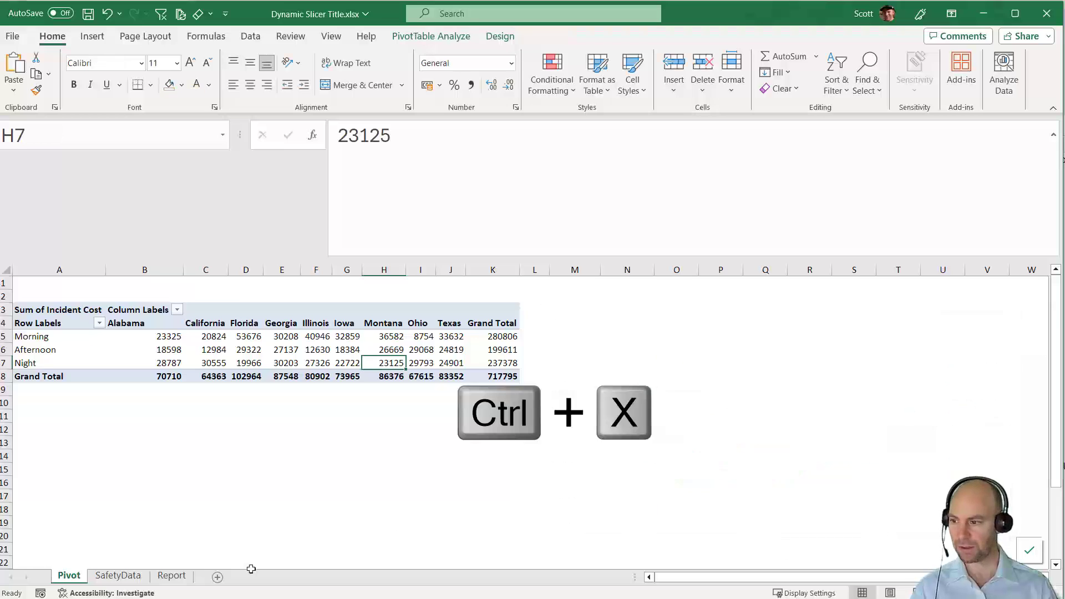
pyautogui.click(171, 575)
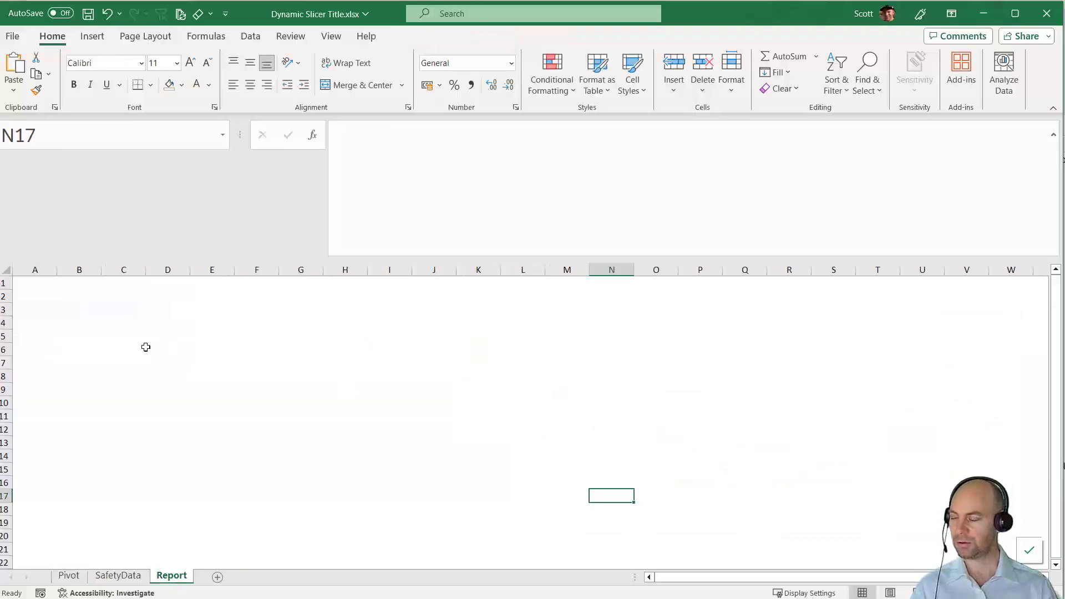
pyautogui.press('ctrl+v')
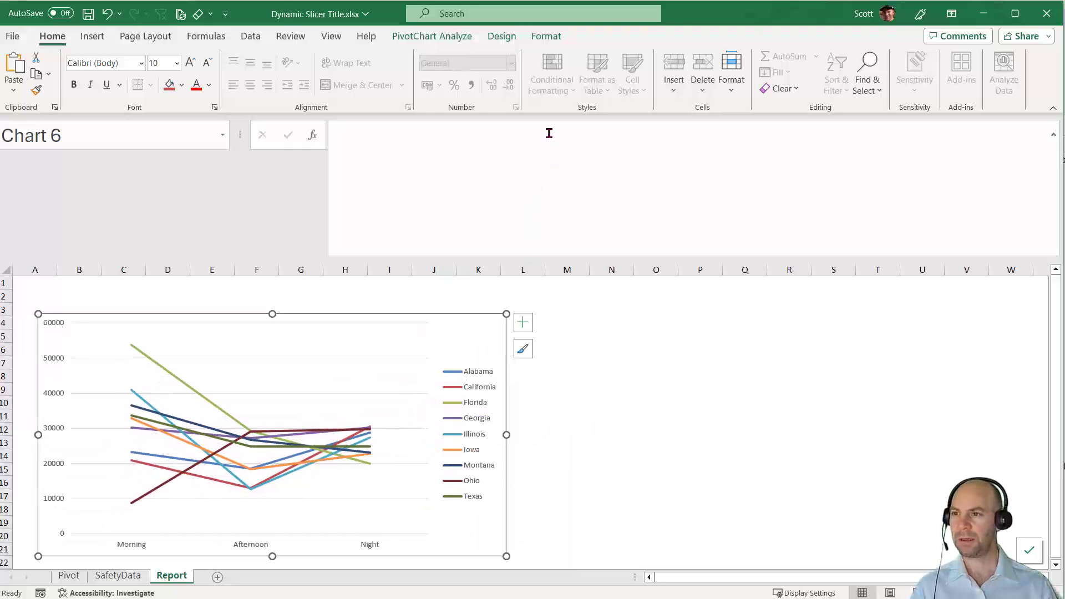
# Insert a Plant slicer for the chart and lay its nine plants out in three columns.
pyautogui.click(432, 36)
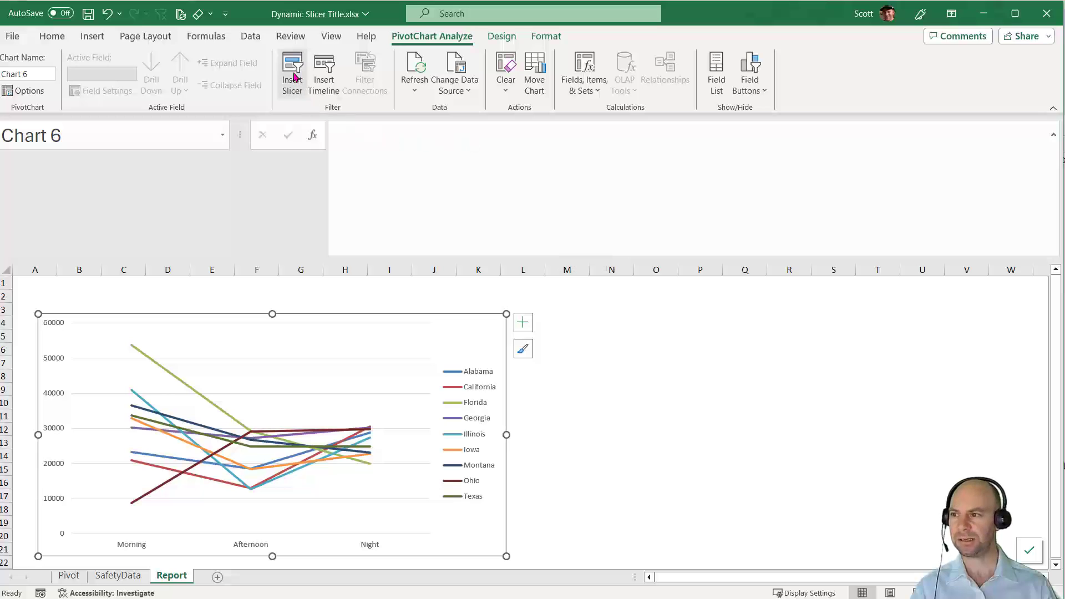
pyautogui.click(292, 65)
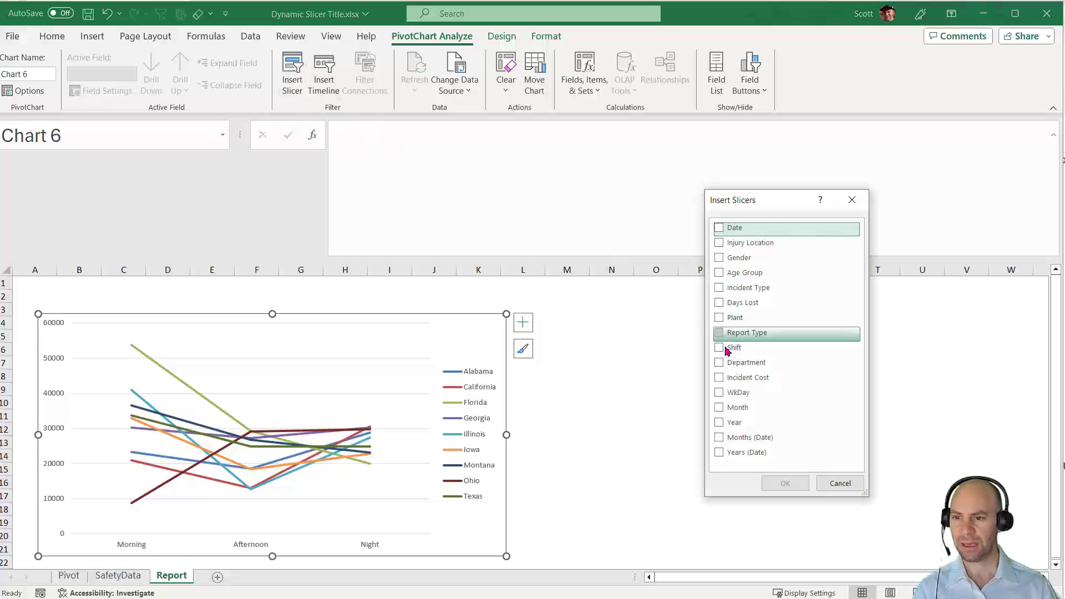
pyautogui.click(719, 317)
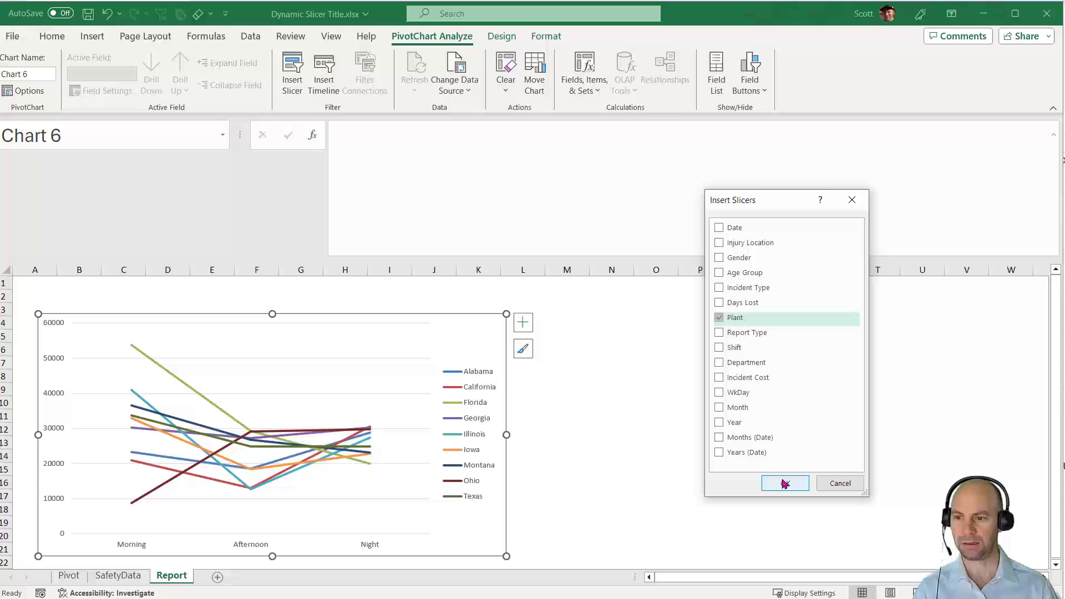
pyautogui.click(786, 483)
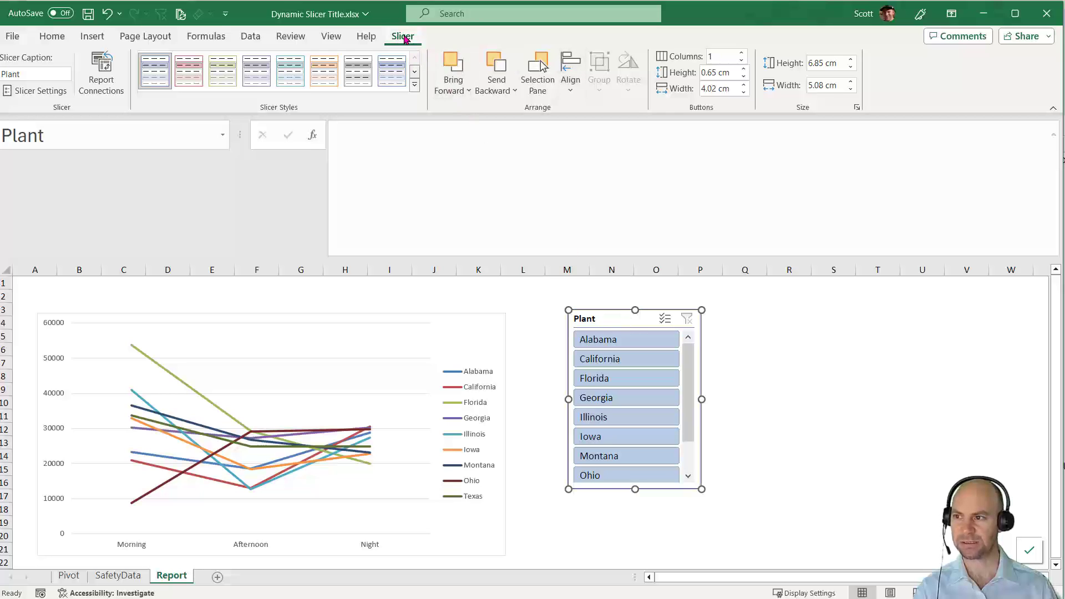
pyautogui.click(742, 53)
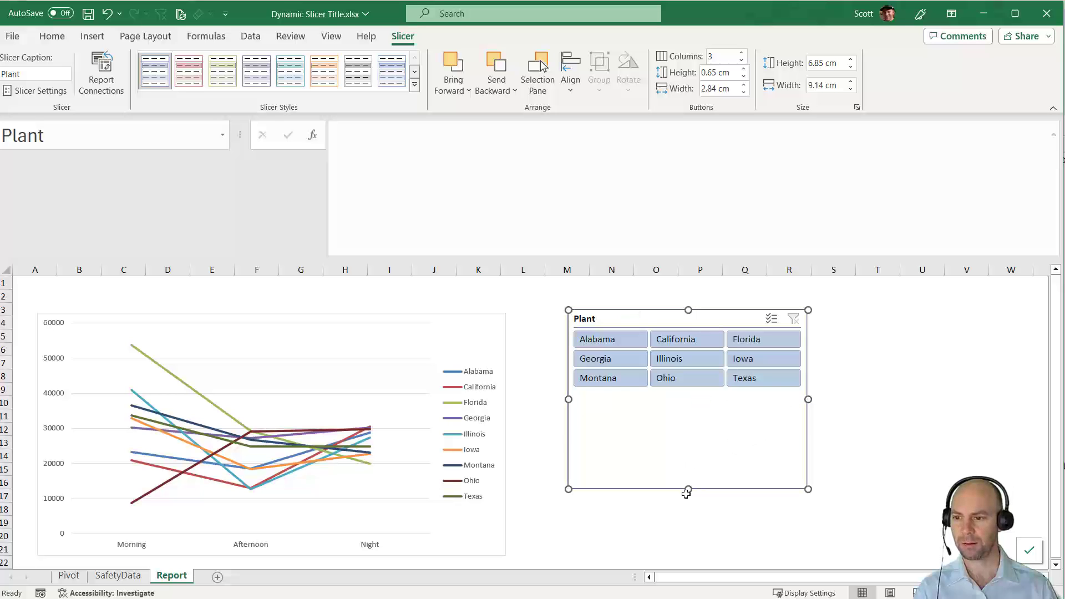
pyautogui.click(877, 389)
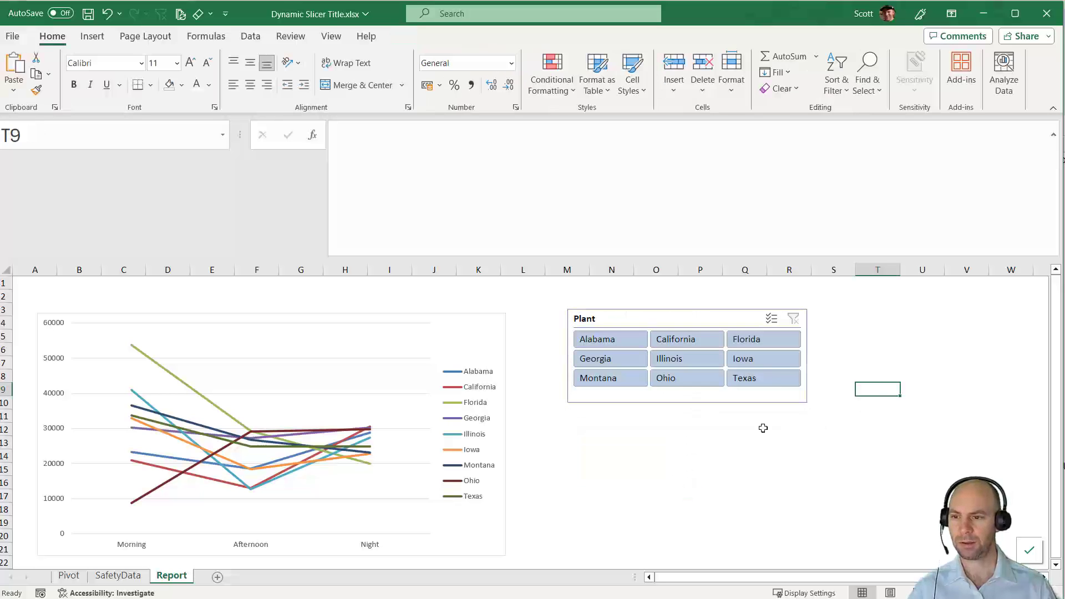
pyautogui.click(610, 340)
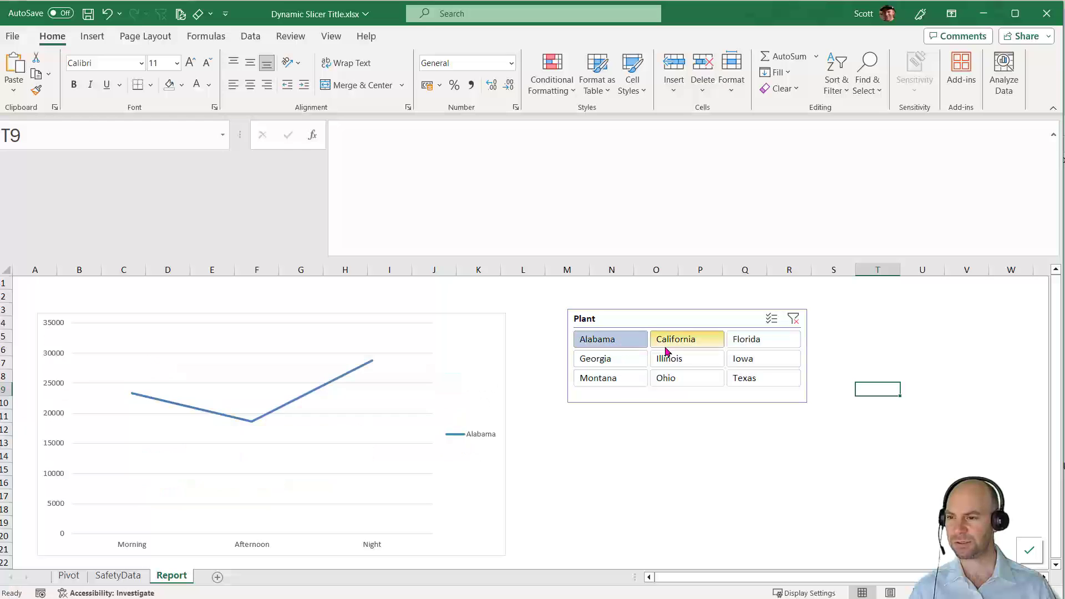
pyautogui.click(675, 377)
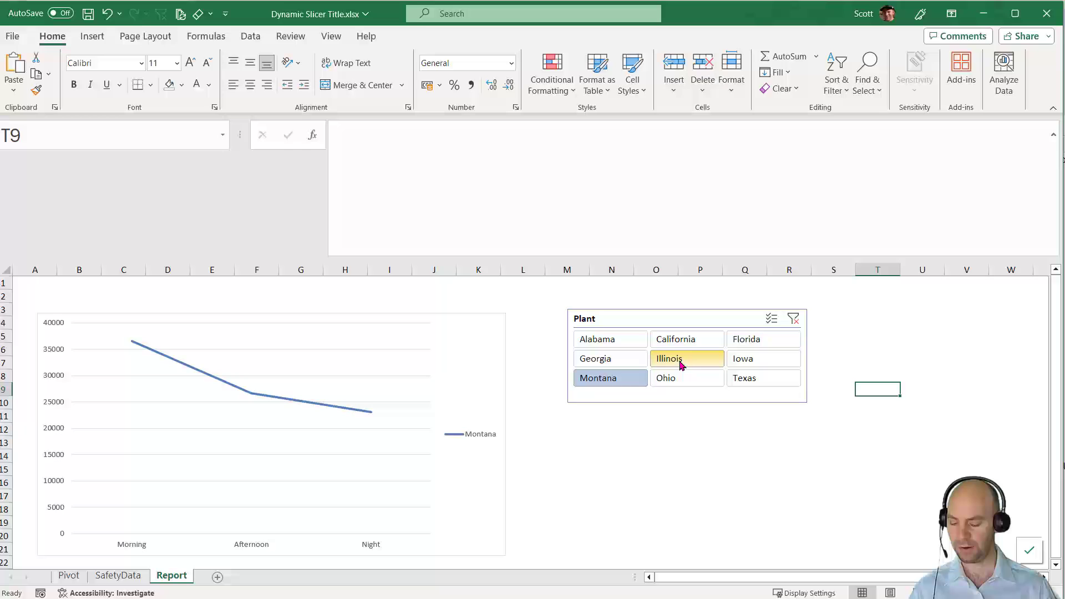
pyautogui.click(687, 340)
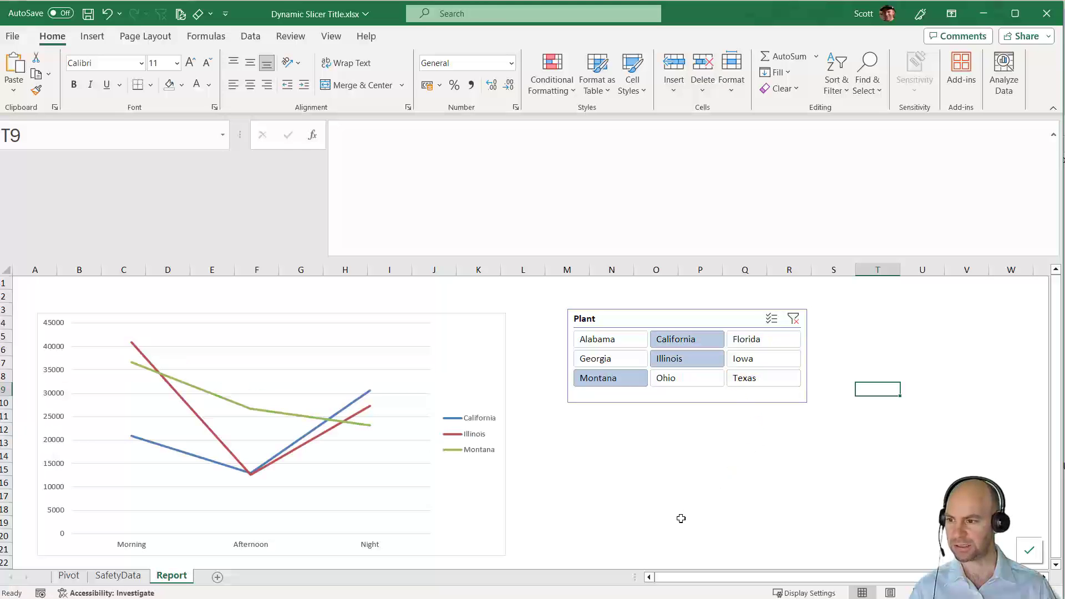
pyautogui.moveTo(599, 497)
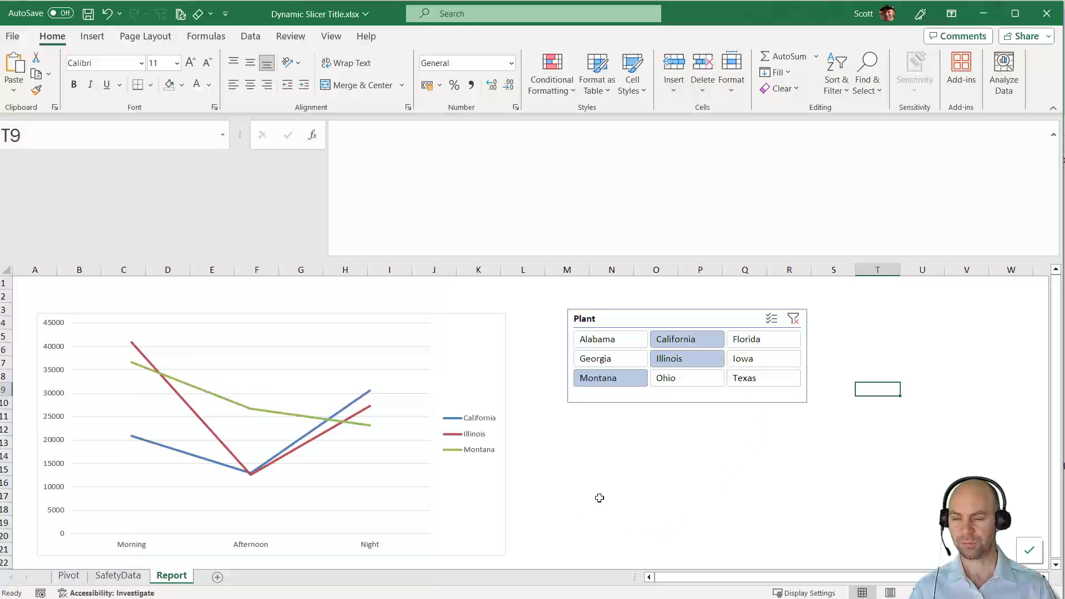
pyautogui.moveTo(314, 375)
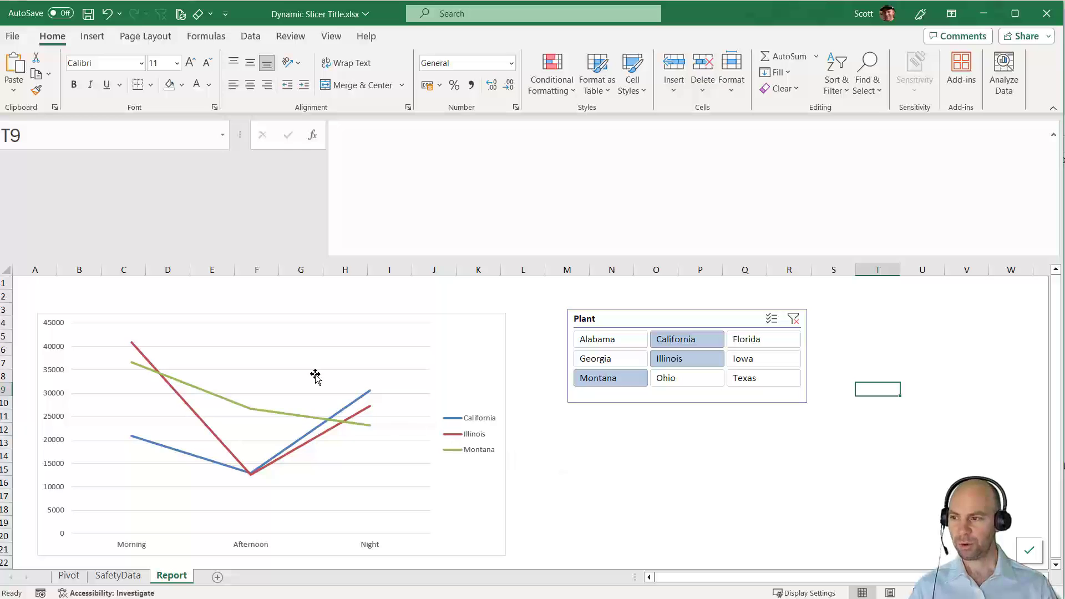
pyautogui.moveTo(373, 320)
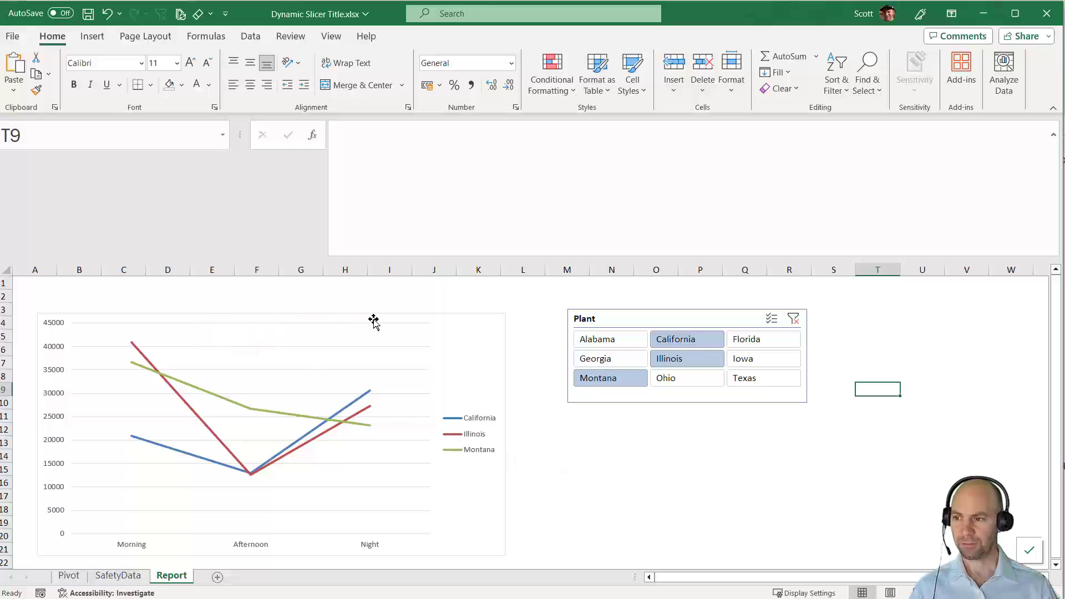
pyautogui.moveTo(397, 459)
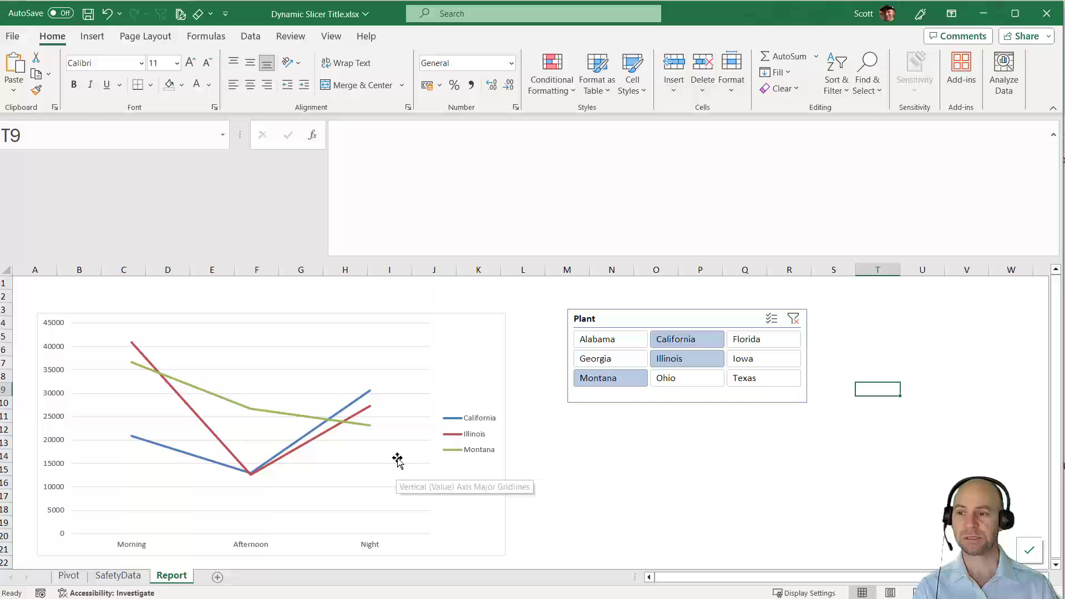
pyautogui.moveTo(506, 403)
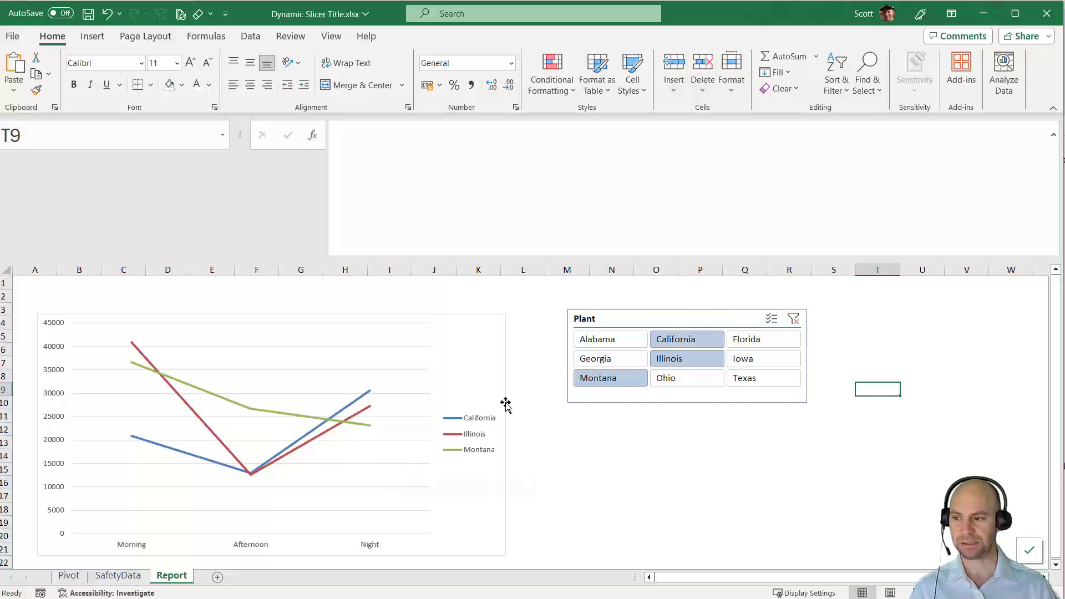
pyautogui.moveTo(453, 511)
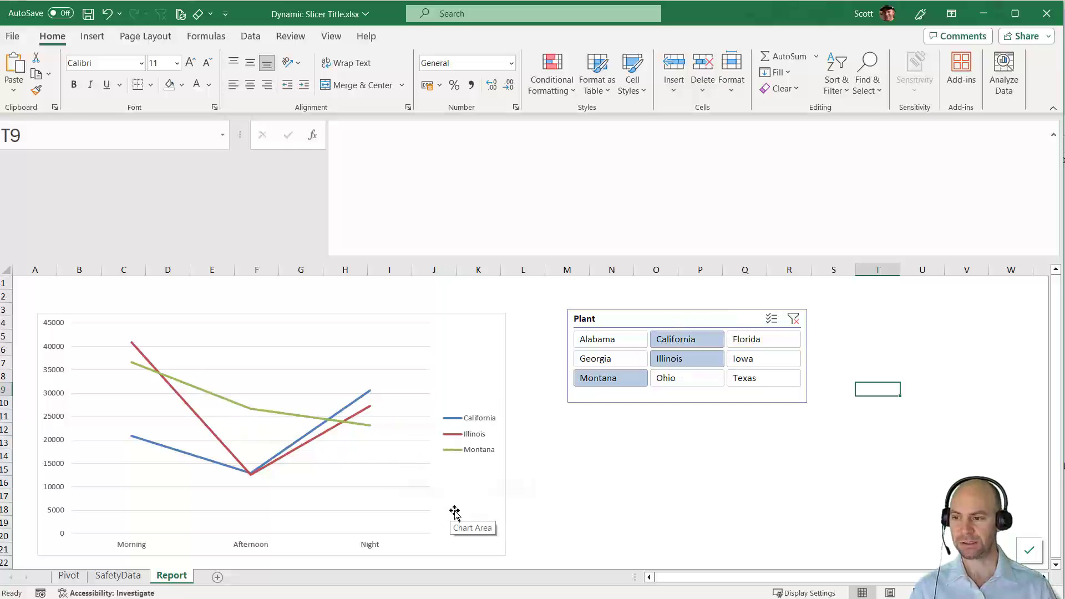
pyautogui.moveTo(683, 351)
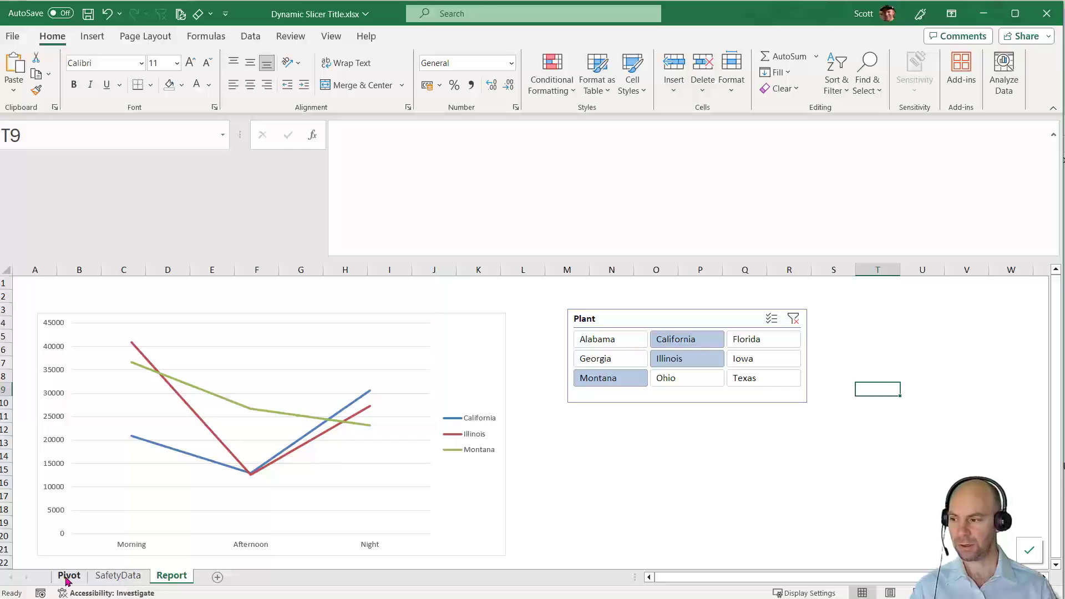
# Paste a copy of the pivot table at A16 and make Plant its only row field.
pyautogui.click(68, 576)
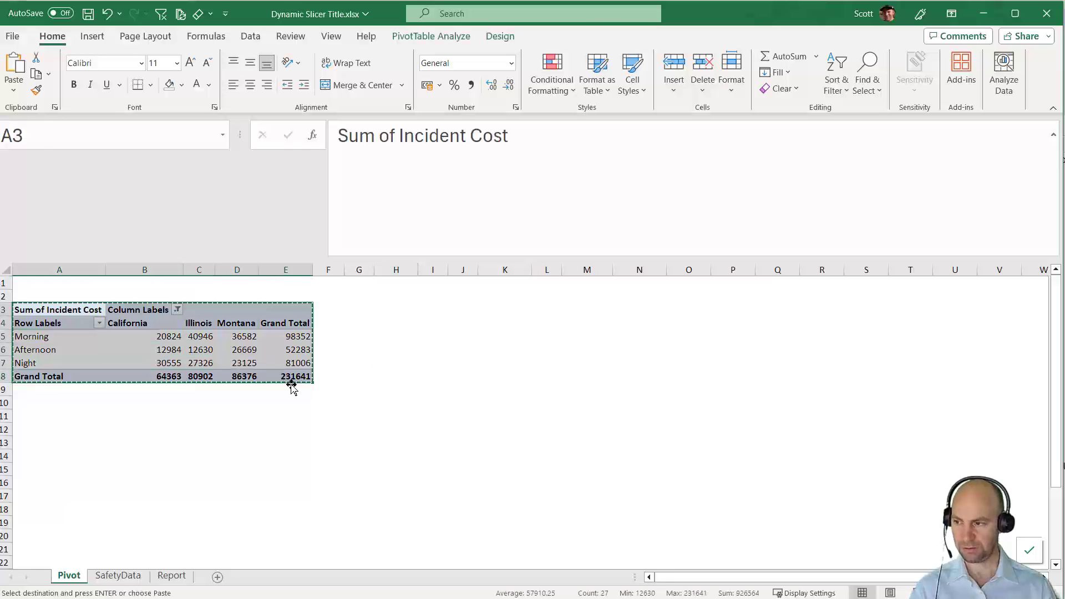
pyautogui.moveTo(45, 470)
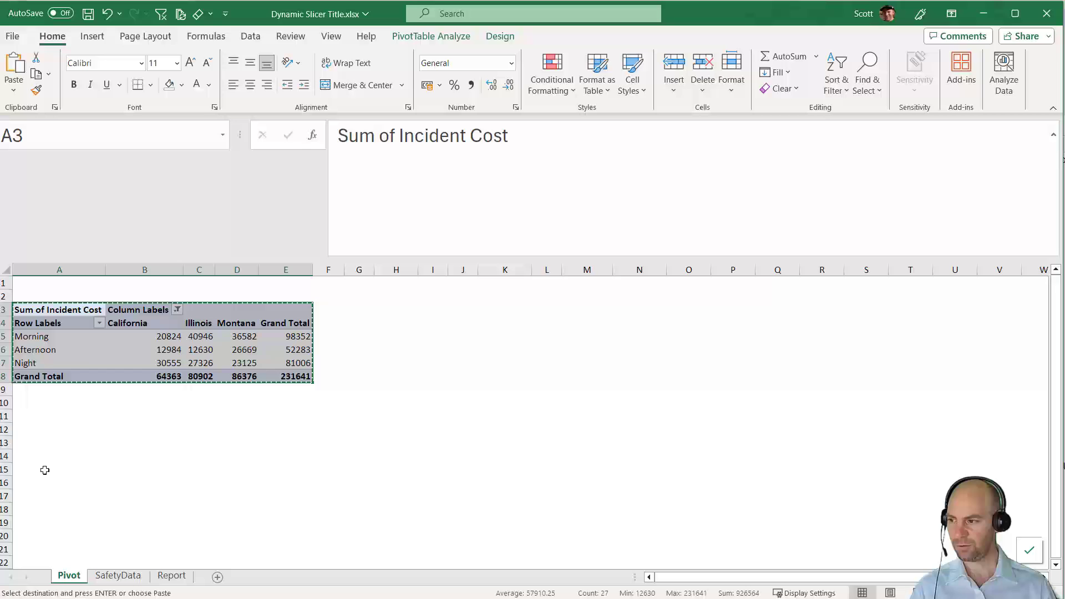
pyautogui.press('ctrl+v')
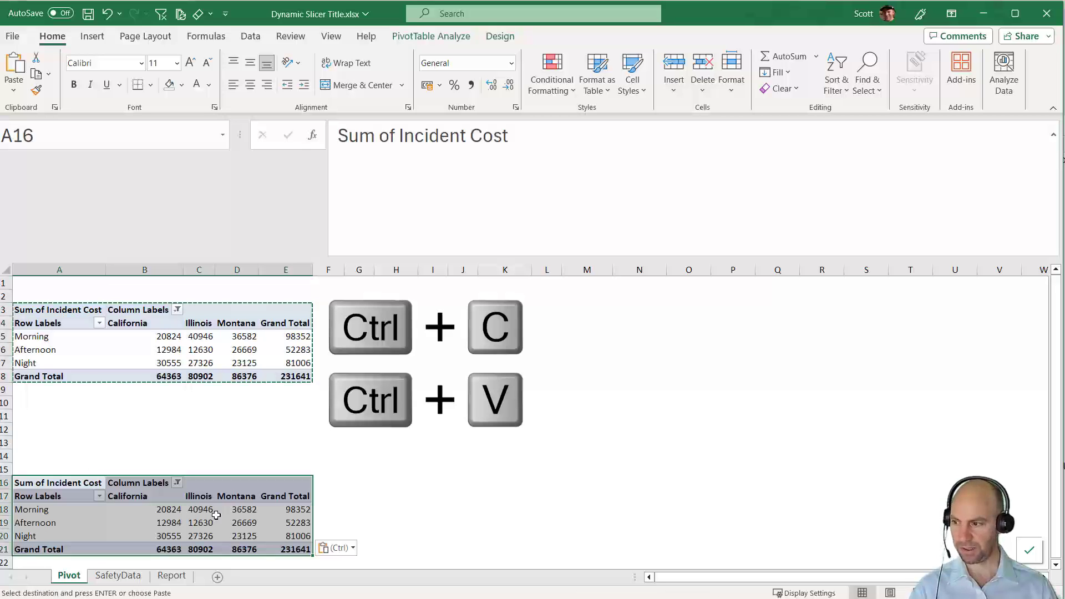
pyautogui.click(35, 523)
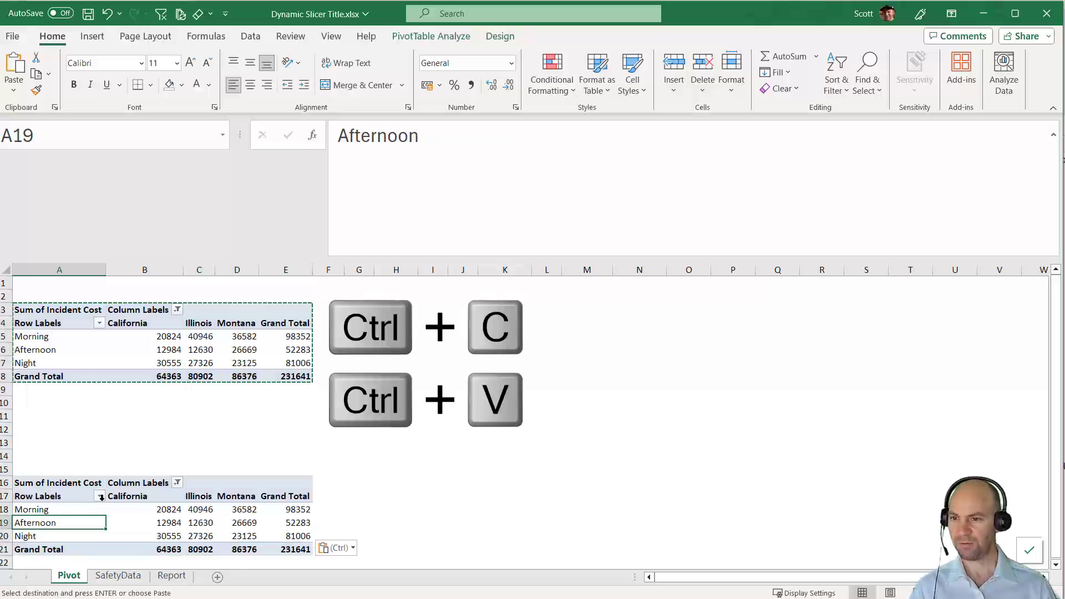
pyautogui.click(431, 35)
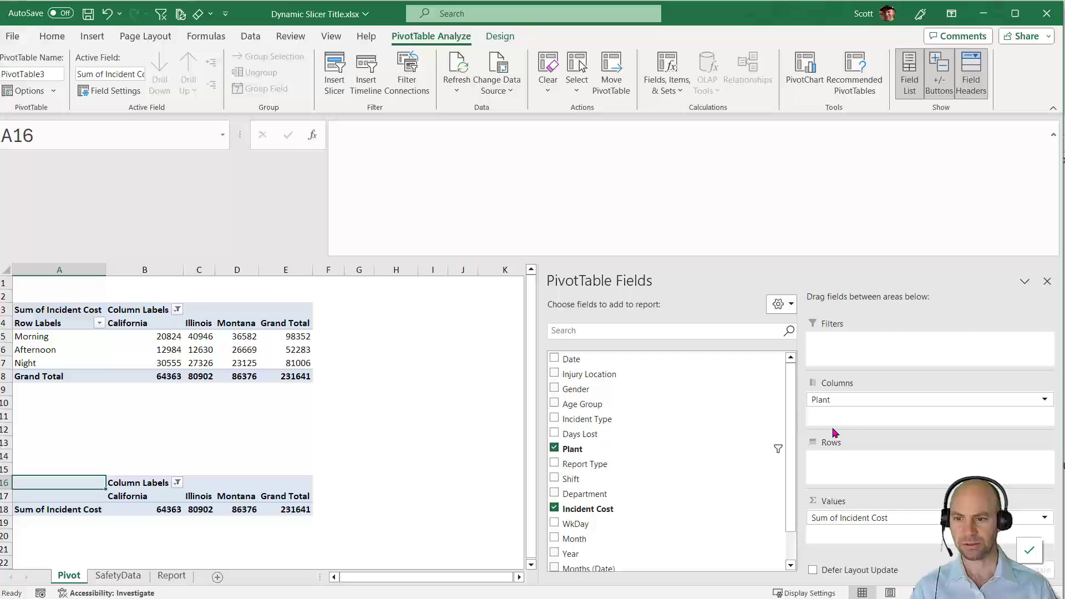
pyautogui.moveTo(930, 399); pyautogui.dragTo(930, 458)
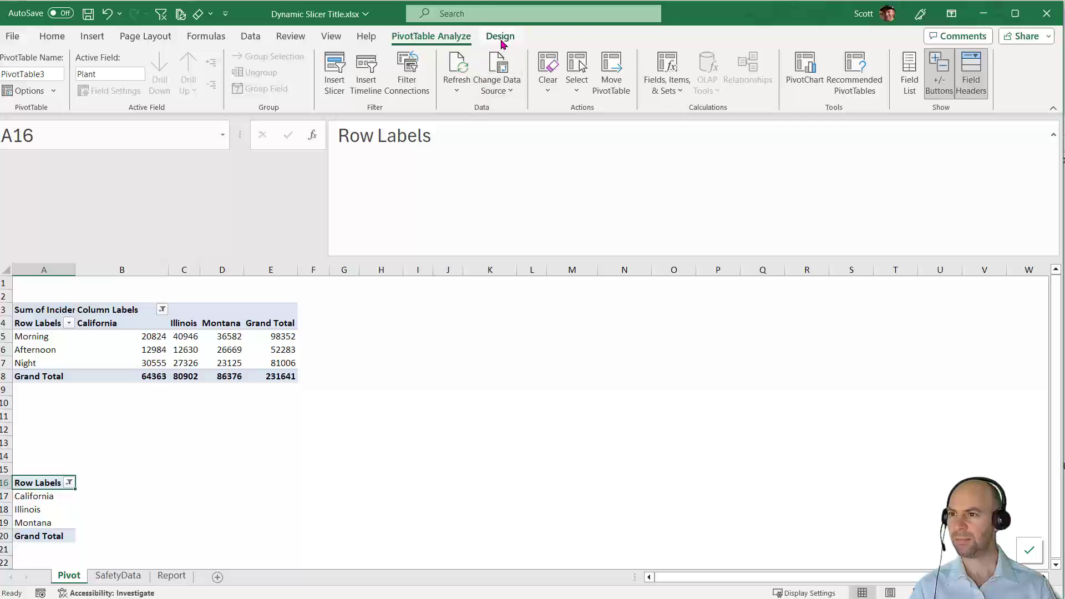
# Turn grand totals off for rows and columns on the copied pivot table.
pyautogui.click(499, 36)
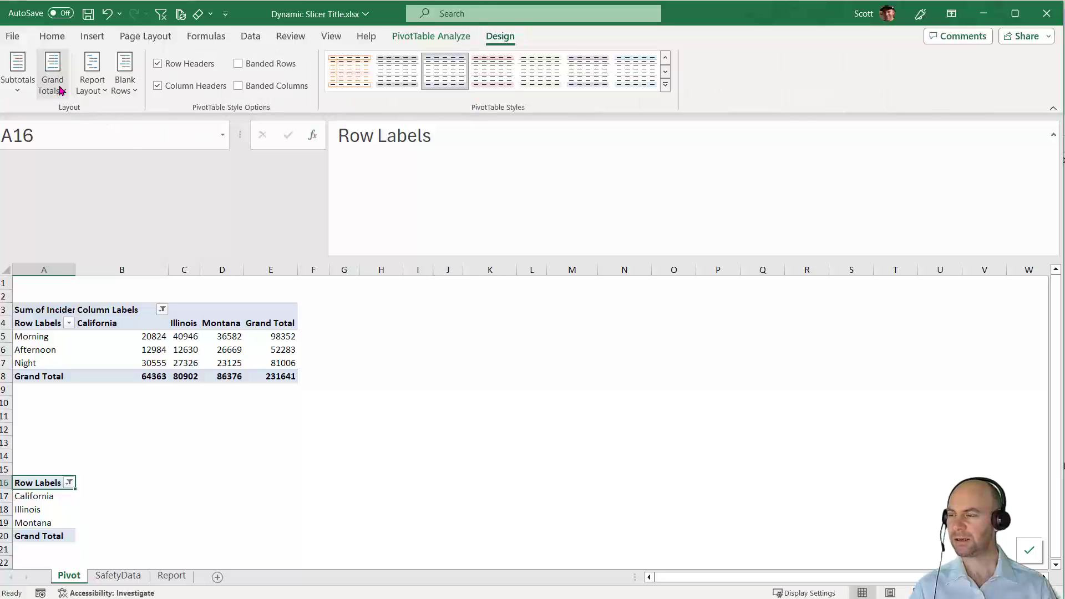
pyautogui.click(53, 71)
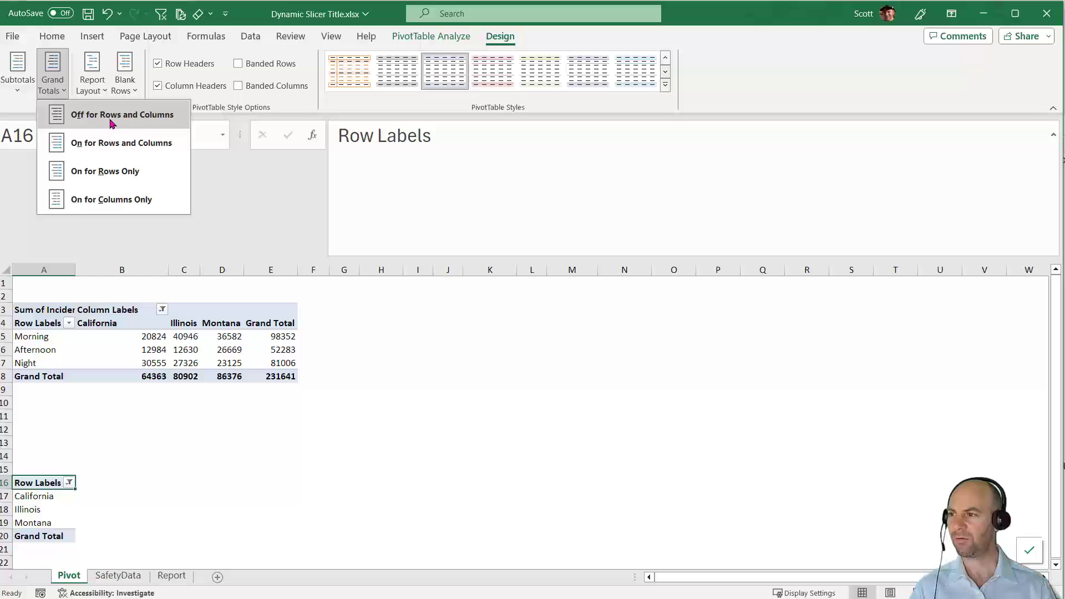
pyautogui.click(122, 114)
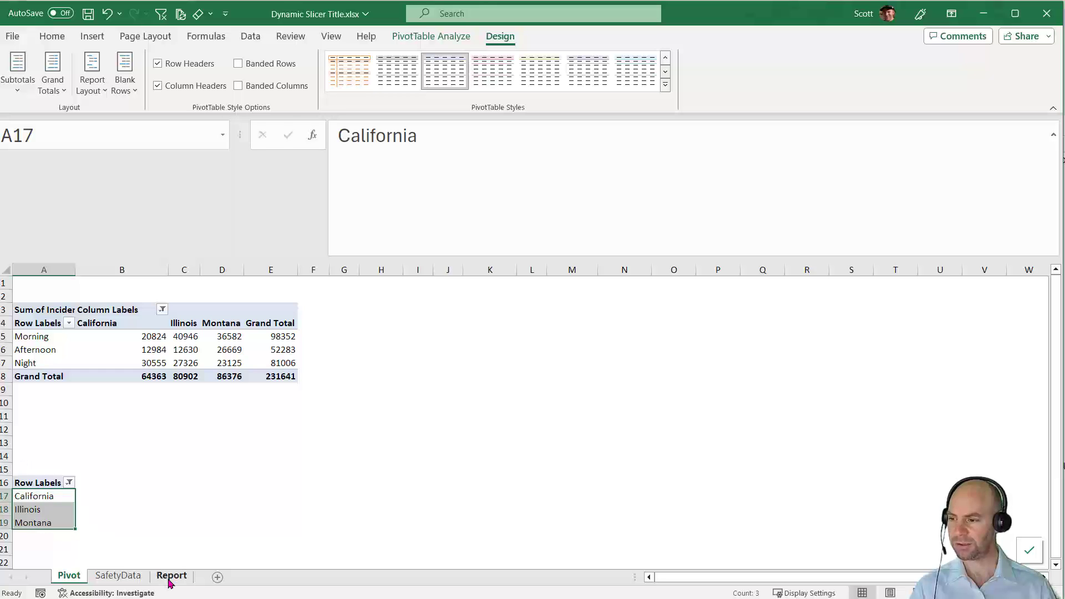
# Select Alabama, Florida, Iowa and Texas in the slicer, then pick F16 on Pivot.
pyautogui.click(171, 575)
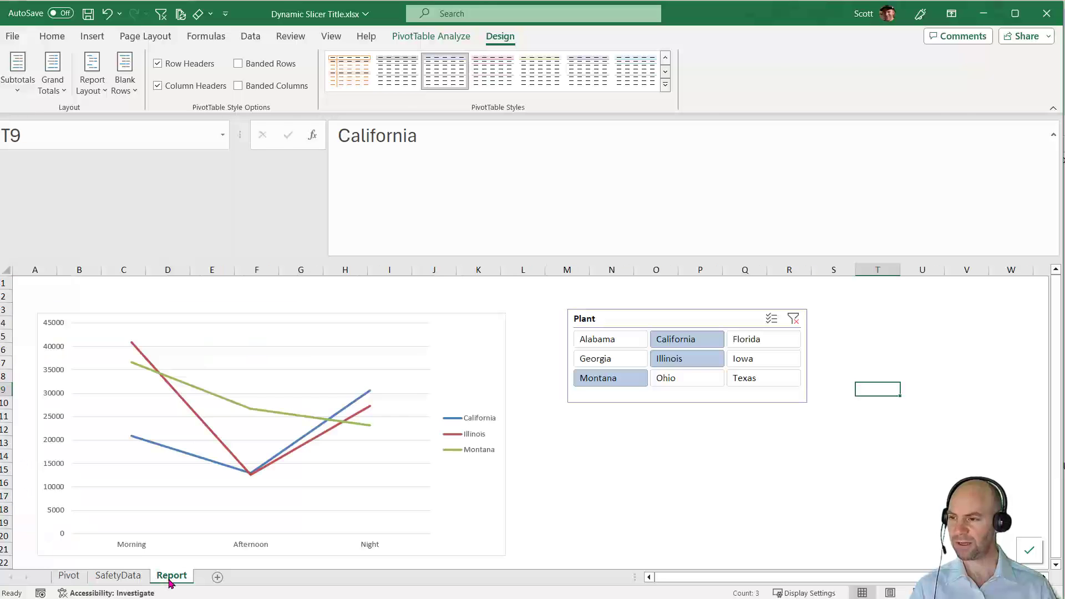
pyautogui.click(628, 318)
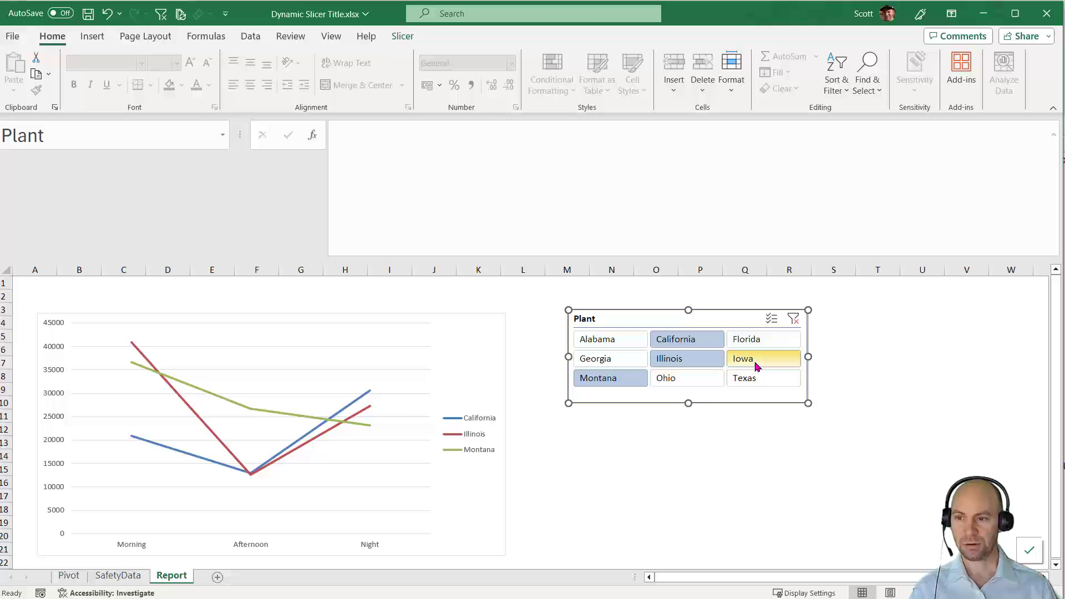
pyautogui.click(763, 358)
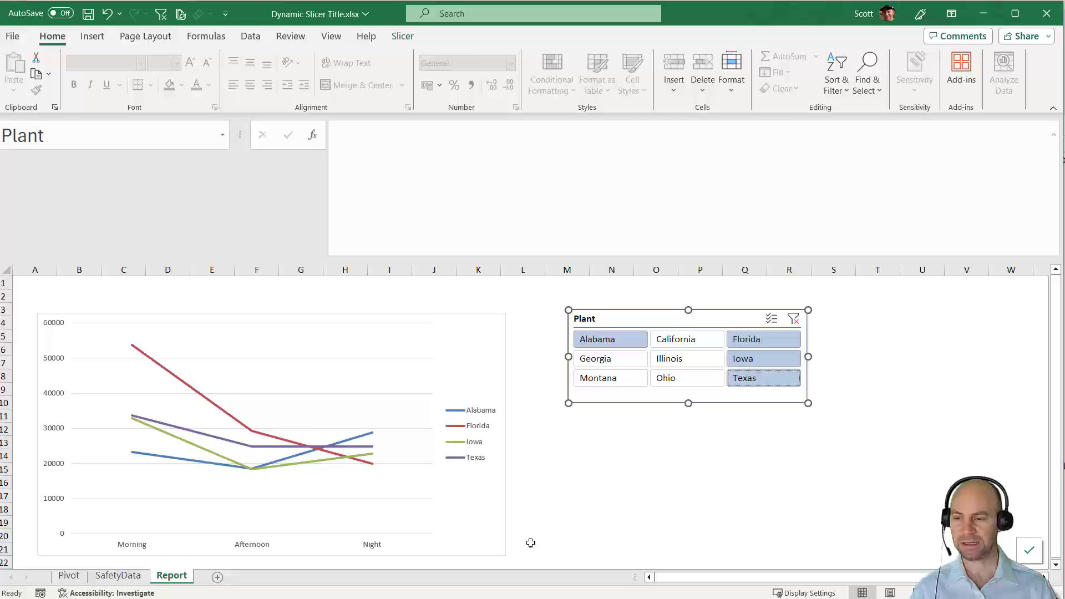
pyautogui.click(69, 574)
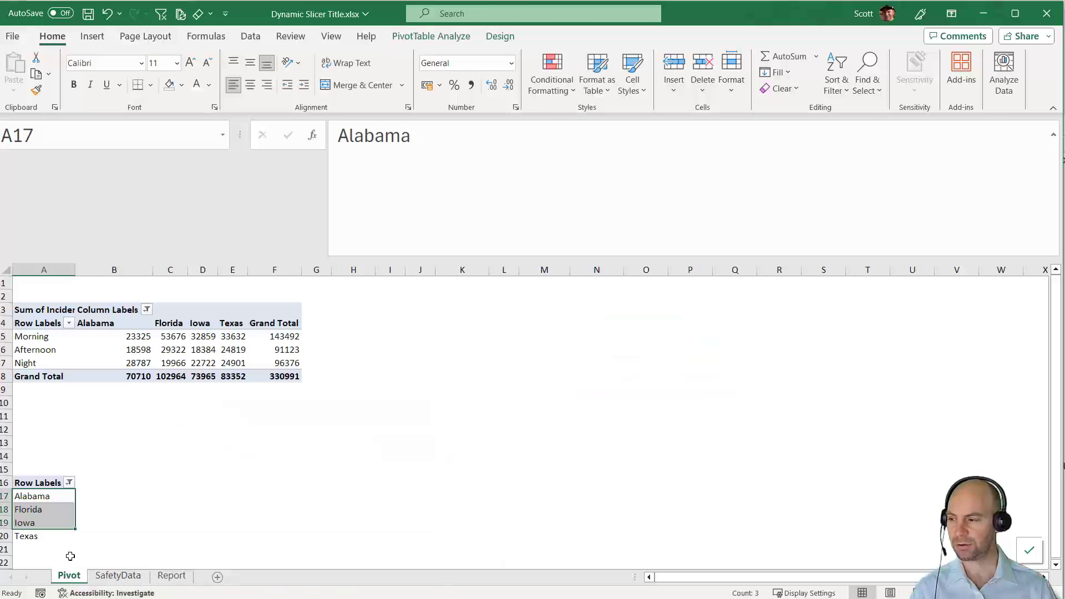
pyautogui.click(32, 496)
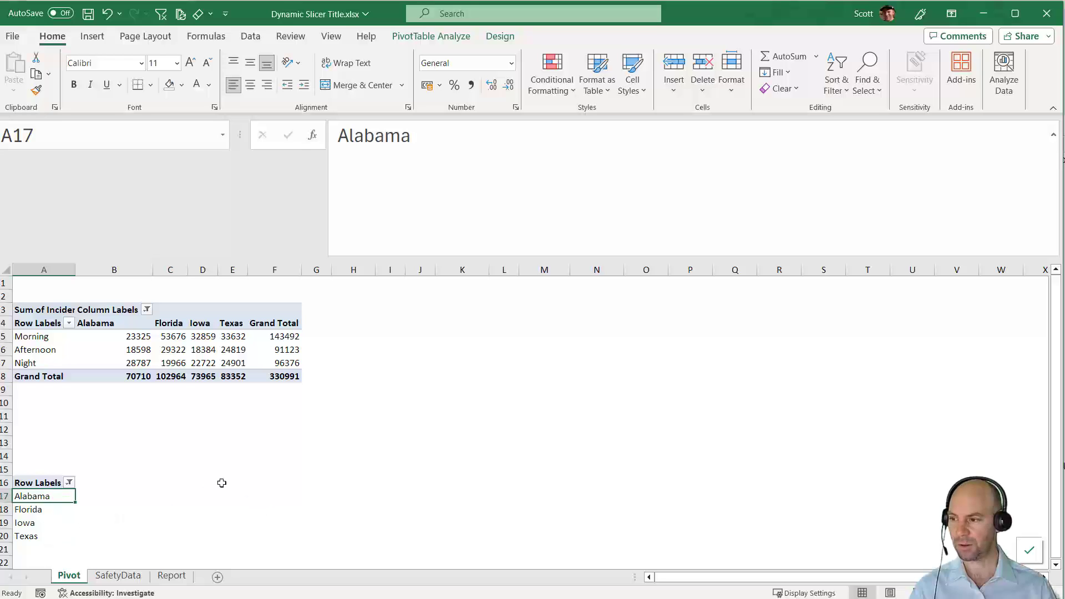
pyautogui.click(273, 482)
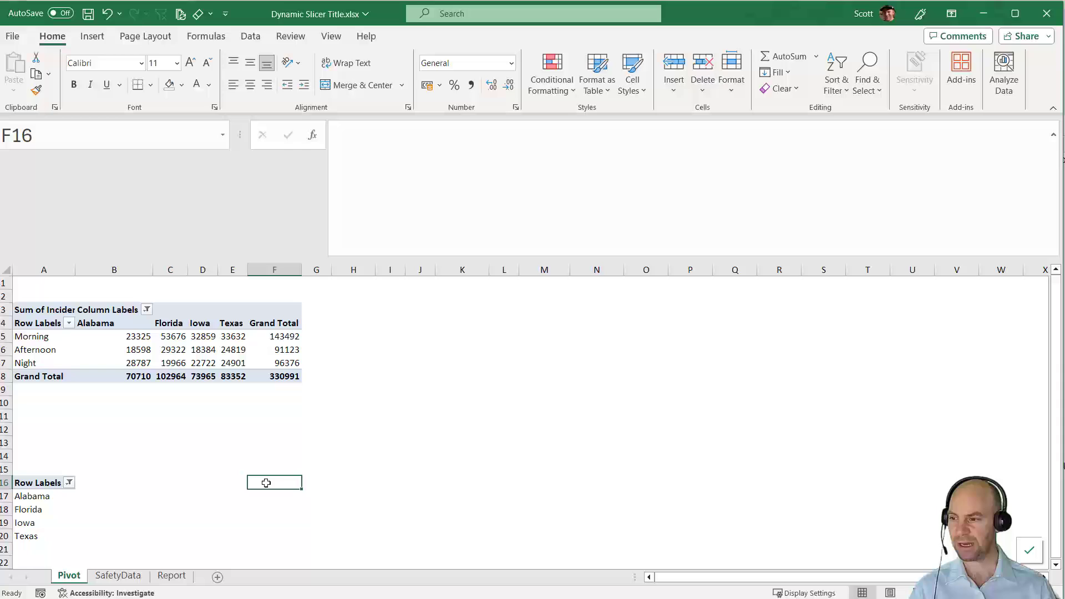
pyautogui.moveTo(349, 492)
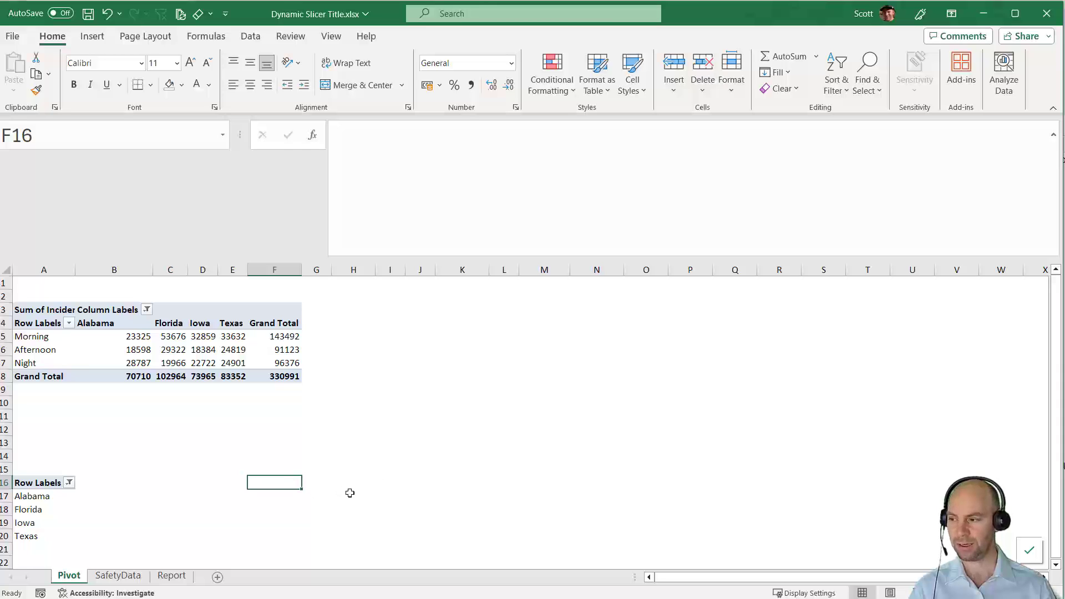
pyautogui.moveTo(371, 497)
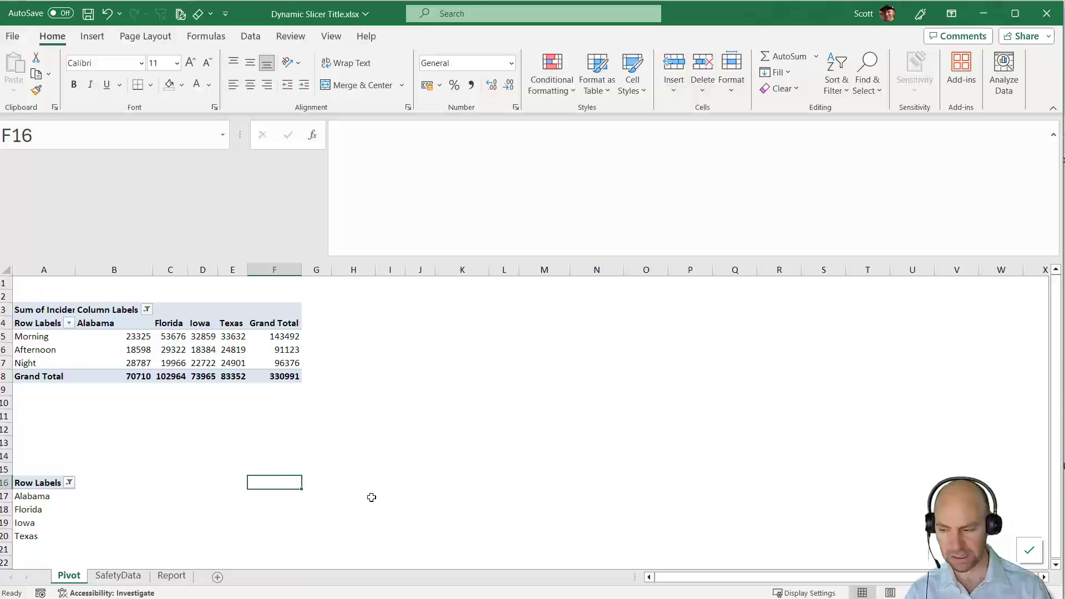
# Enter =TEXTJOIN(", ", TRUE, A17:A35) in F16 to list the plants comma-separated.
pyautogui.write('=t')
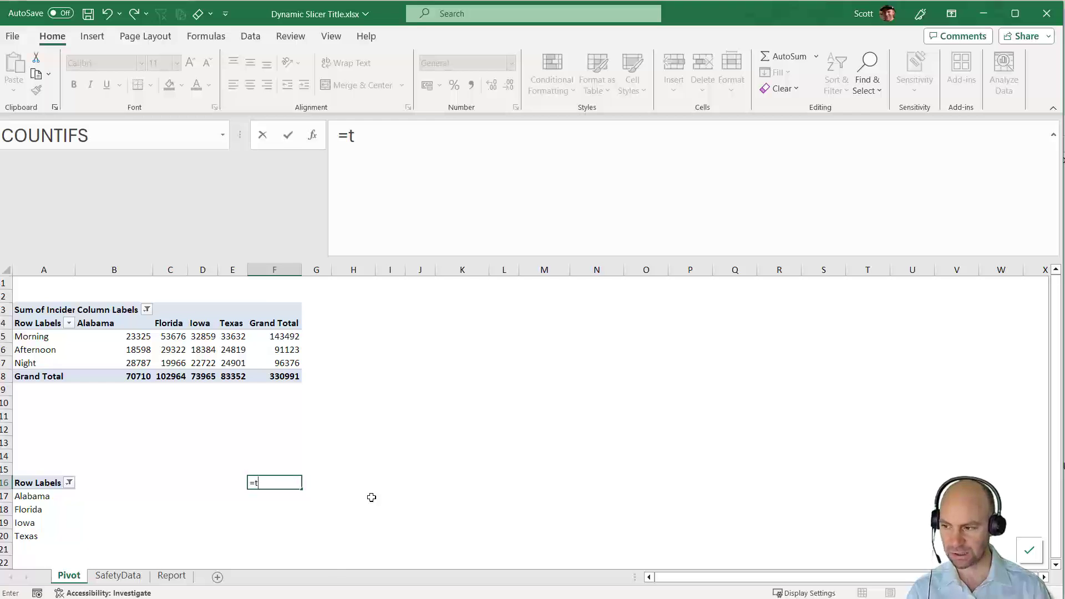
pyautogui.write('extj')
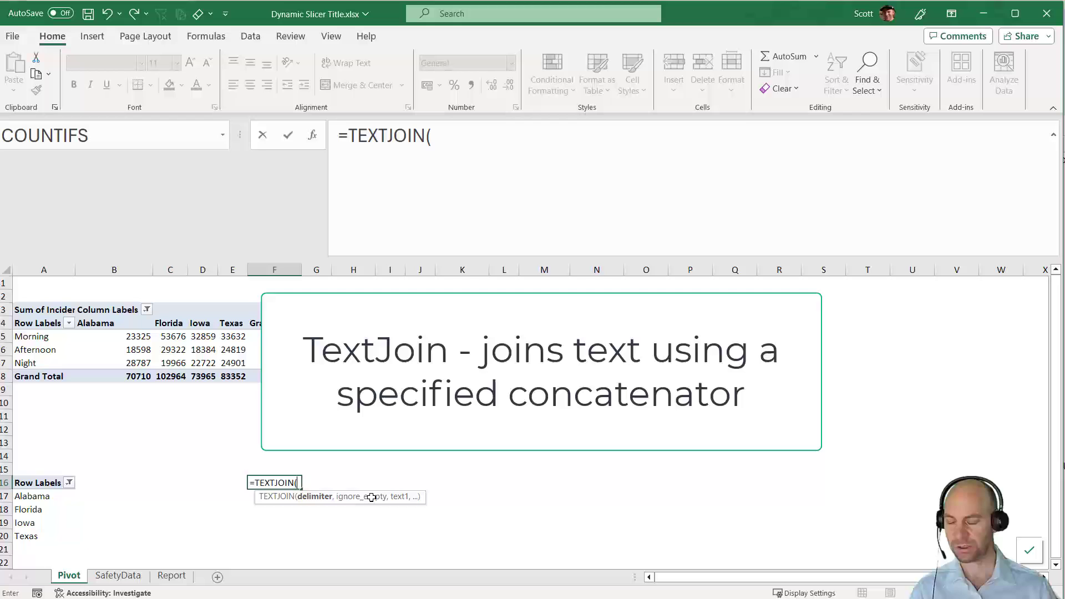
pyautogui.write('",')
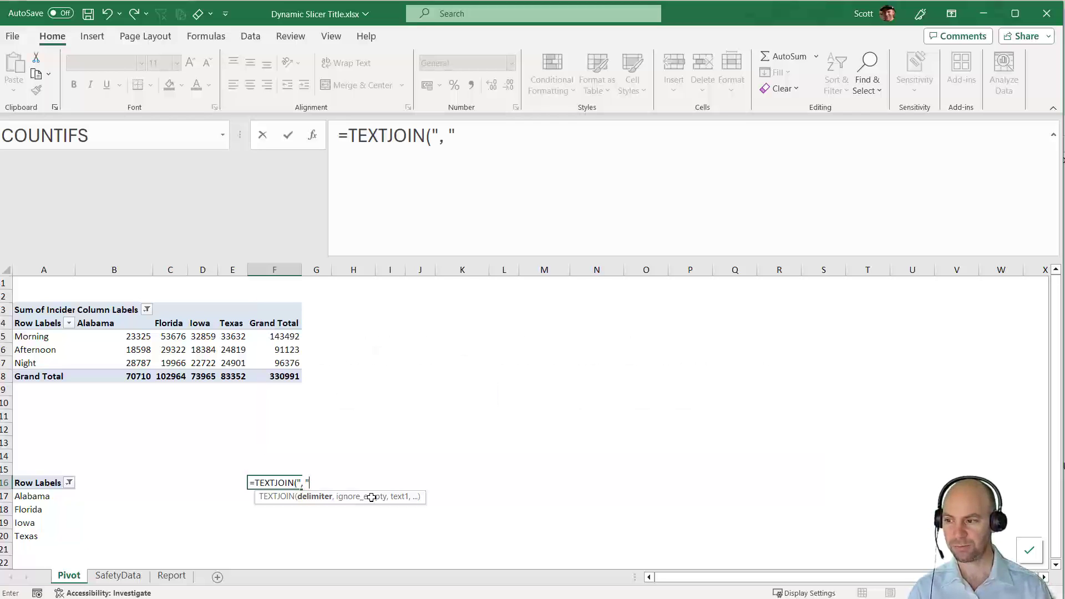
pyautogui.write(',')
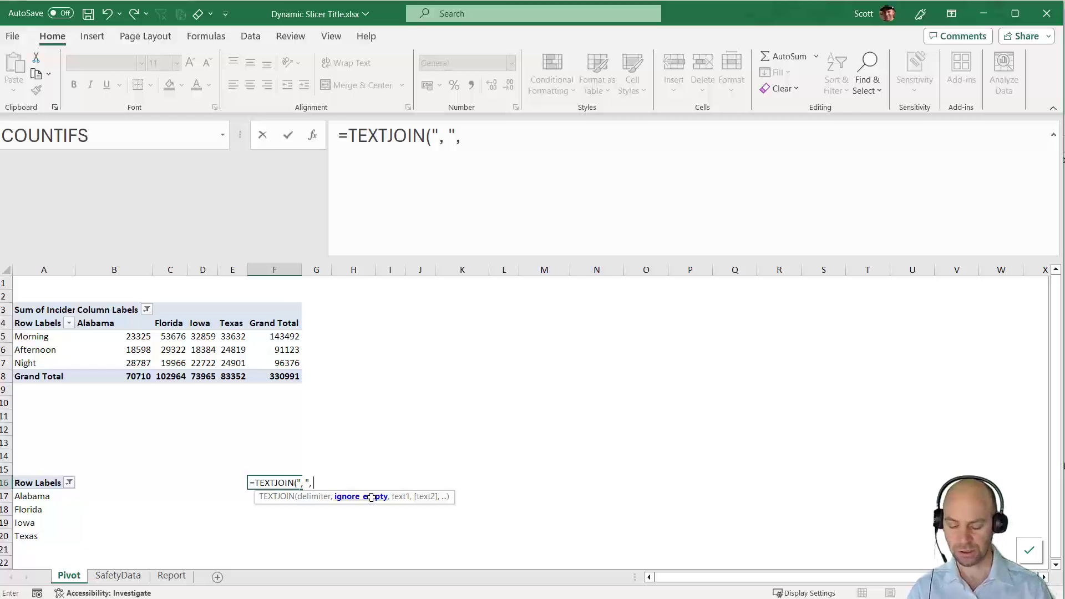
pyautogui.write('tr')
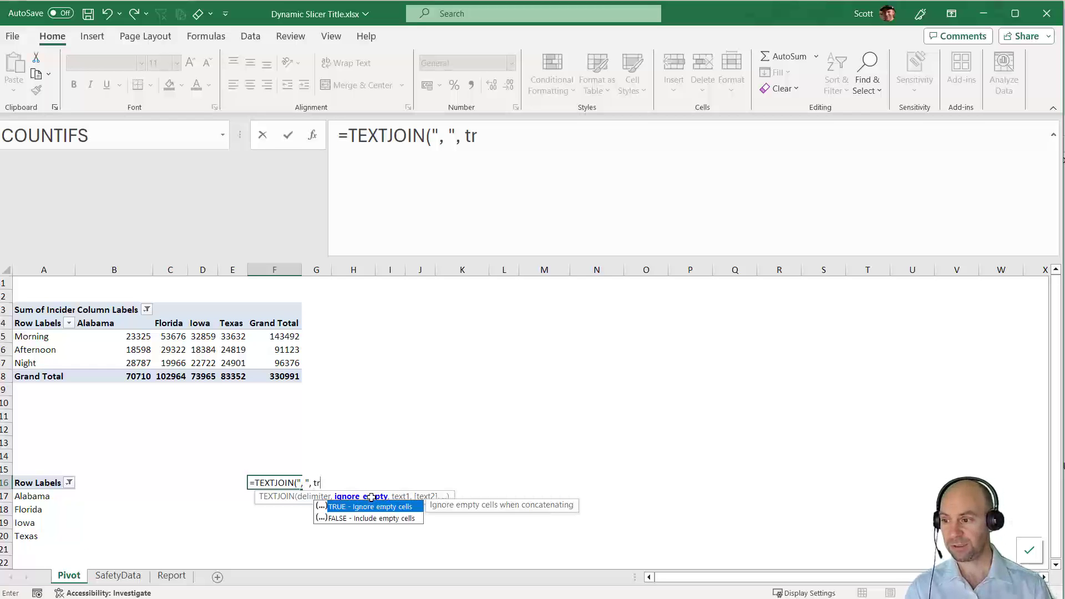
pyautogui.write('e')
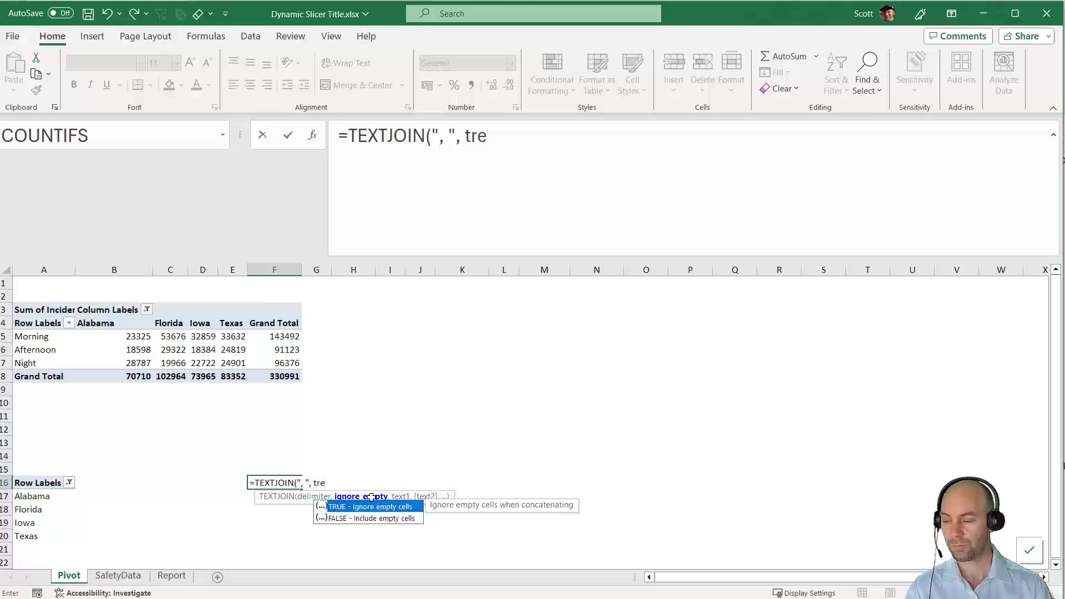
pyautogui.click(372, 506)
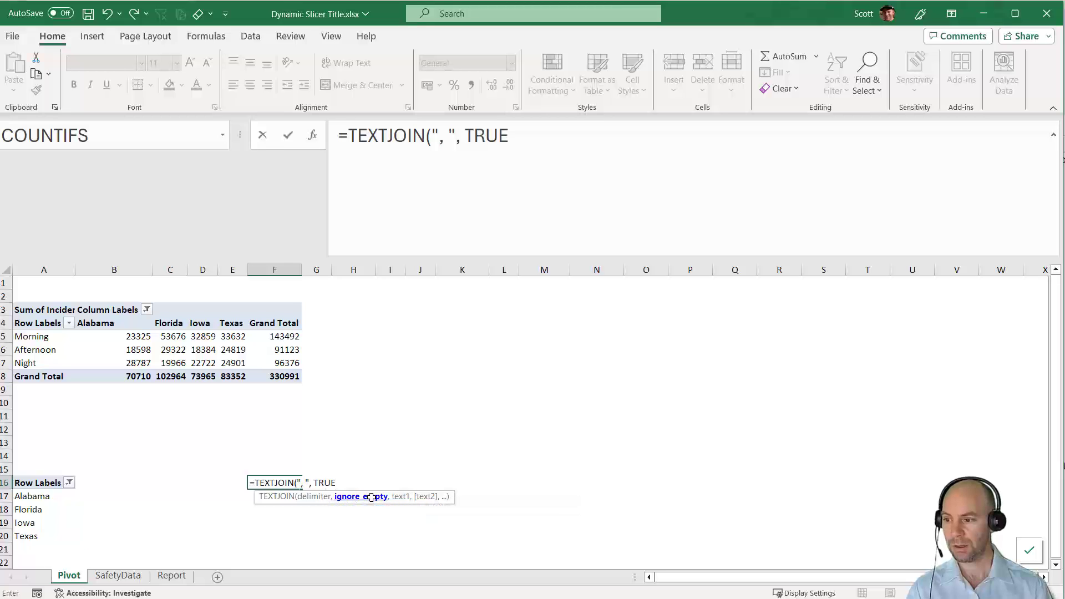
pyautogui.write(',')
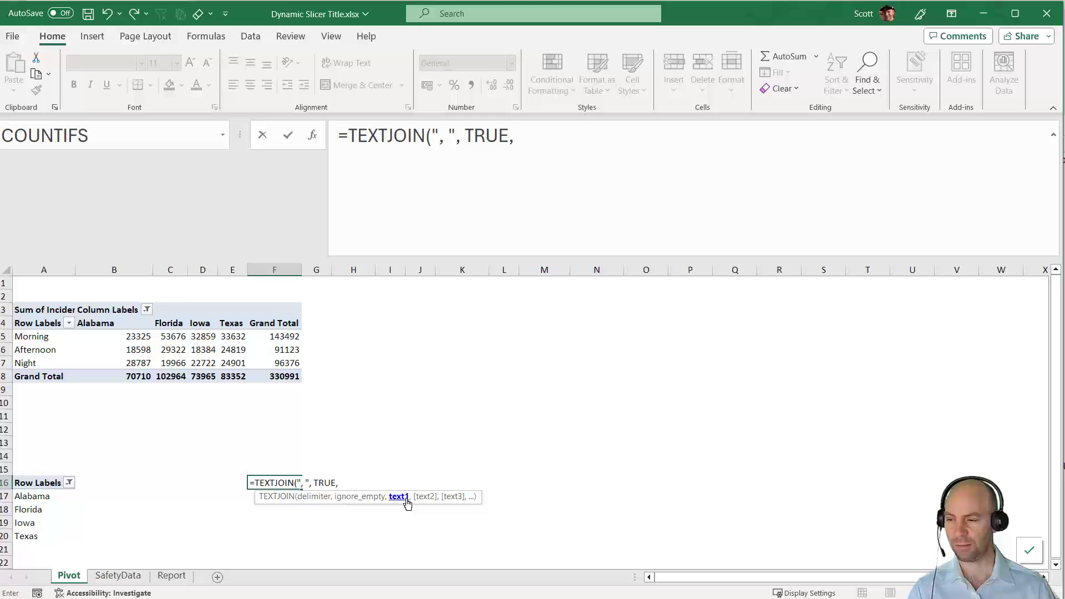
pyautogui.click(31, 496)
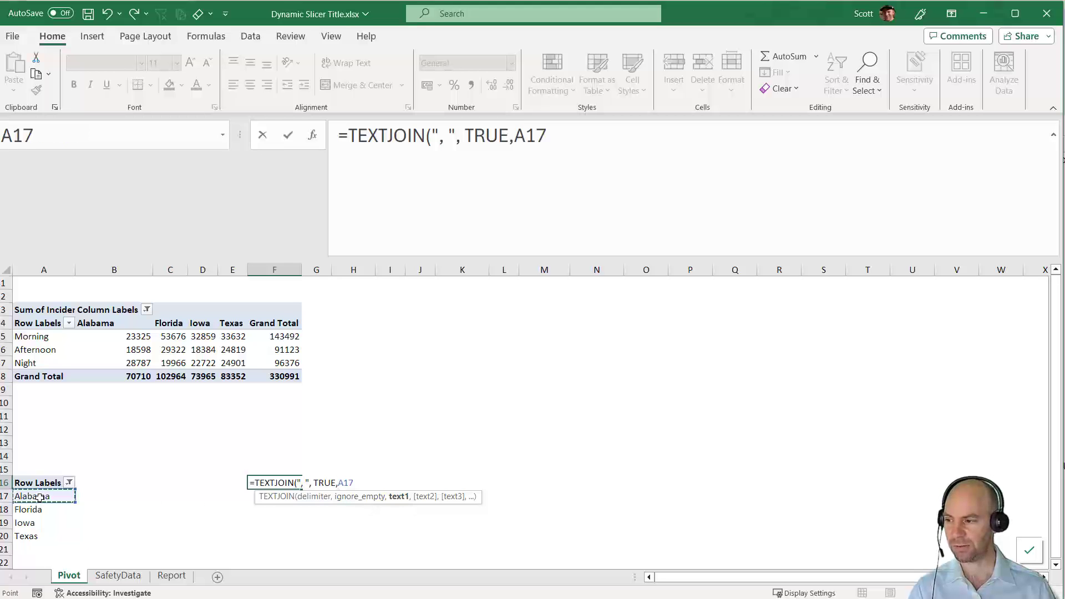
pyautogui.moveTo(44, 496); pyautogui.dragTo(43, 550)
pyautogui.write(':A35')
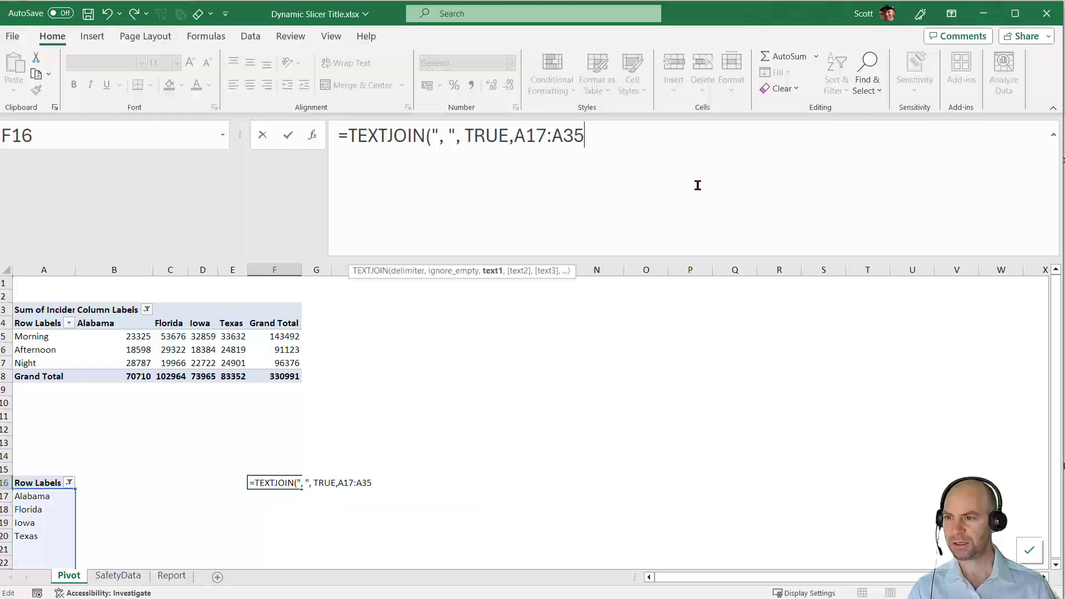
pyautogui.press('Enter')
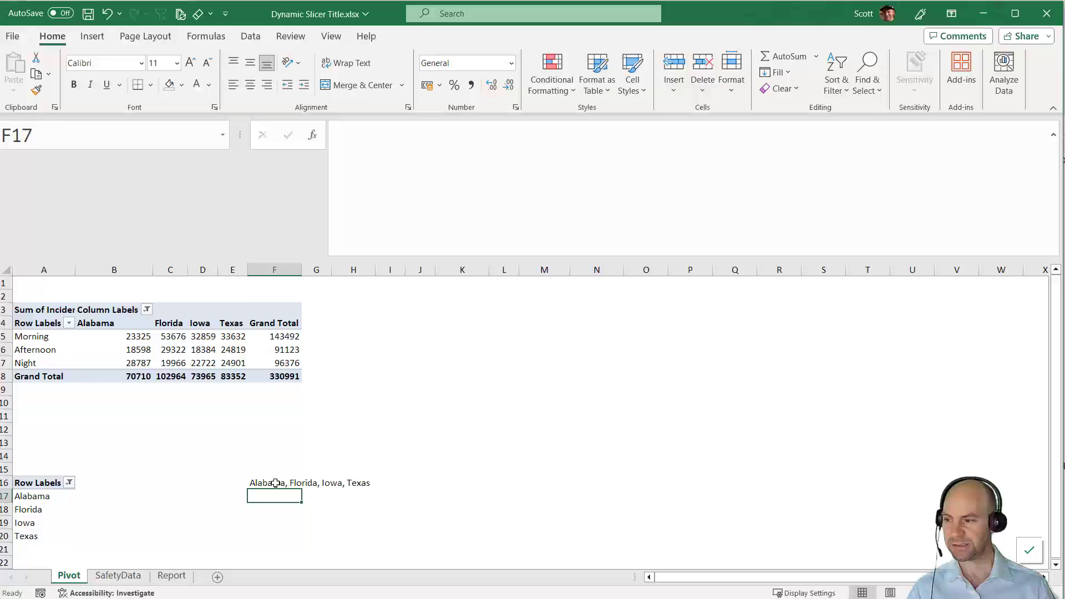
# Prepend "Total Incident cost for " to the TEXTJOIN formula in F16.
pyautogui.click(274, 482)
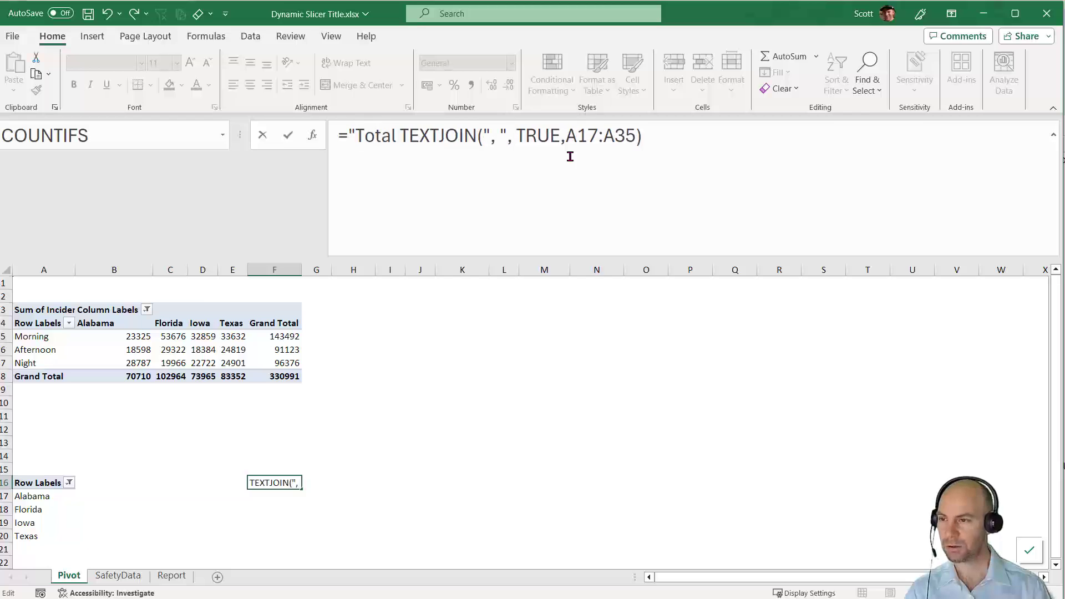
pyautogui.write('Incident cost for " &')
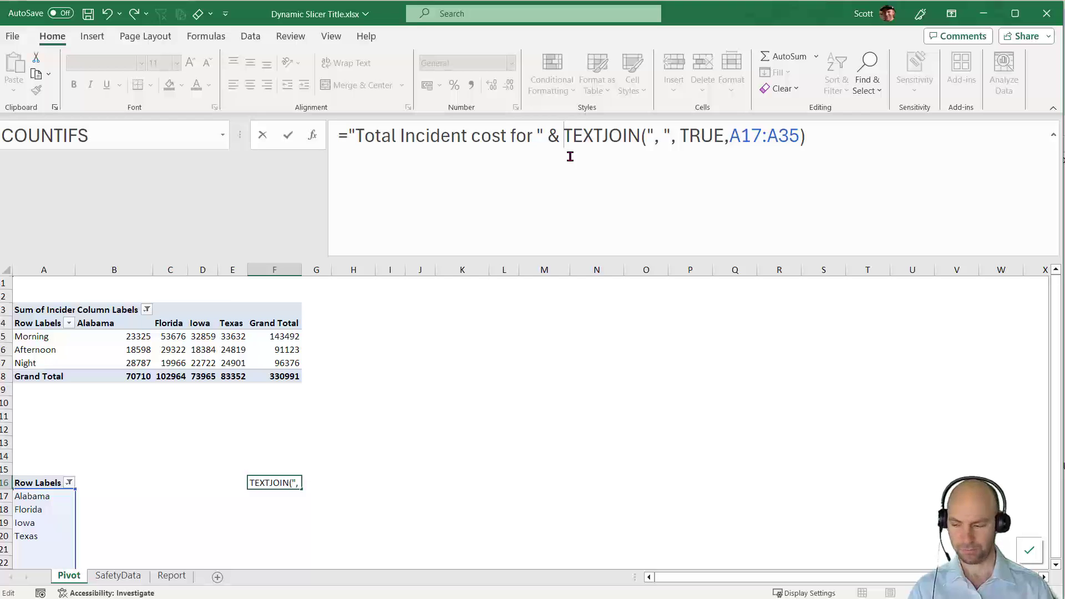
pyautogui.press('Enter')
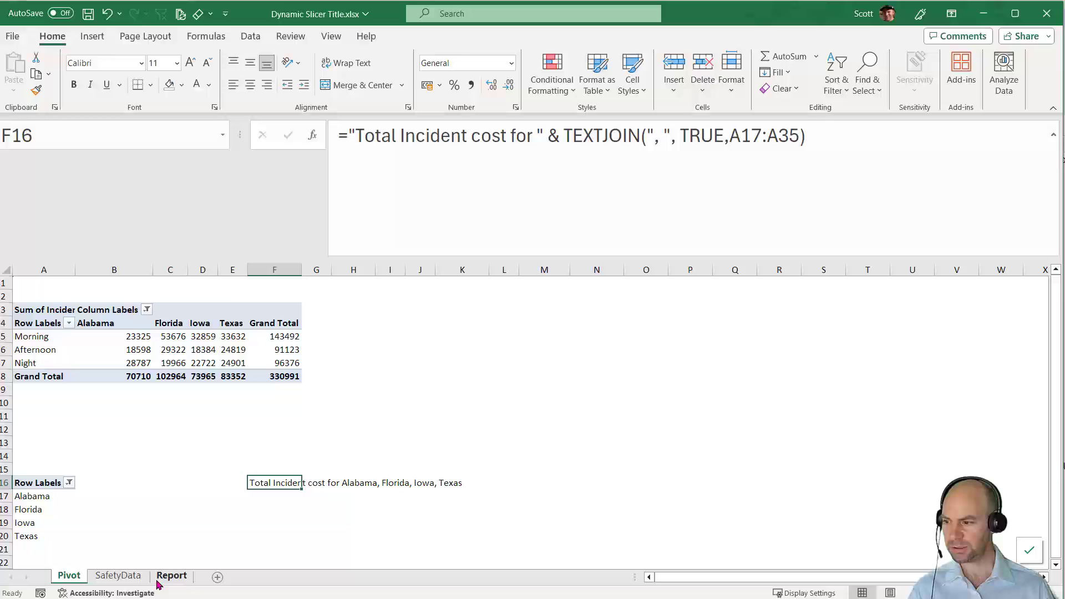
# Add a chart title above the Report chart linked to =Pivot!F16.
pyautogui.click(172, 575)
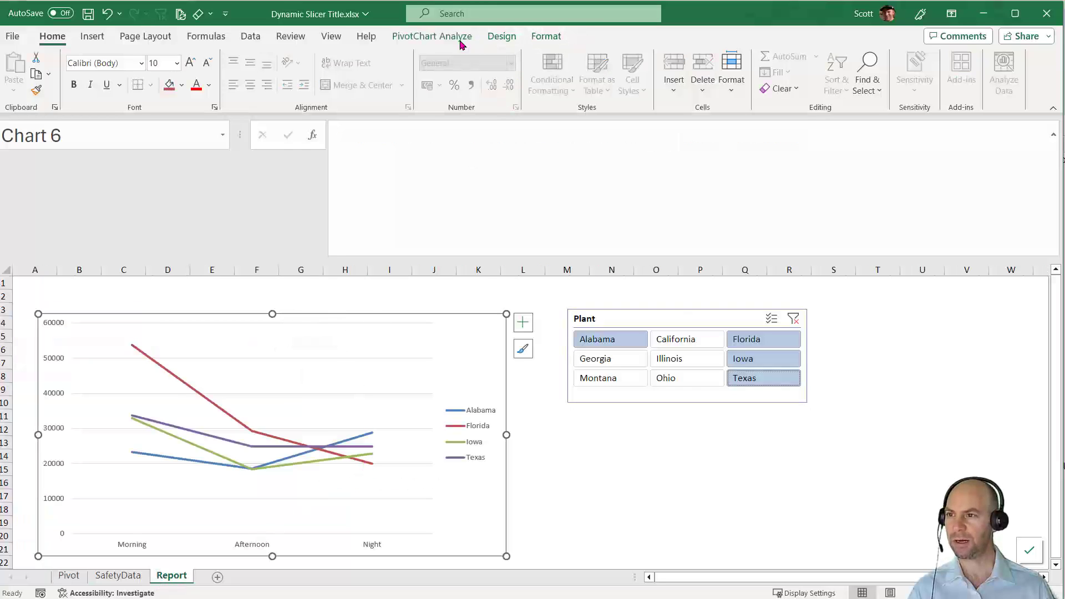
pyautogui.click(502, 36)
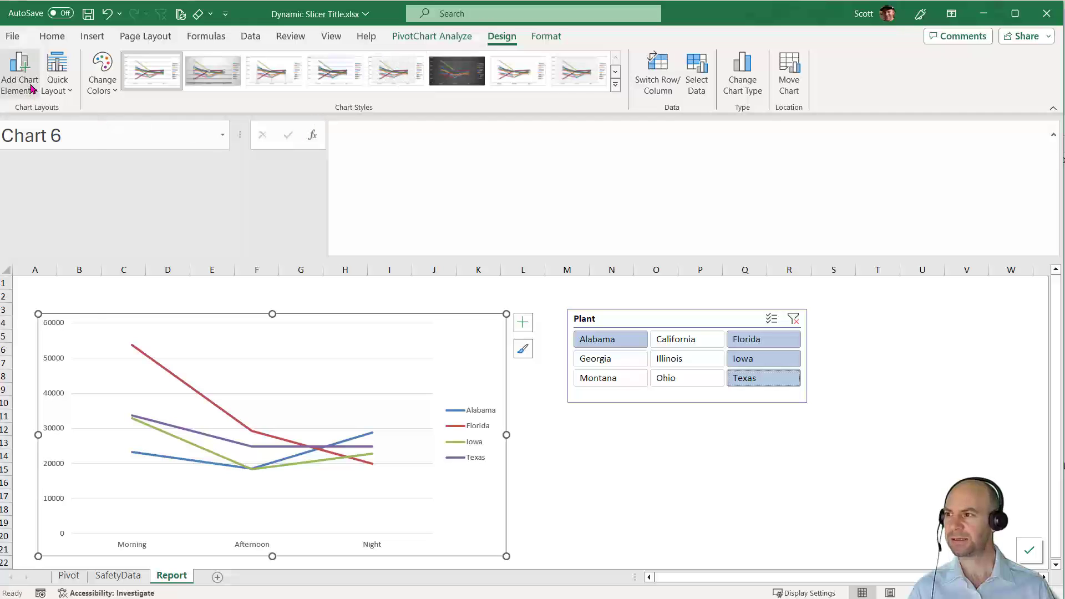
pyautogui.click(19, 67)
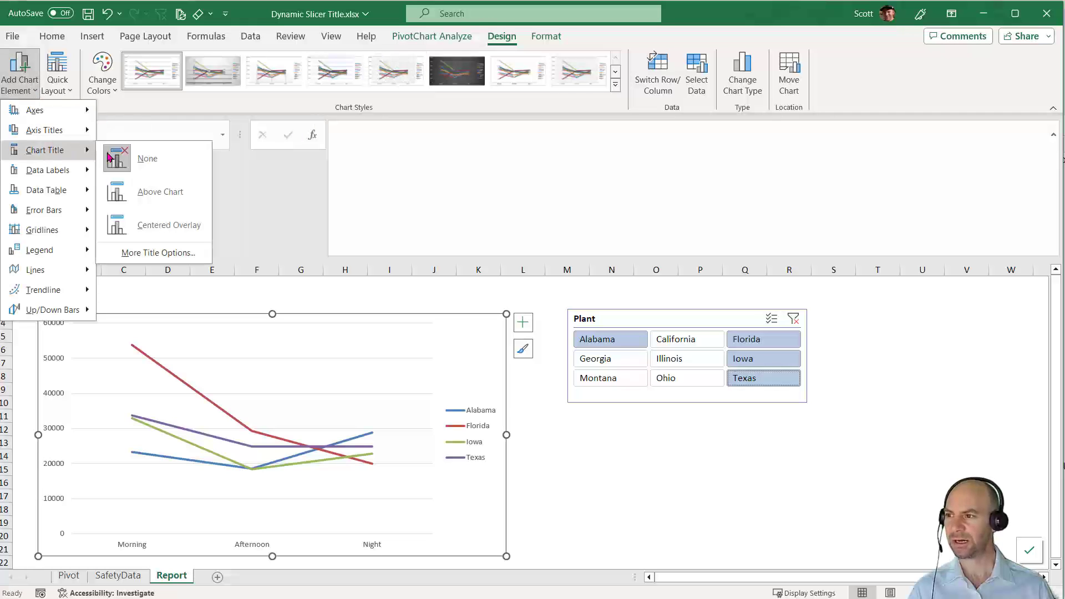
pyautogui.click(160, 191)
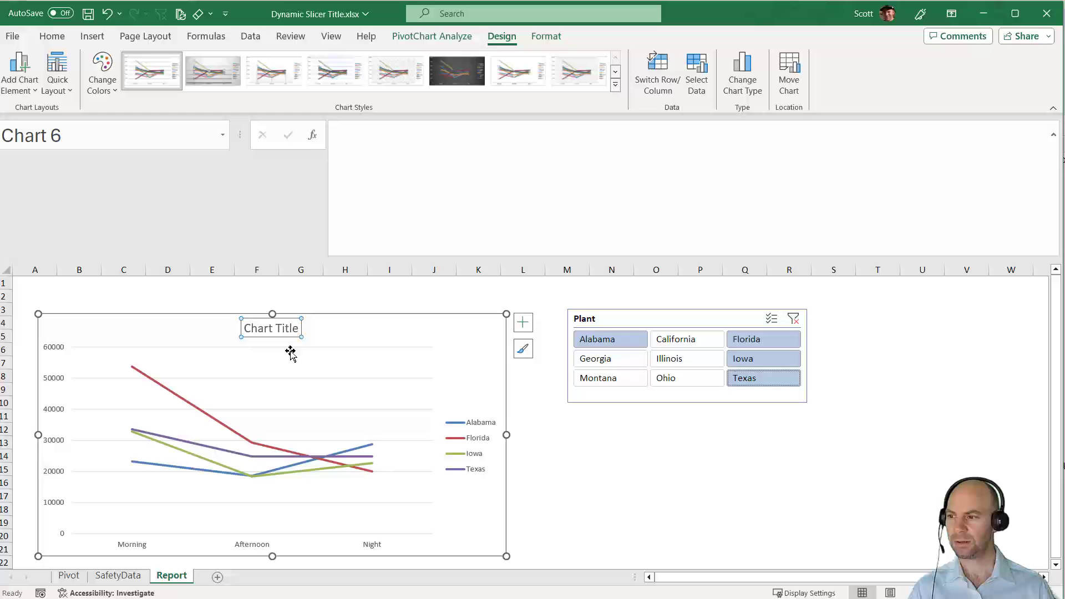
pyautogui.moveTo(306, 324)
pyautogui.write('=')
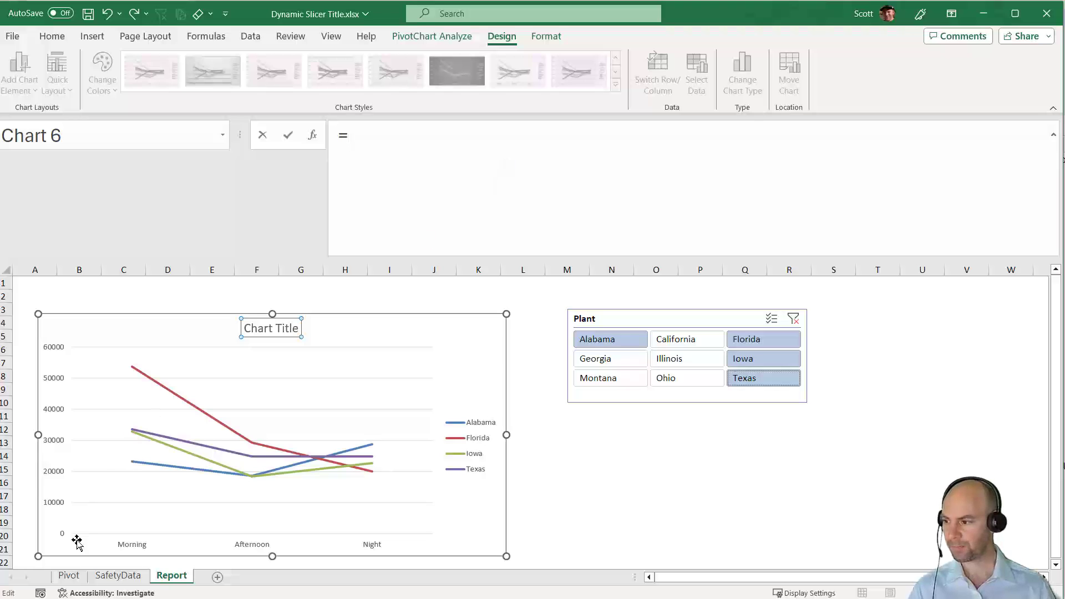
pyautogui.click(69, 575)
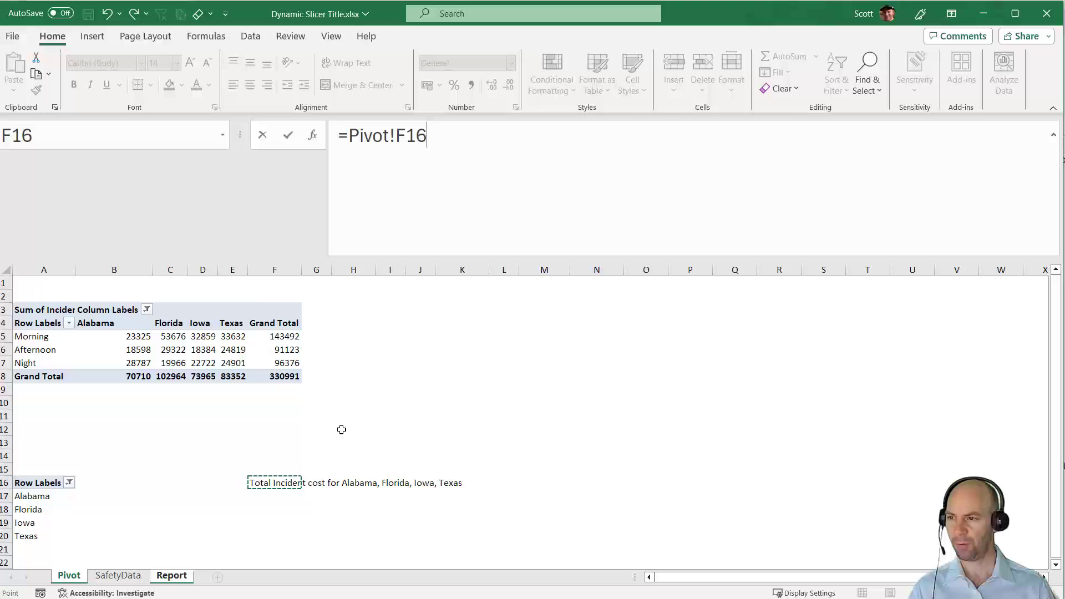
pyautogui.click(171, 575)
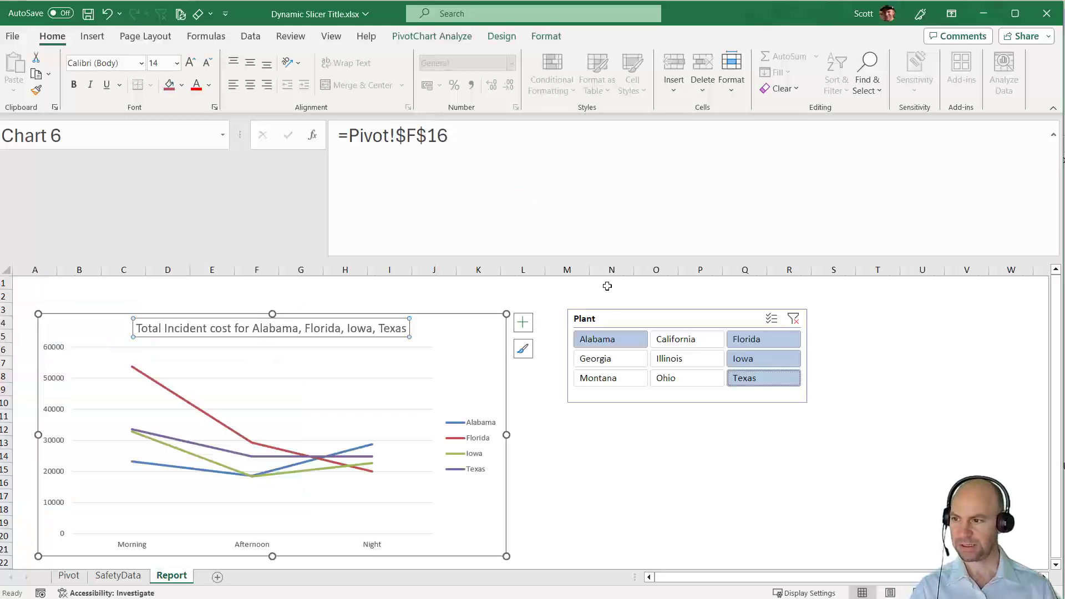
pyautogui.click(610, 340)
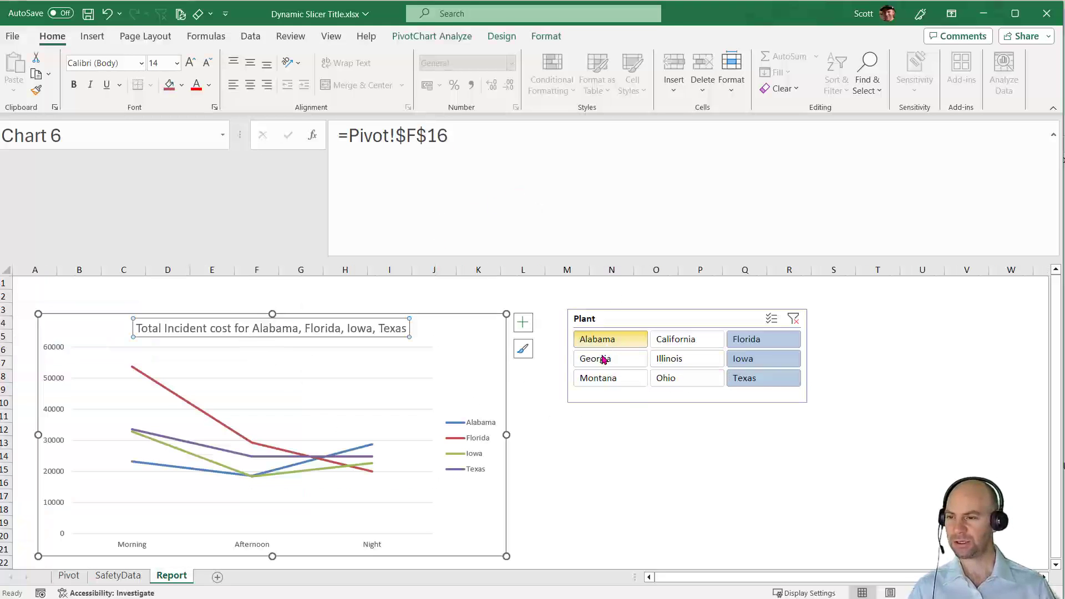
# Test the title with other slicer picks, ending with all nine plants selected.
pyautogui.click(594, 359)
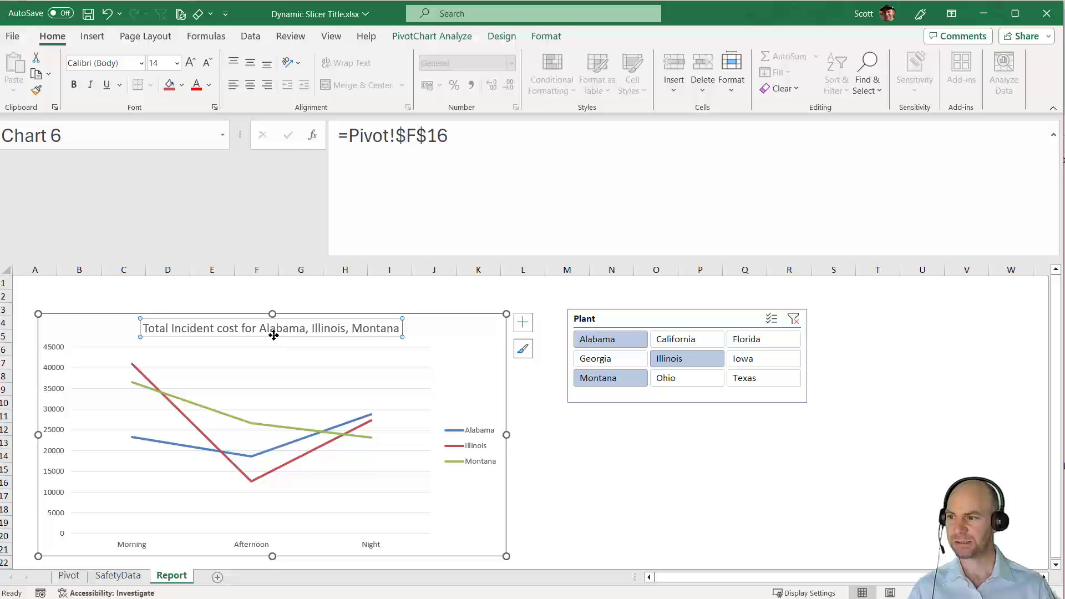
pyautogui.moveTo(185, 341)
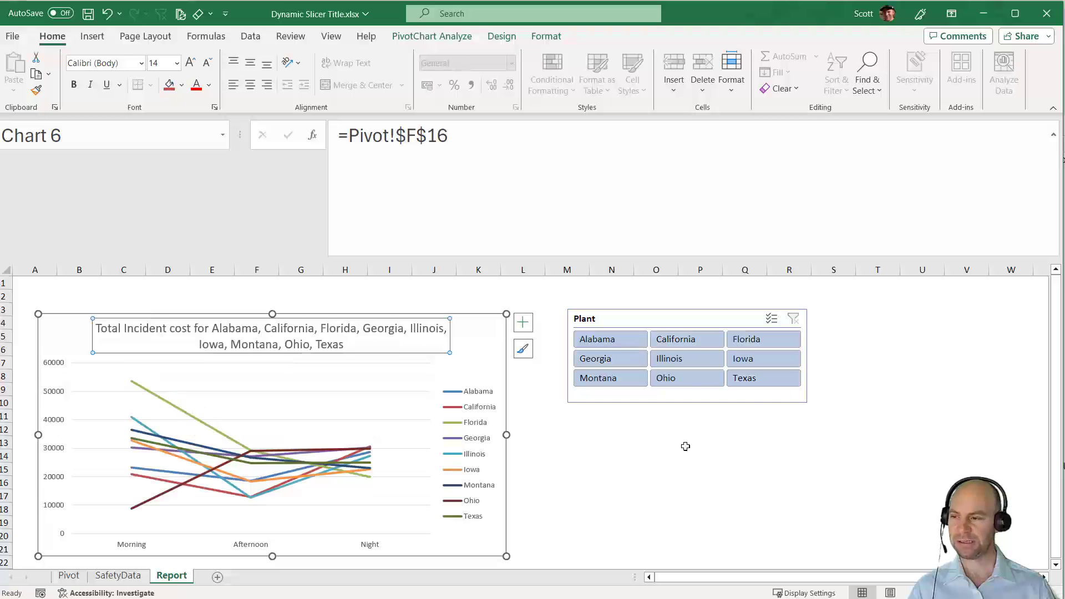
pyautogui.moveTo(343, 417)
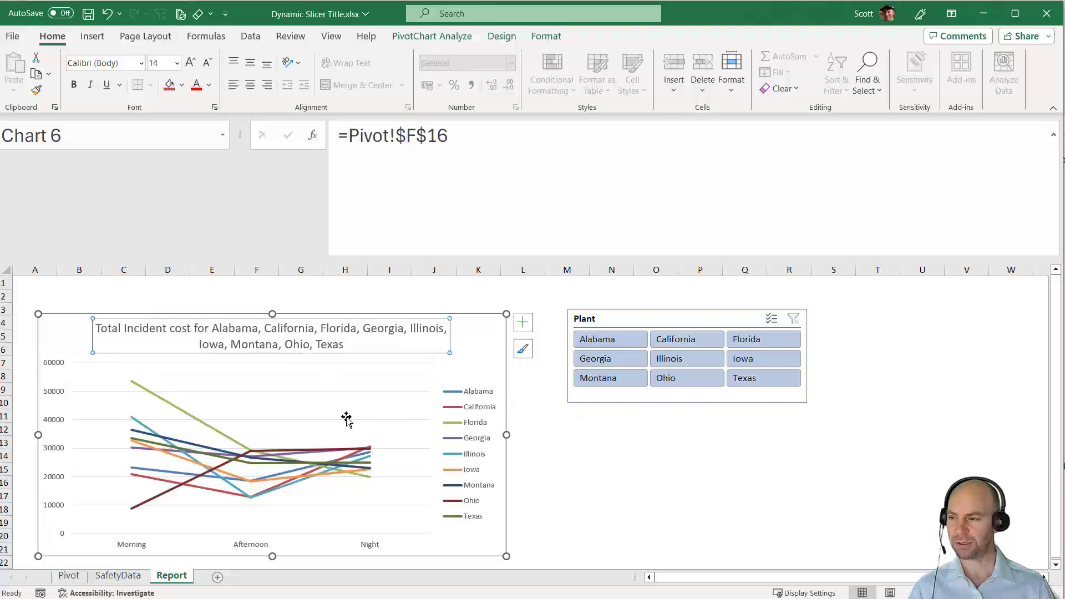
pyautogui.moveTo(351, 414)
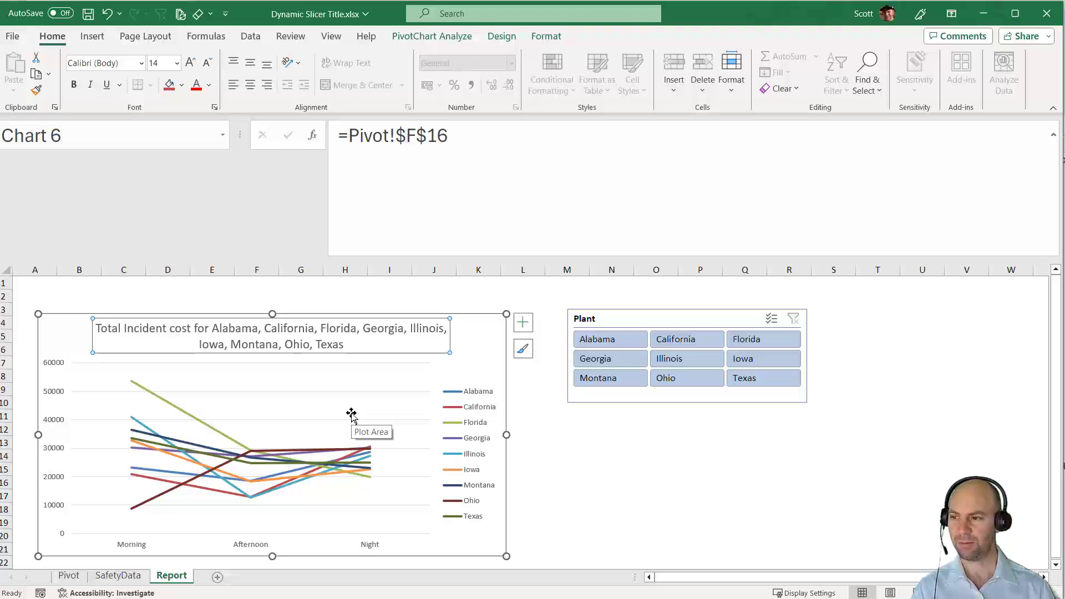
pyautogui.moveTo(375, 382)
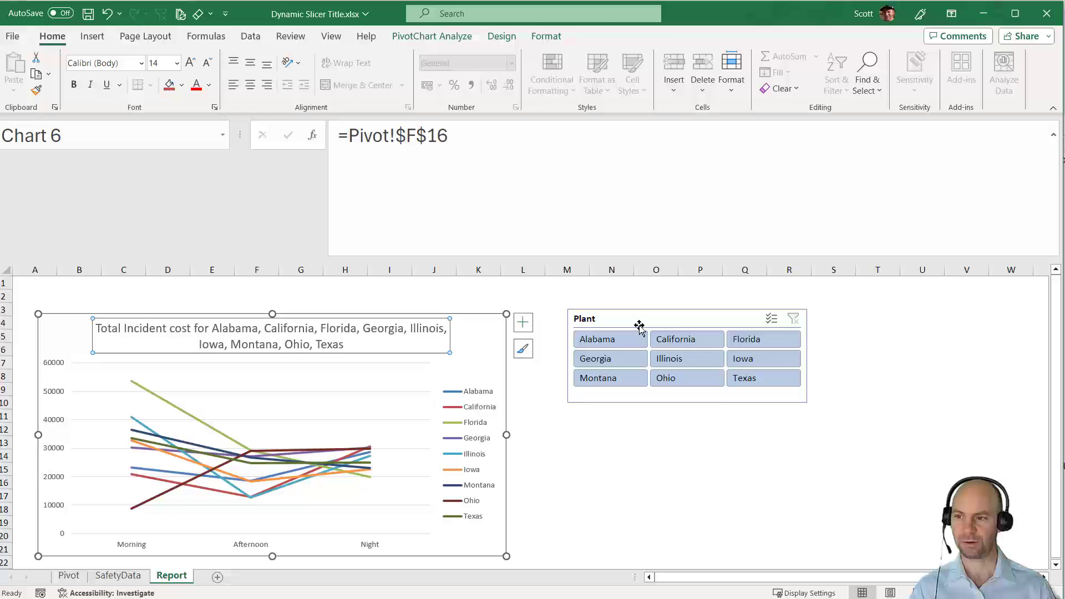
pyautogui.moveTo(897, 442)
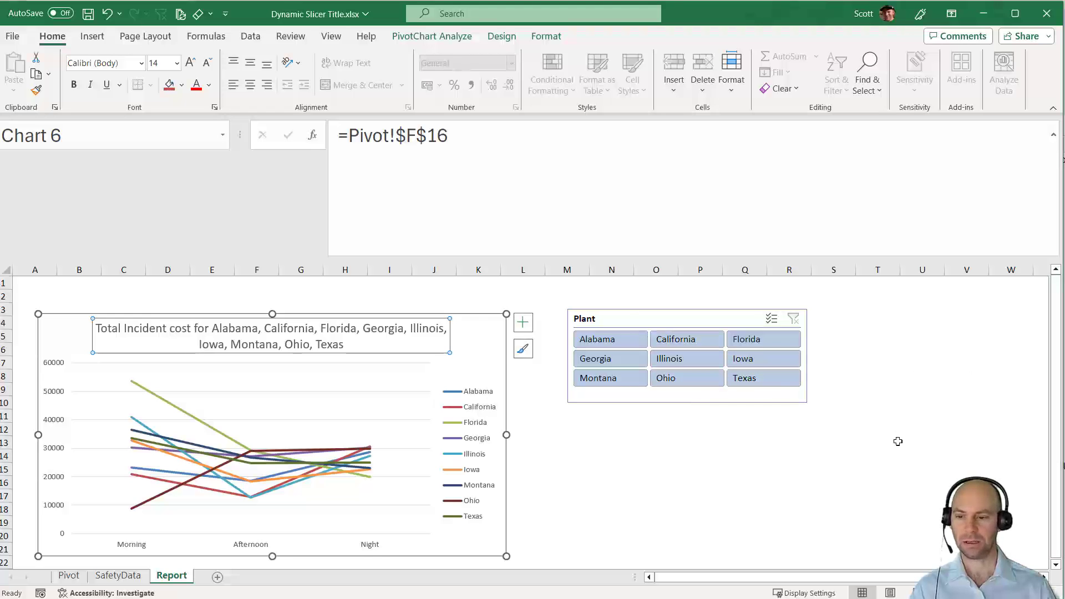
pyautogui.moveTo(549, 528)
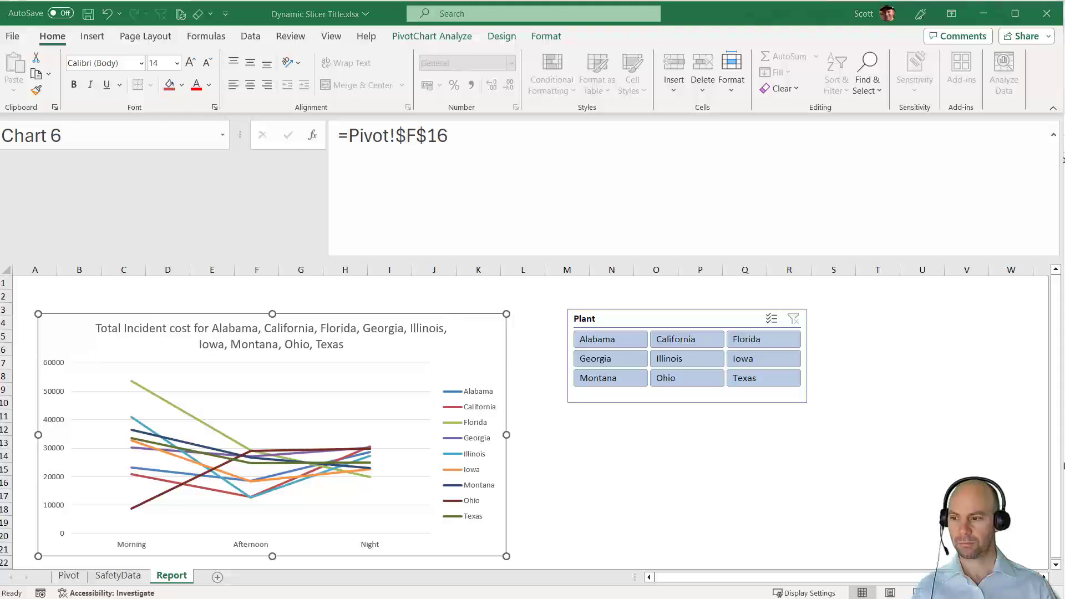
pyautogui.click(269, 336)
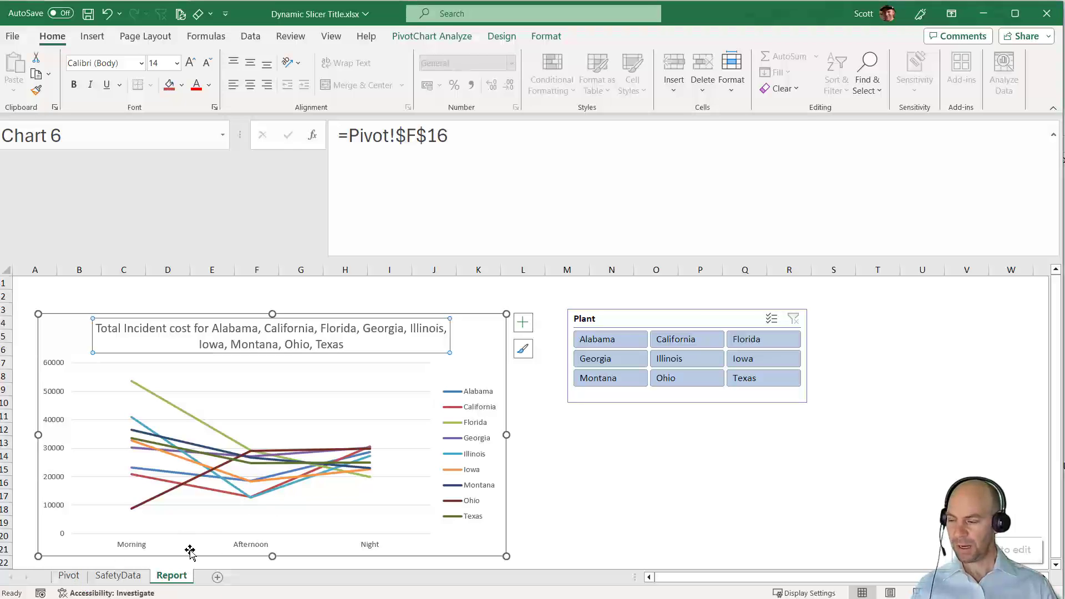
# On the Pivot sheet enter =COUNTA(A17:A35) in F17, returning 9 listed plants.
pyautogui.click(69, 575)
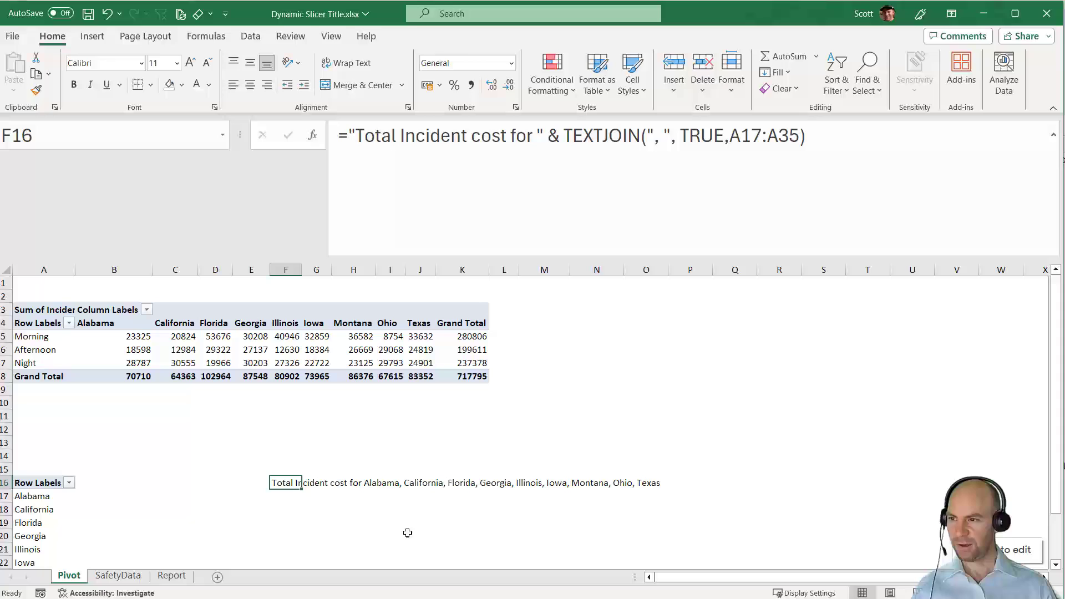
pyautogui.moveTo(314, 504)
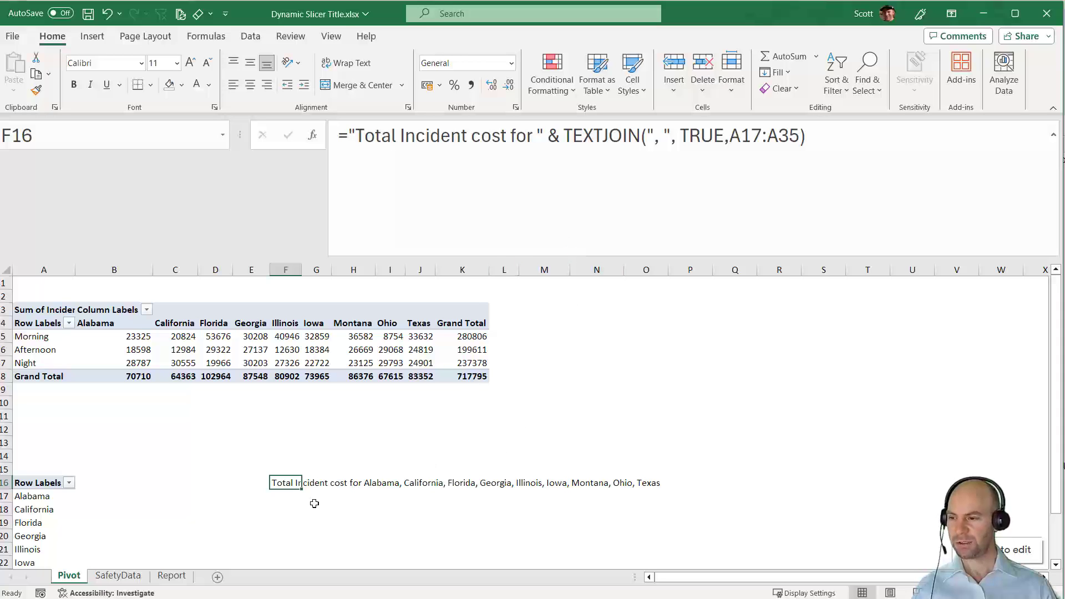
pyautogui.moveTo(286, 501)
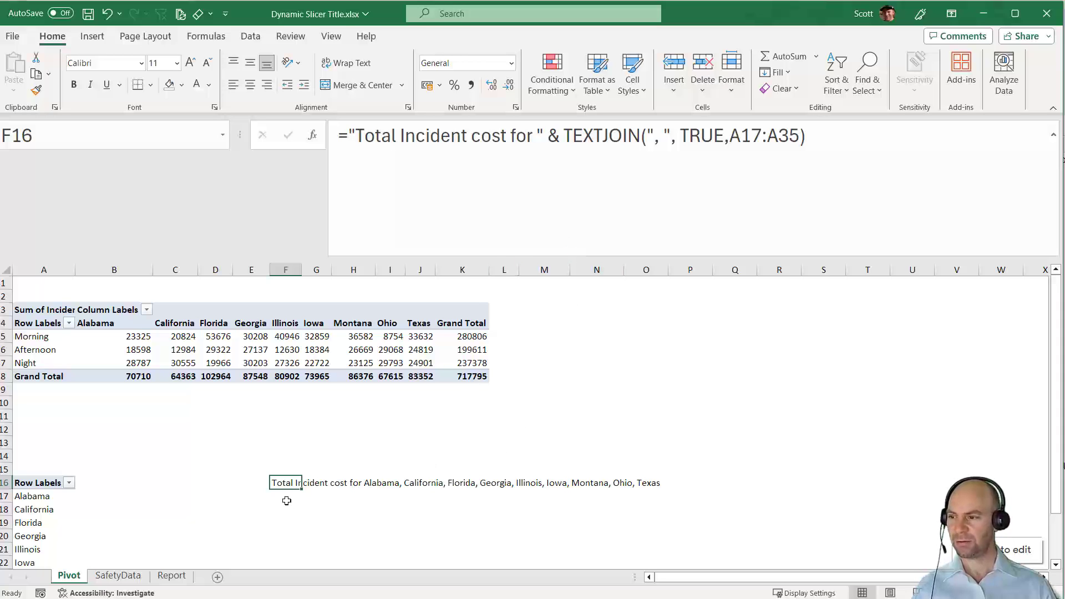
pyautogui.press('Enter')
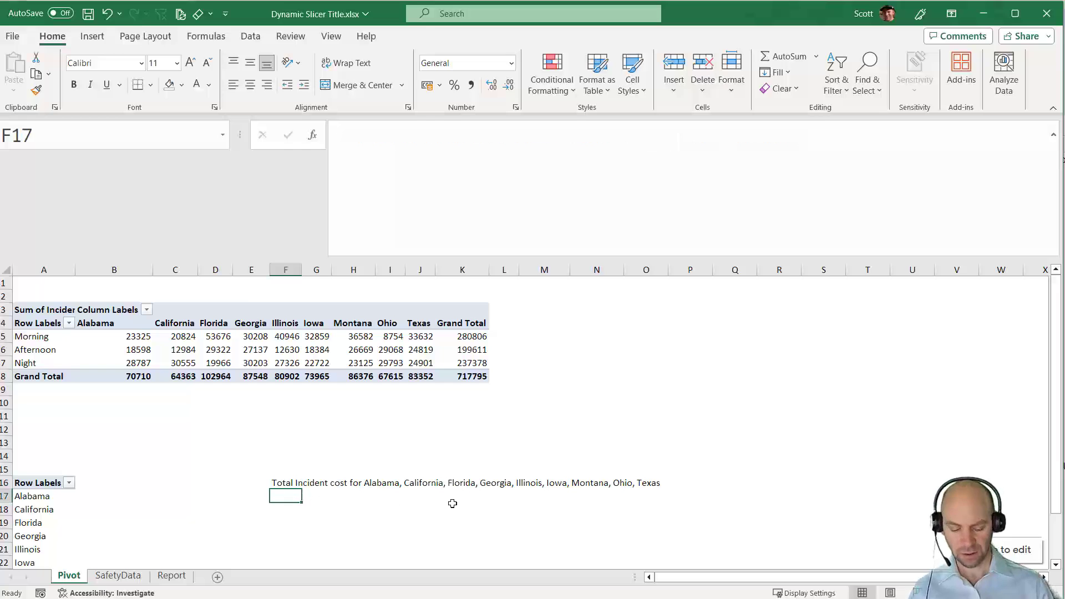
pyautogui.write('=counta')
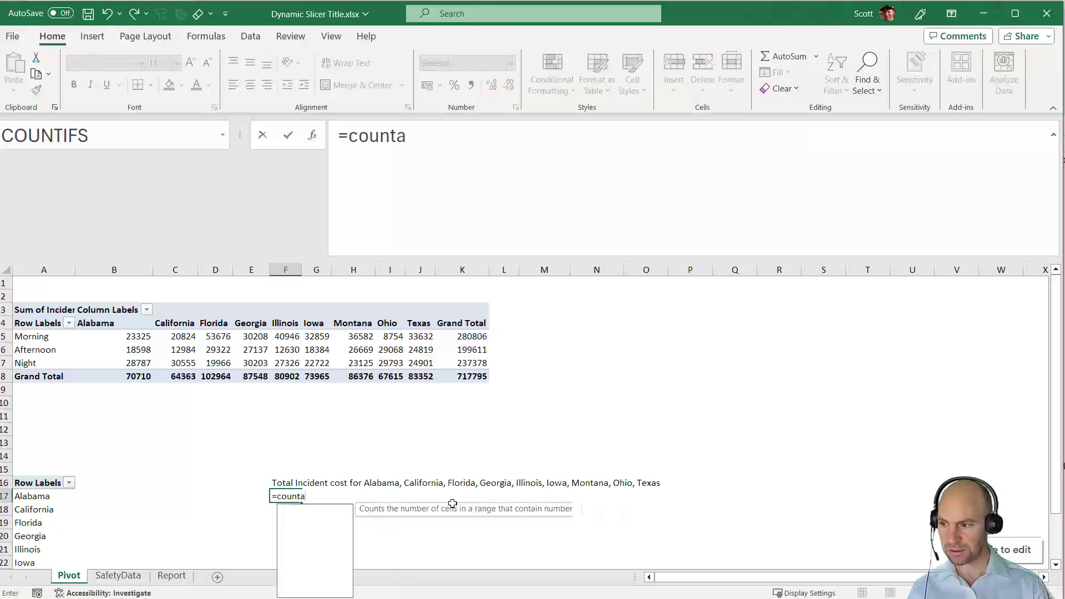
pyautogui.write('(')
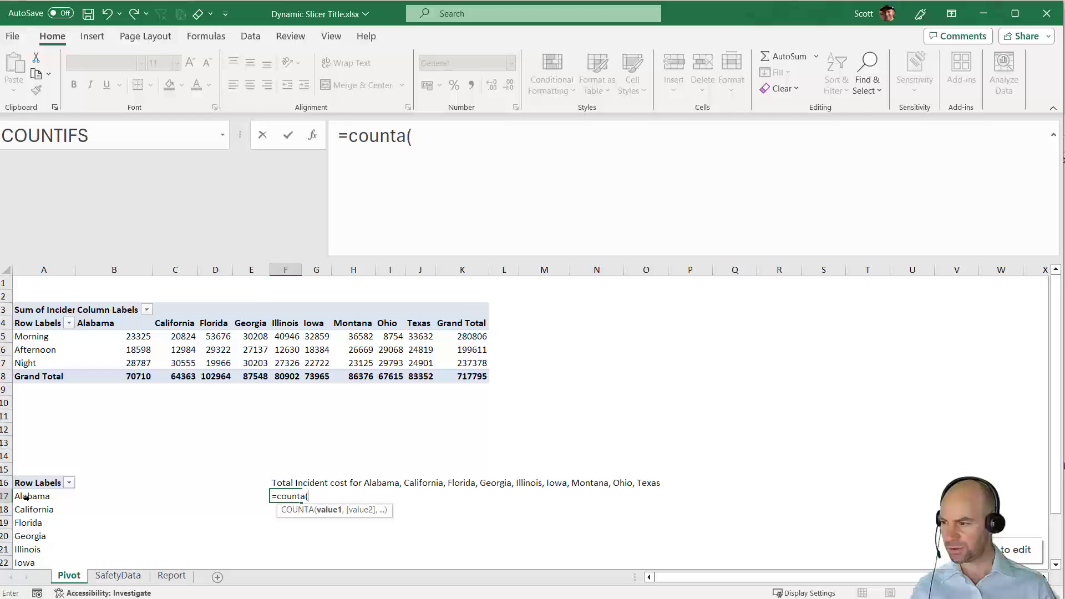
pyautogui.moveTo(31, 496); pyautogui.dragTo(33, 509)
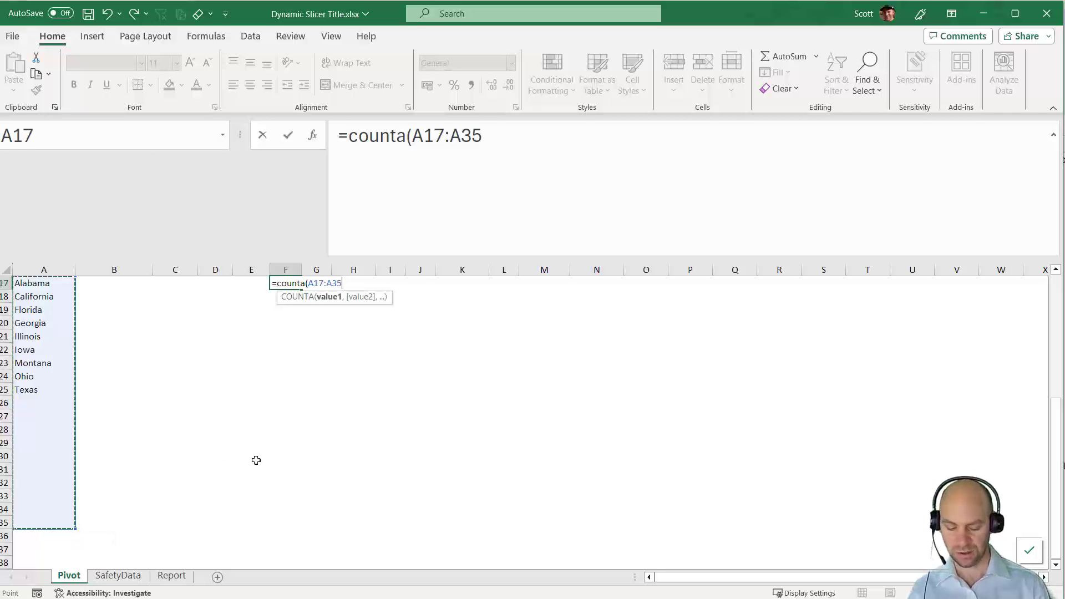
pyautogui.press('Enter')
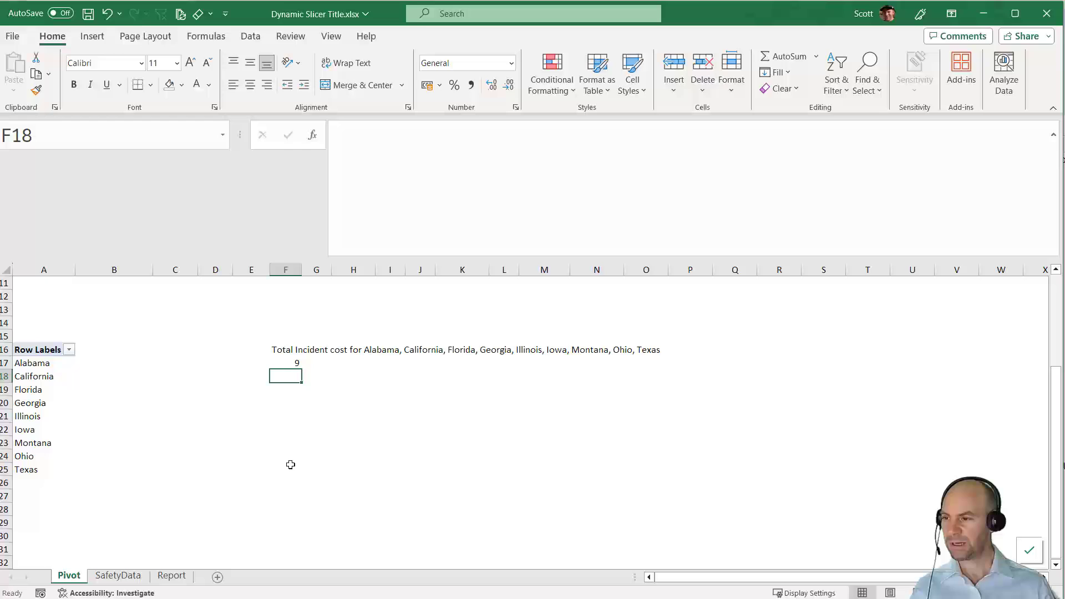
pyautogui.click(286, 363)
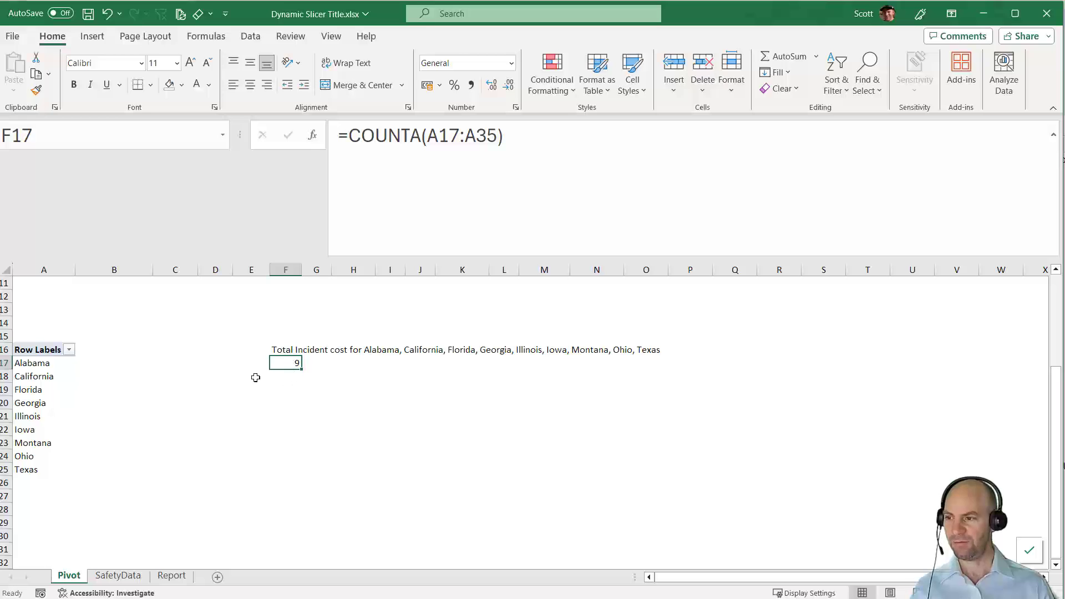
pyautogui.moveTo(35, 362)
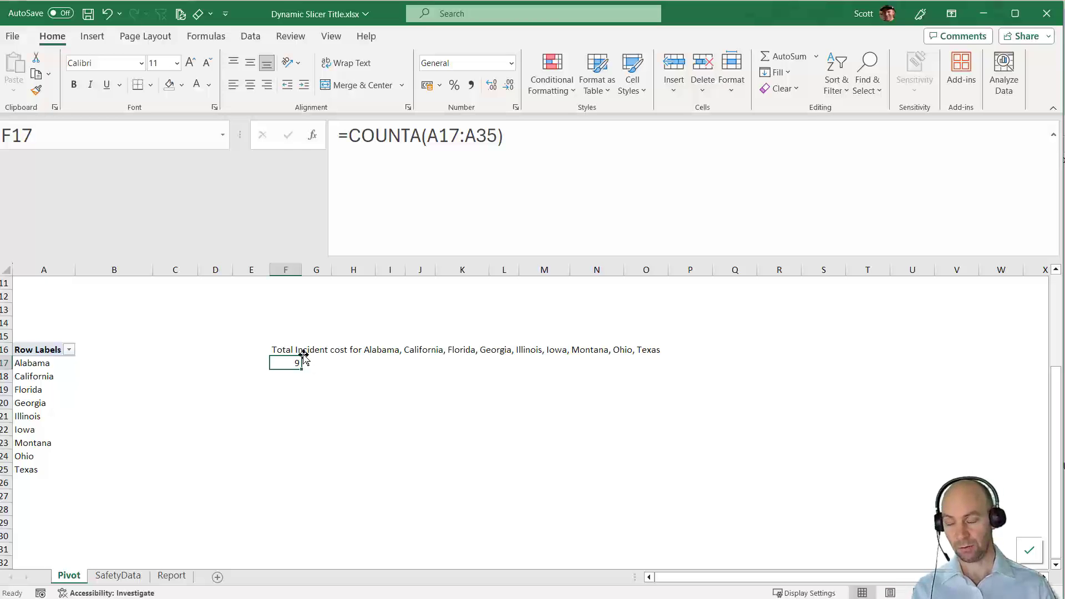
# Wrap the F16 TEXTJOIN in IF(F17>5,"multiple plants",...) so the title reads 'multiple plants'.
pyautogui.click(285, 350)
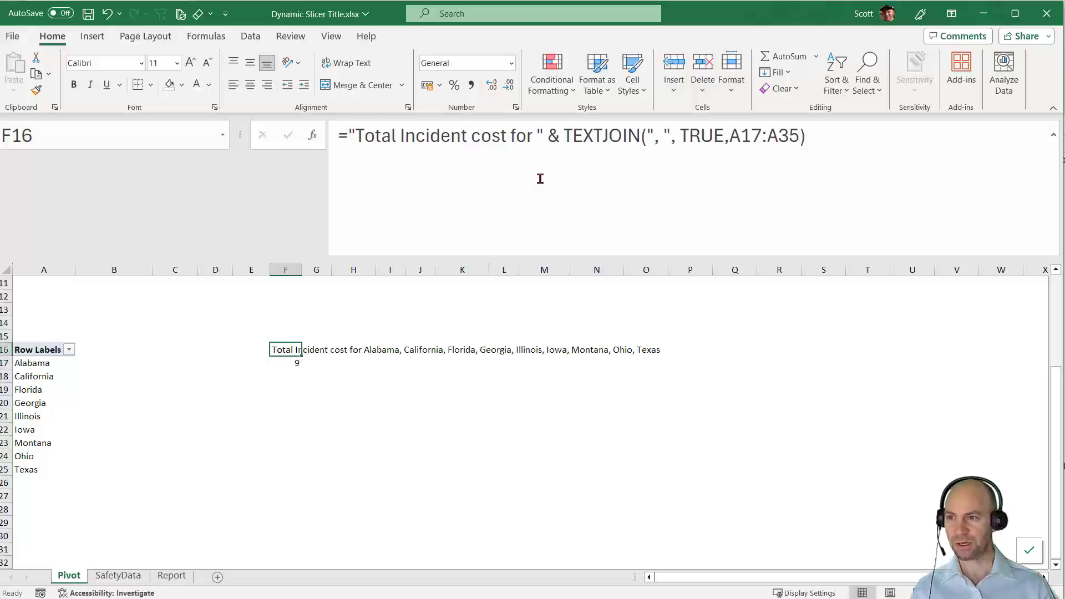
pyautogui.moveTo(526, 140)
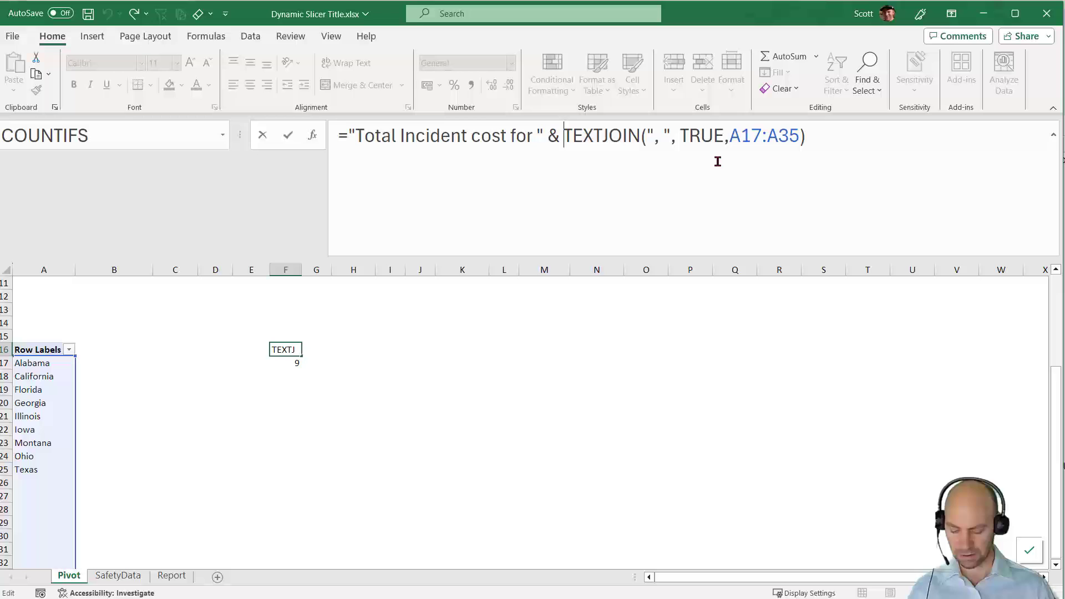
pyautogui.press('Alt+Enter')
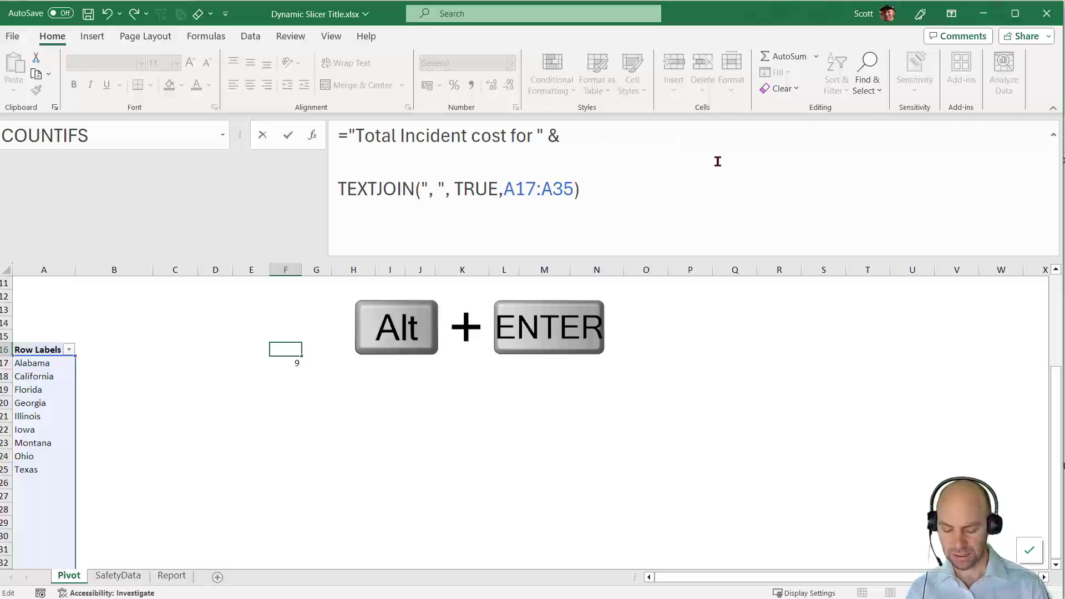
pyautogui.write('if(')
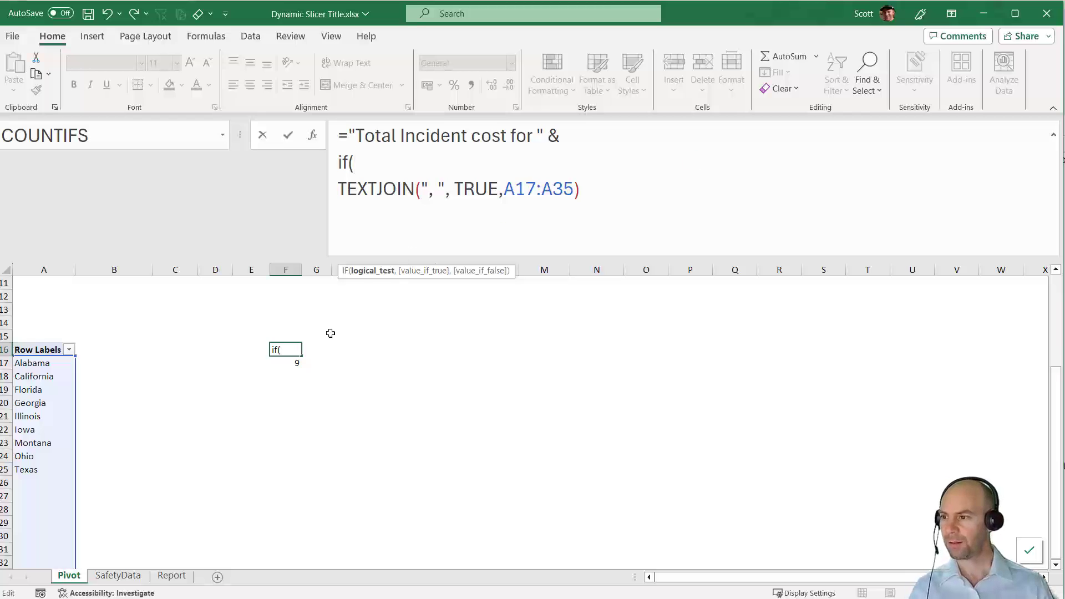
pyautogui.click(285, 361)
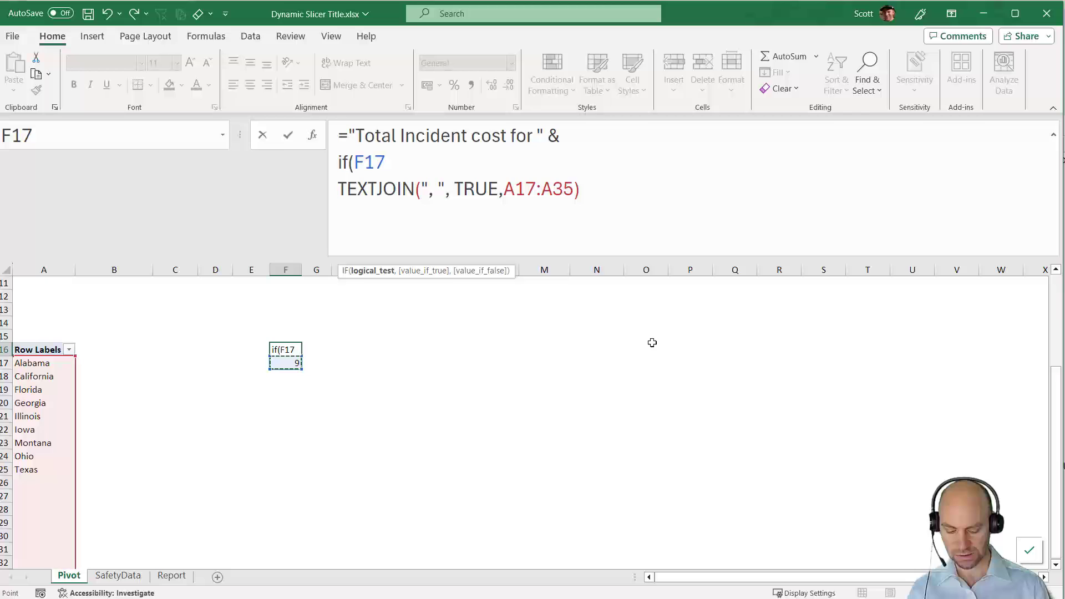
pyautogui.write('>5')
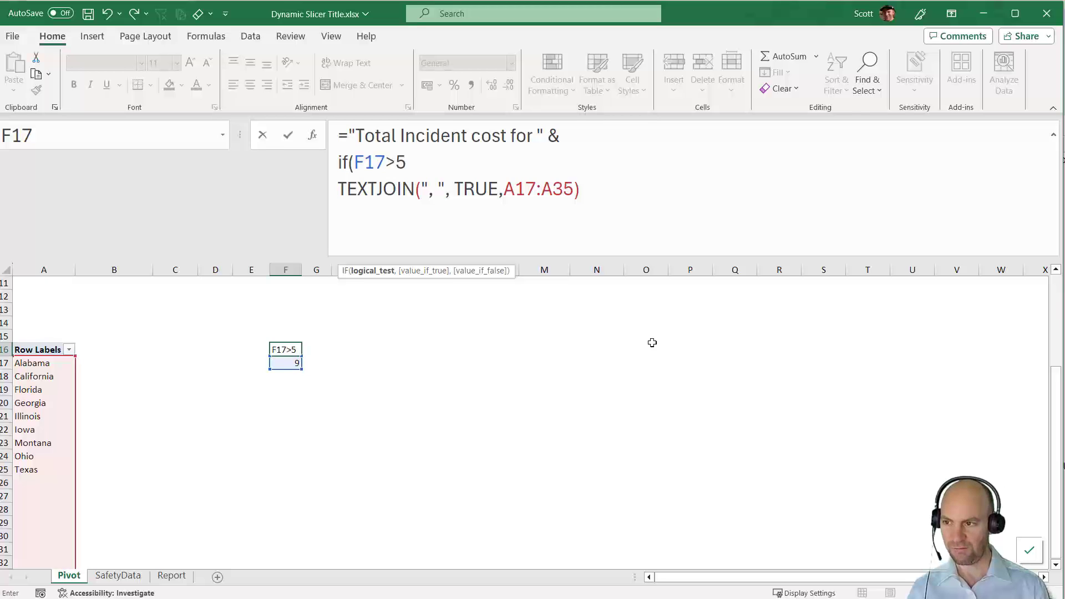
pyautogui.write(',')
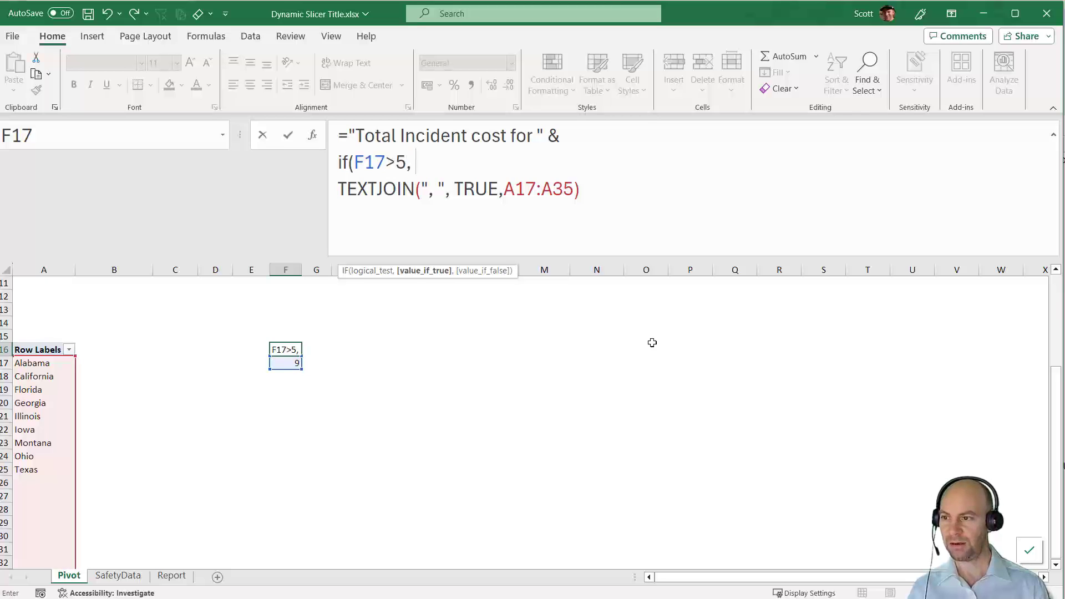
pyautogui.write('"m')
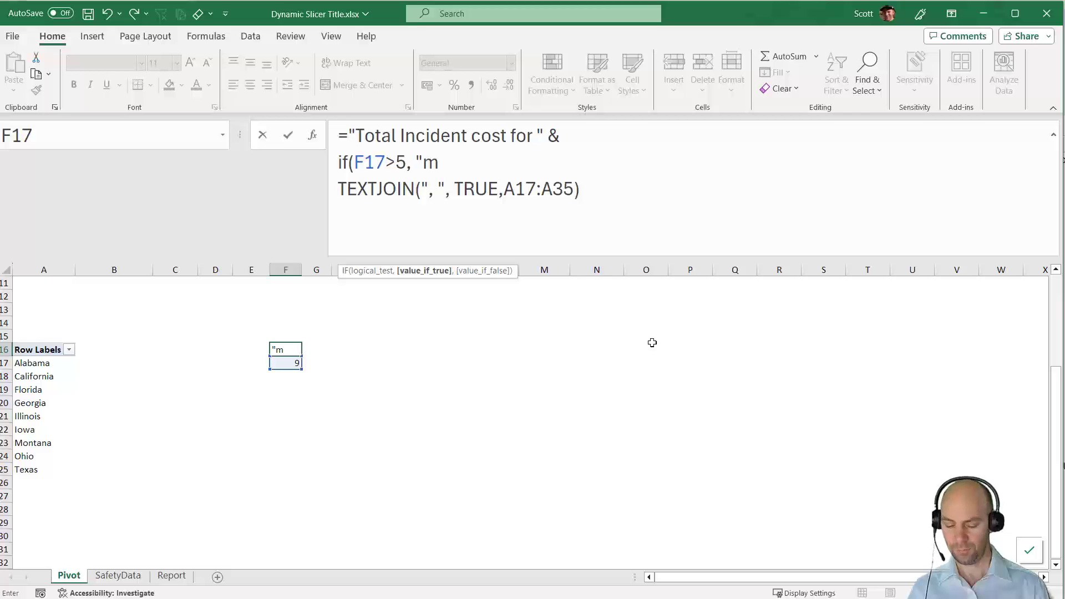
pyautogui.write('ultiple plants",')
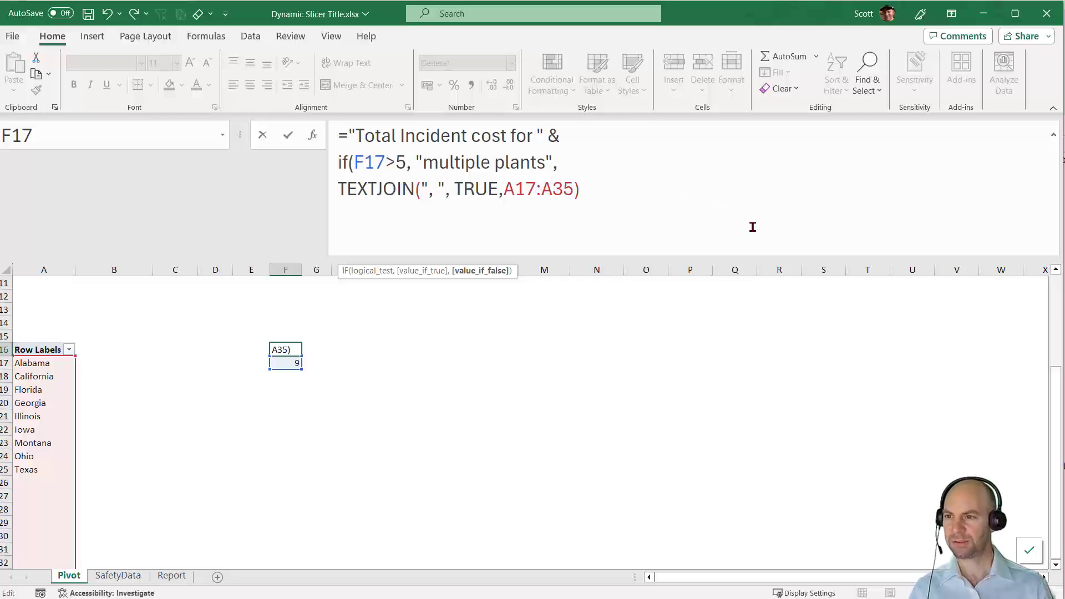
pyautogui.write(')')
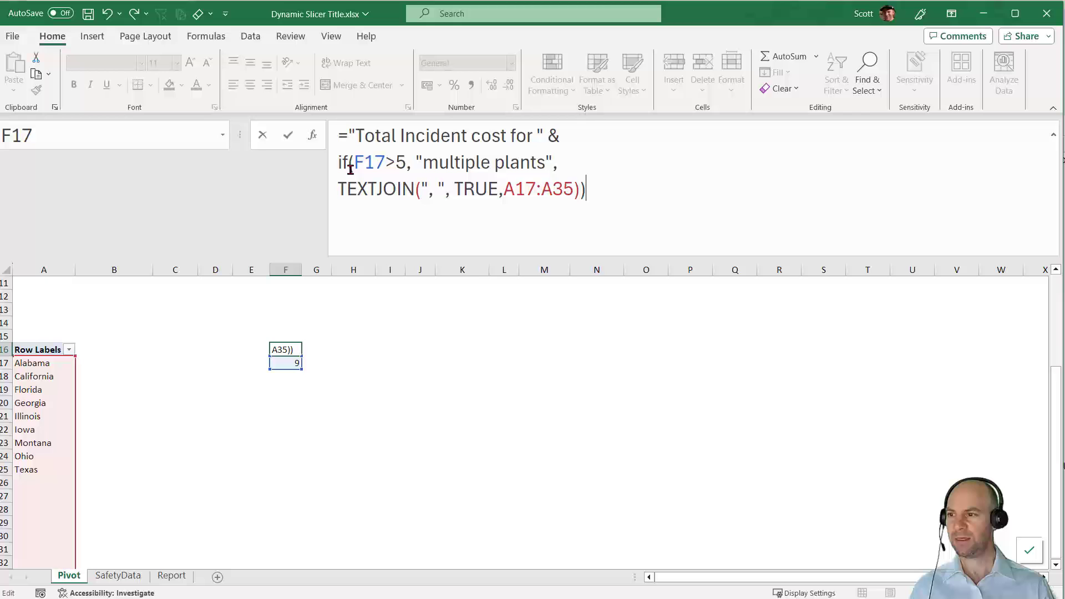
pyautogui.moveTo(325, 336)
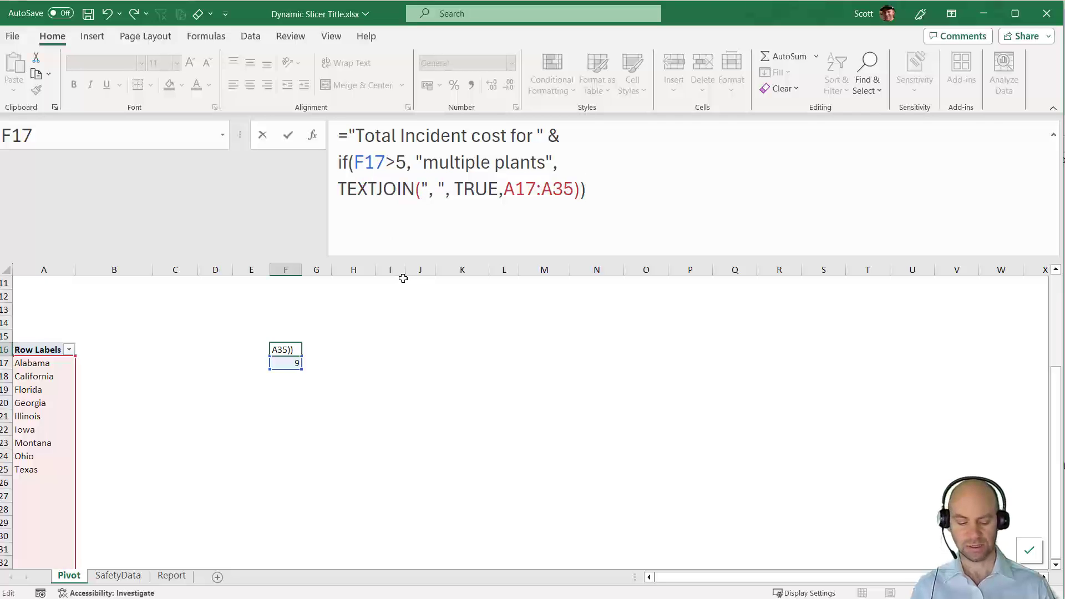
pyautogui.press('Enter')
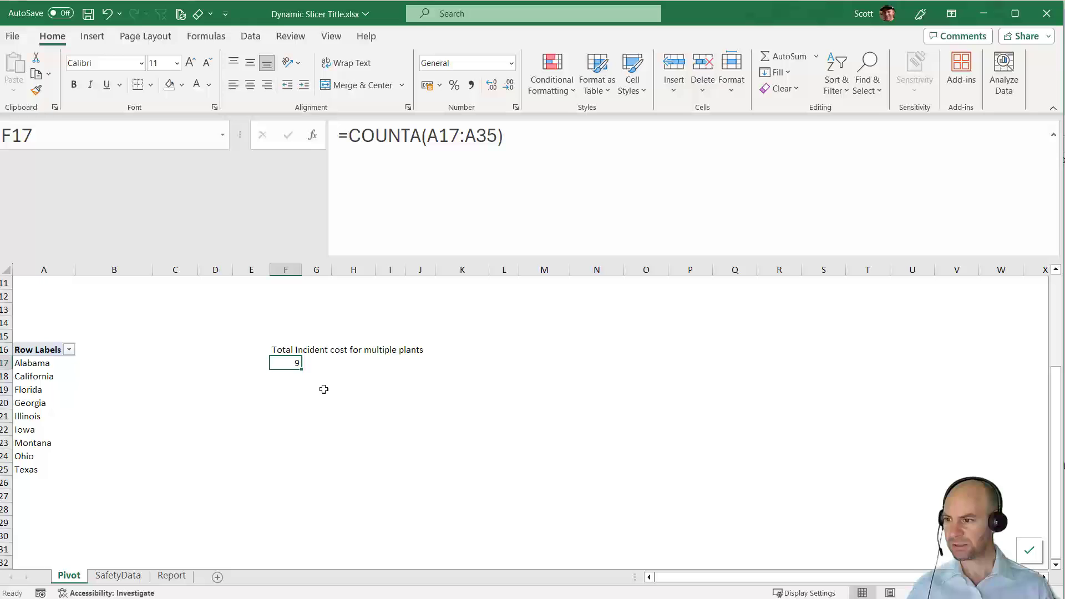
pyautogui.click(285, 349)
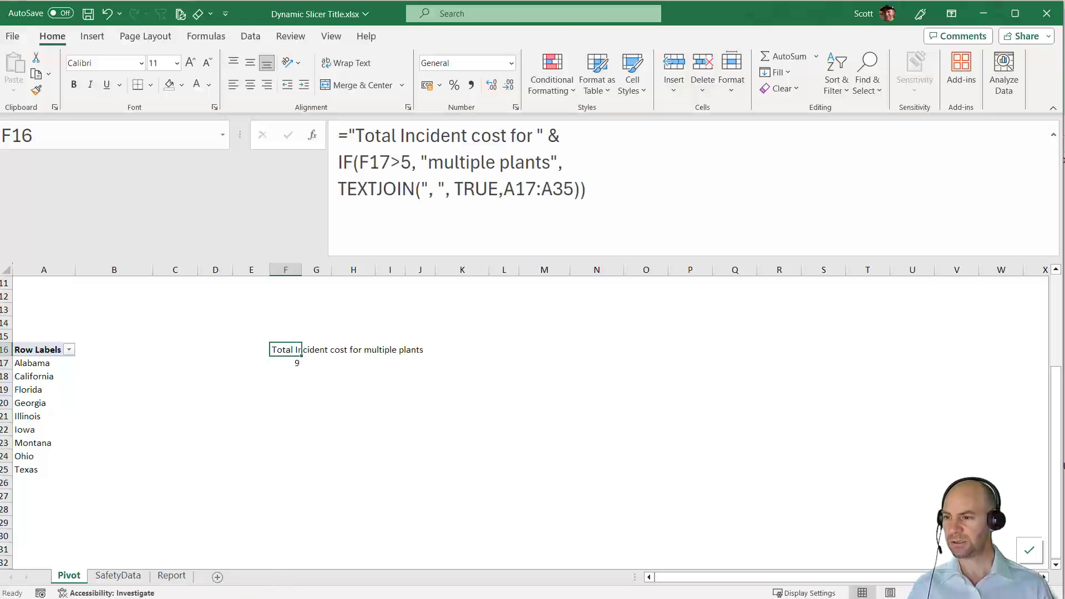
# On the Report sheet pick Alabama, Georgia and Montana in the Plant slicer; the title names them.
pyautogui.click(171, 575)
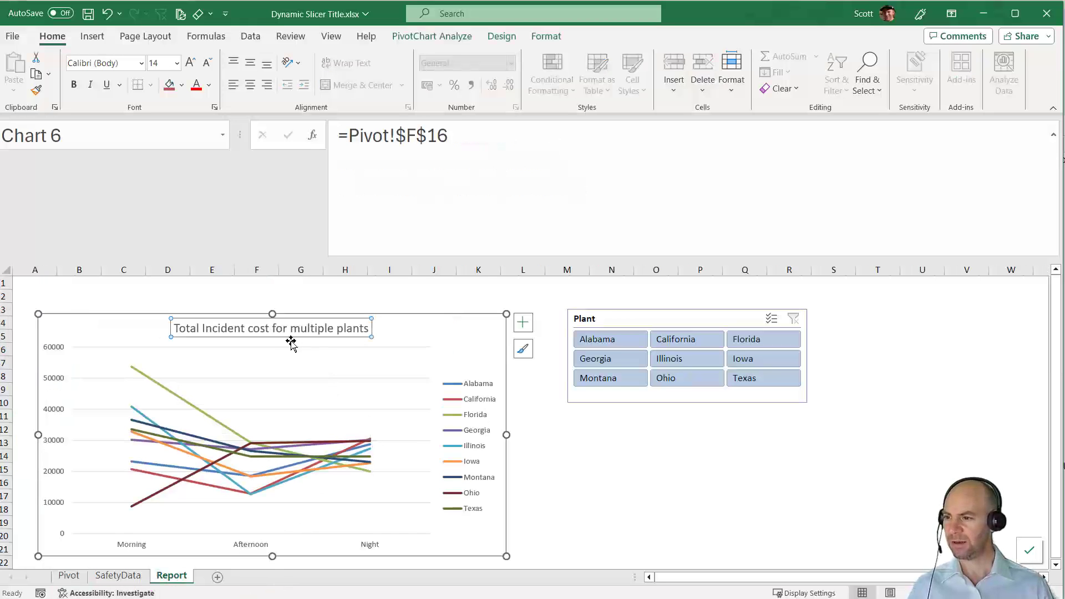
pyautogui.click(610, 340)
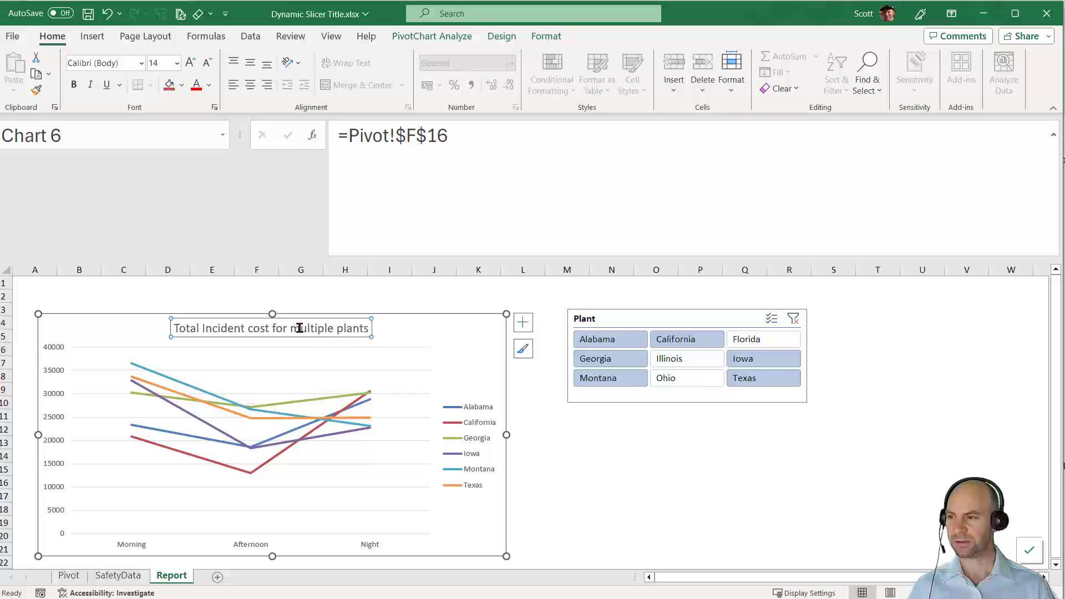
pyautogui.moveTo(533, 417)
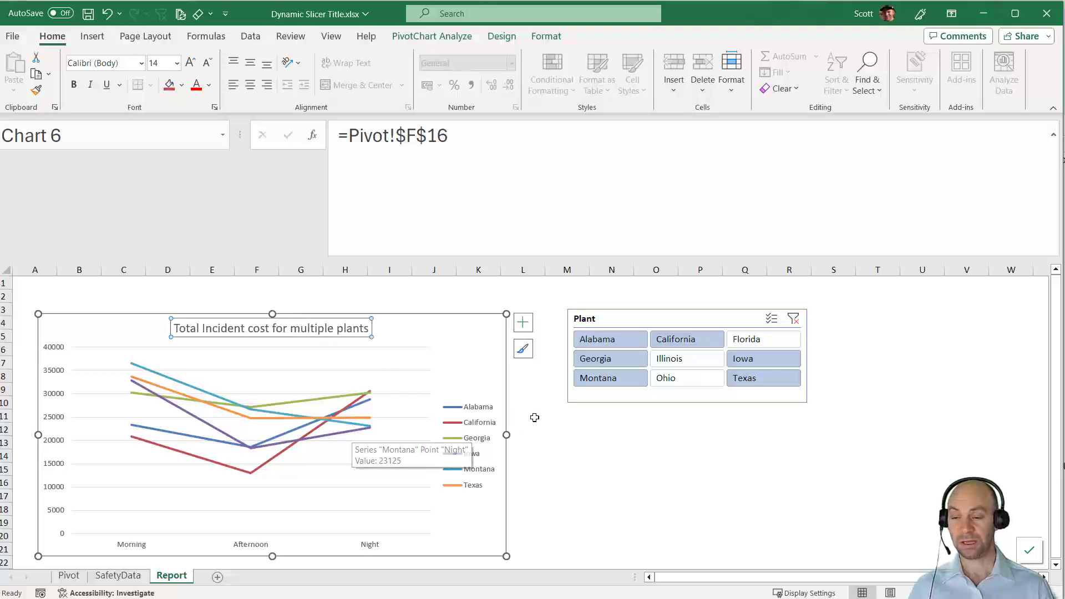
pyautogui.click(602, 340)
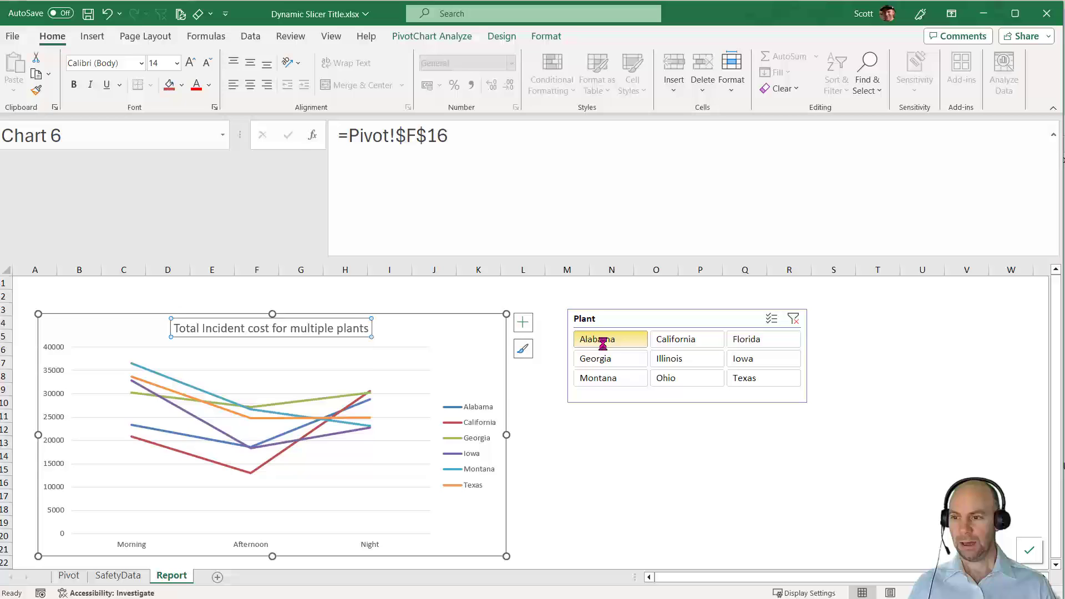
pyautogui.click(605, 340)
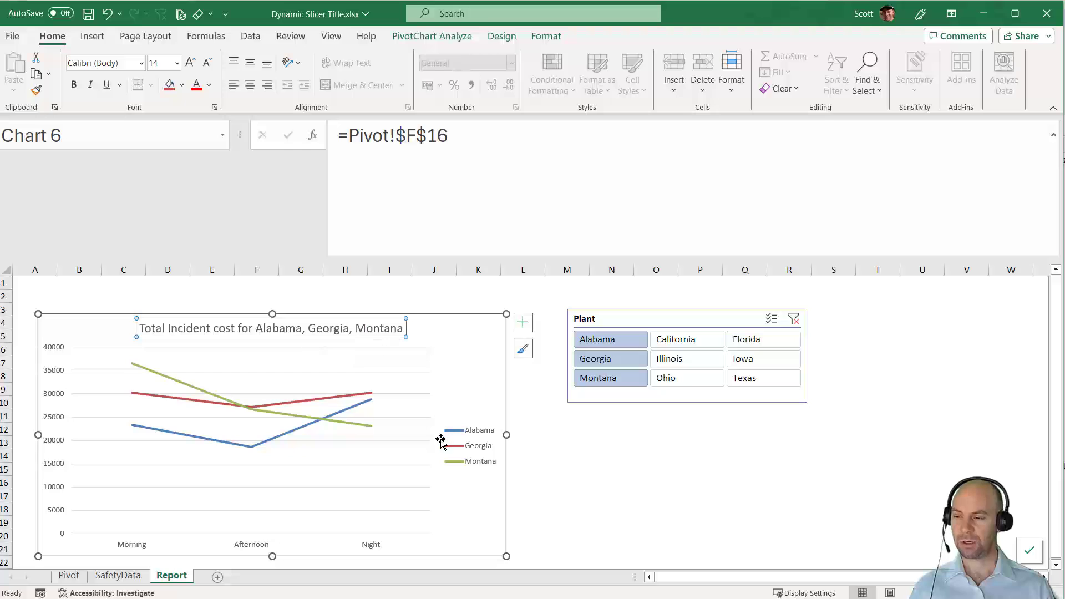
pyautogui.moveTo(442, 442)
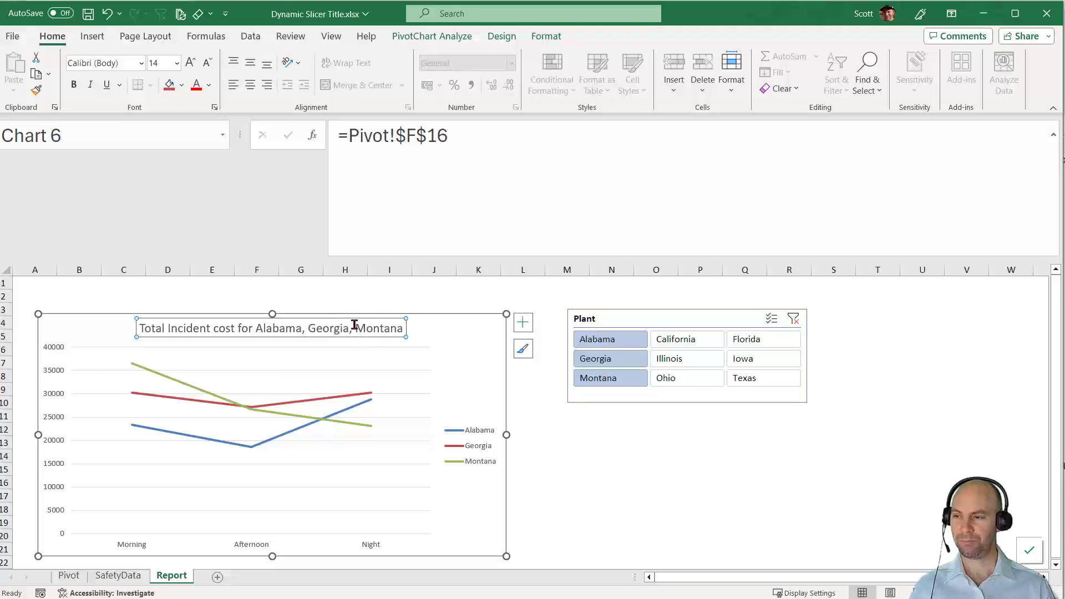
pyautogui.moveTo(366, 331)
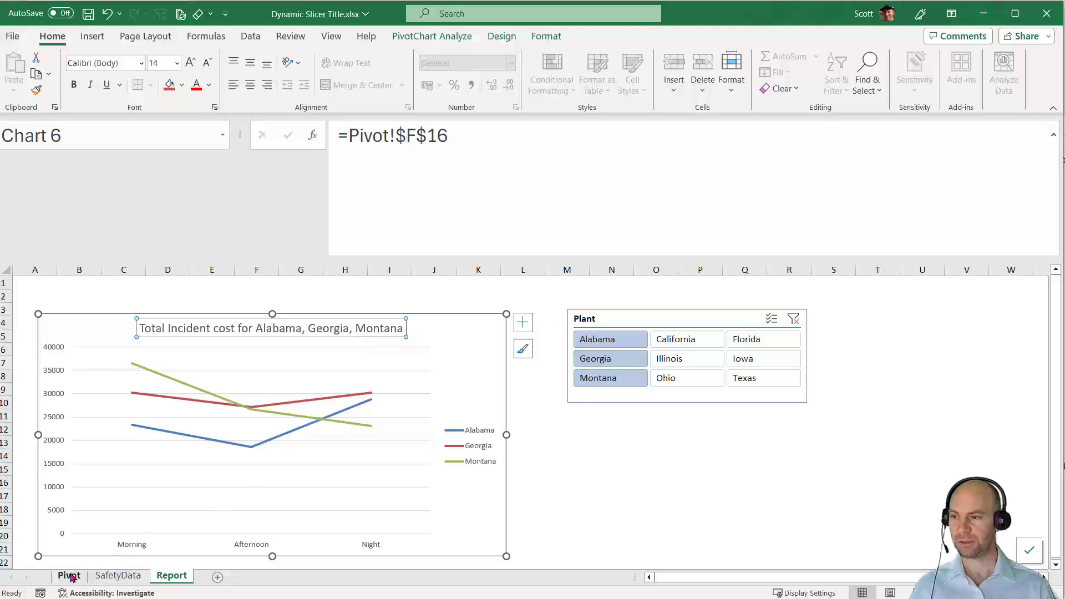
pyautogui.moveTo(71, 576)
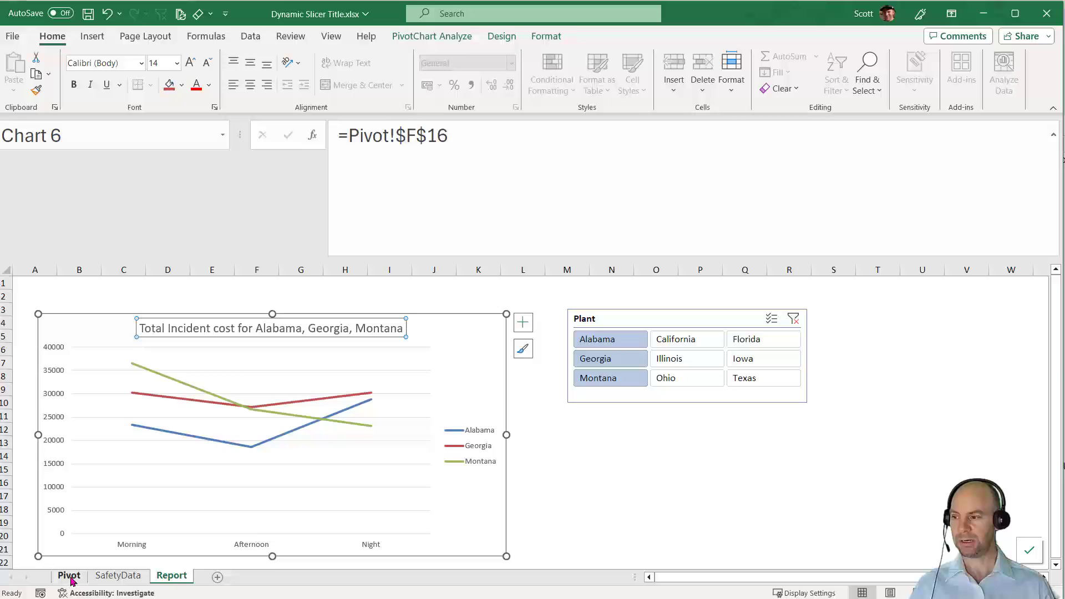
# Return to the Pivot sheet showing three plants, the three-plant title and a count of 3.
pyautogui.click(73, 575)
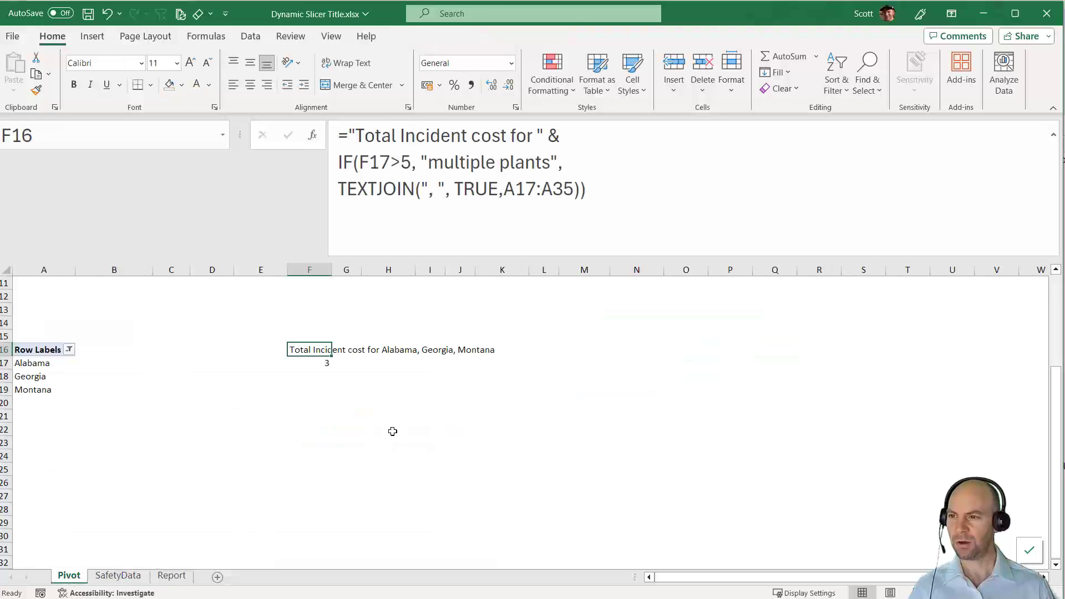
pyautogui.moveTo(350, 404)
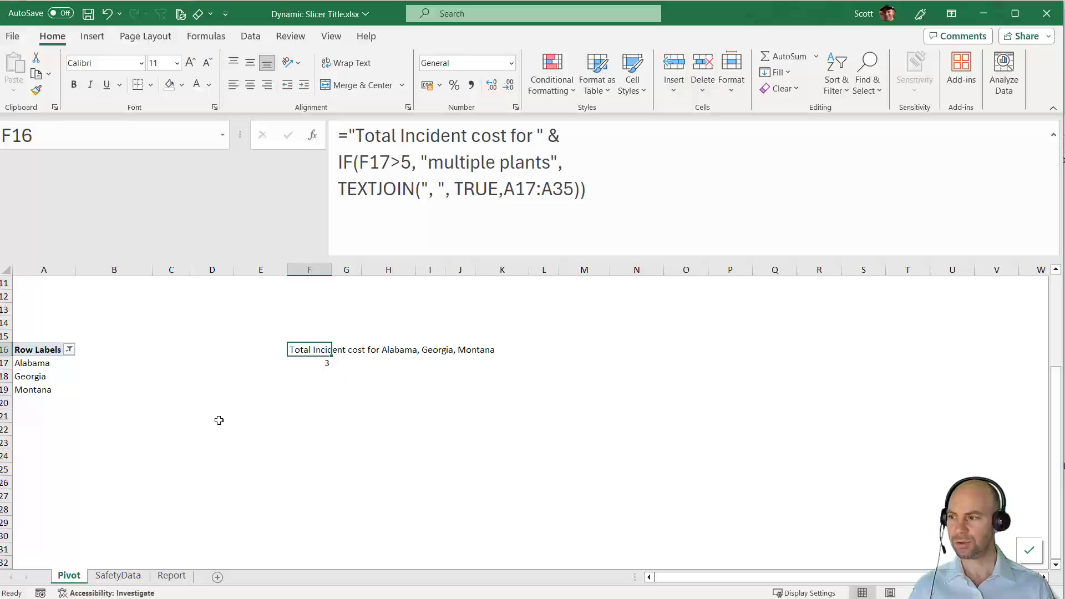
pyautogui.moveTo(317, 369)
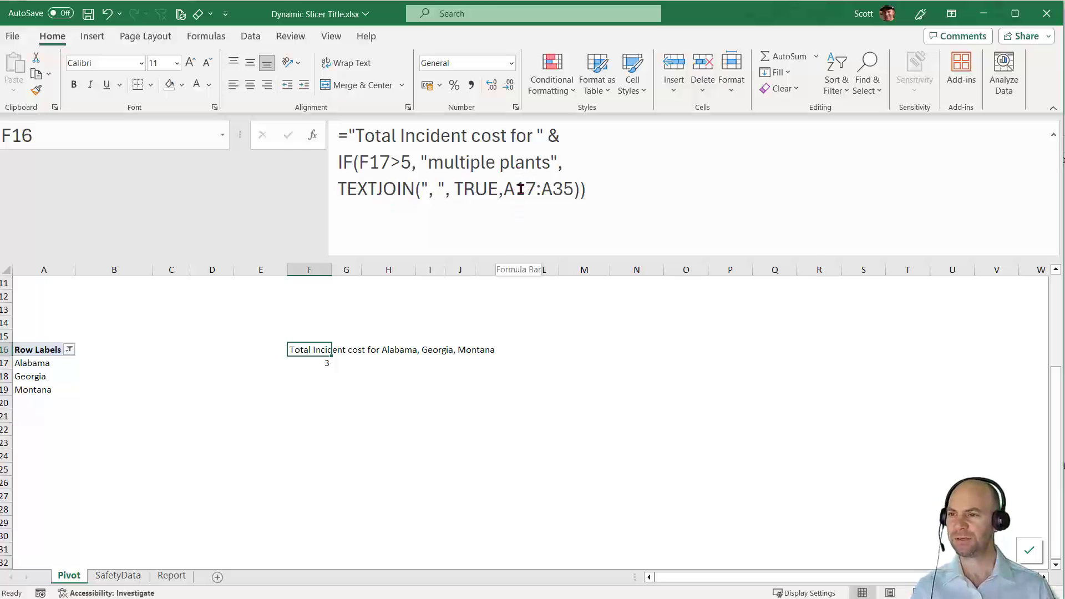
pyautogui.moveTo(325, 325)
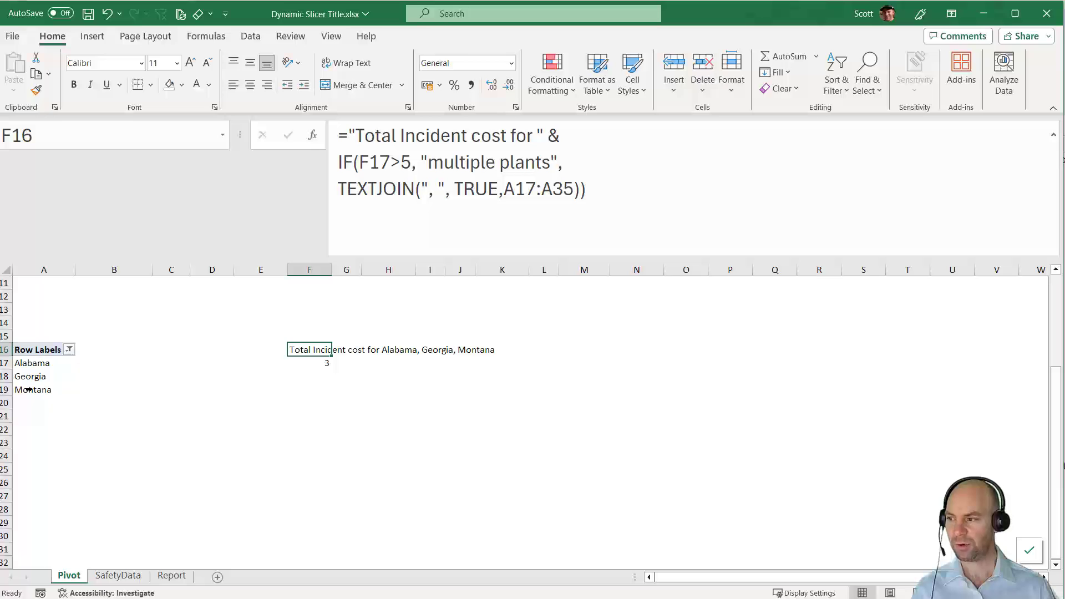
pyautogui.moveTo(247, 355)
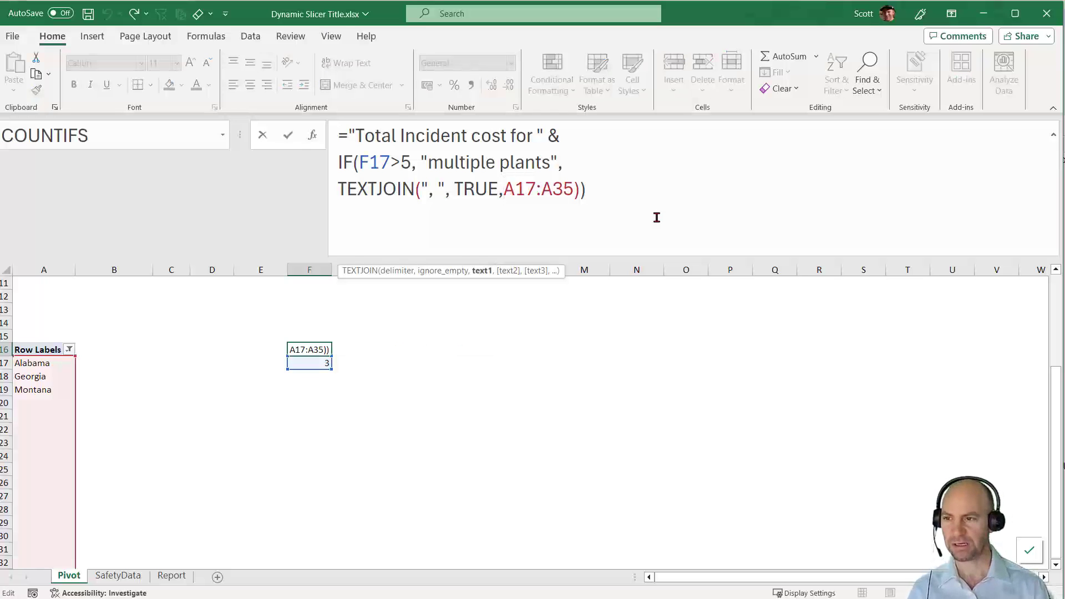
# Change the TEXTJOIN range to INDIRECT("A17:A"&17+F17-2) so the last plant is excluded.
pyautogui.write('Indirect("')
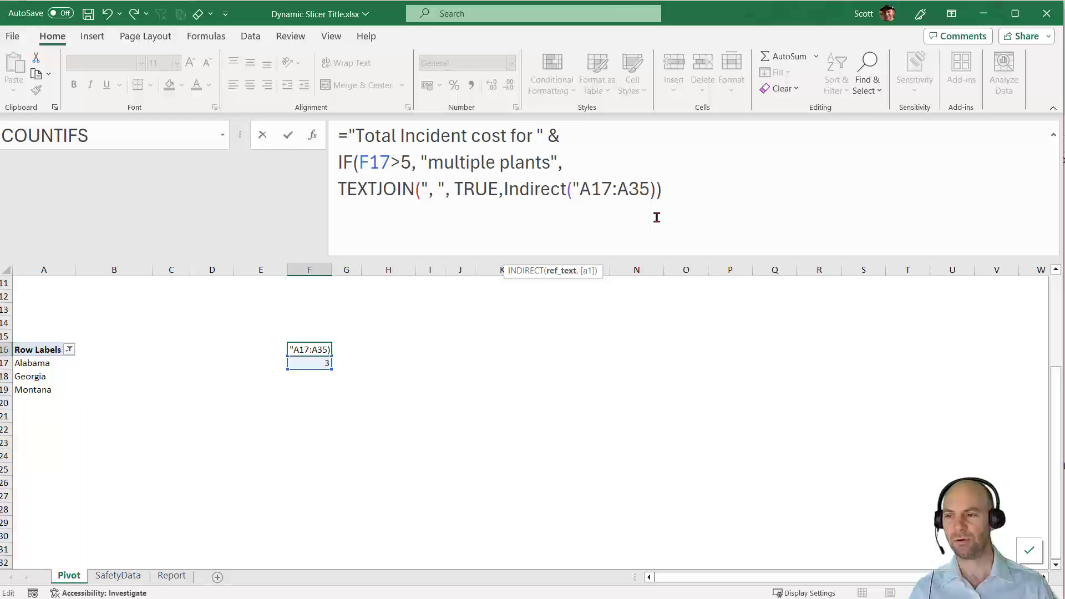
pyautogui.click(579, 190)
pyautogui.write('"')
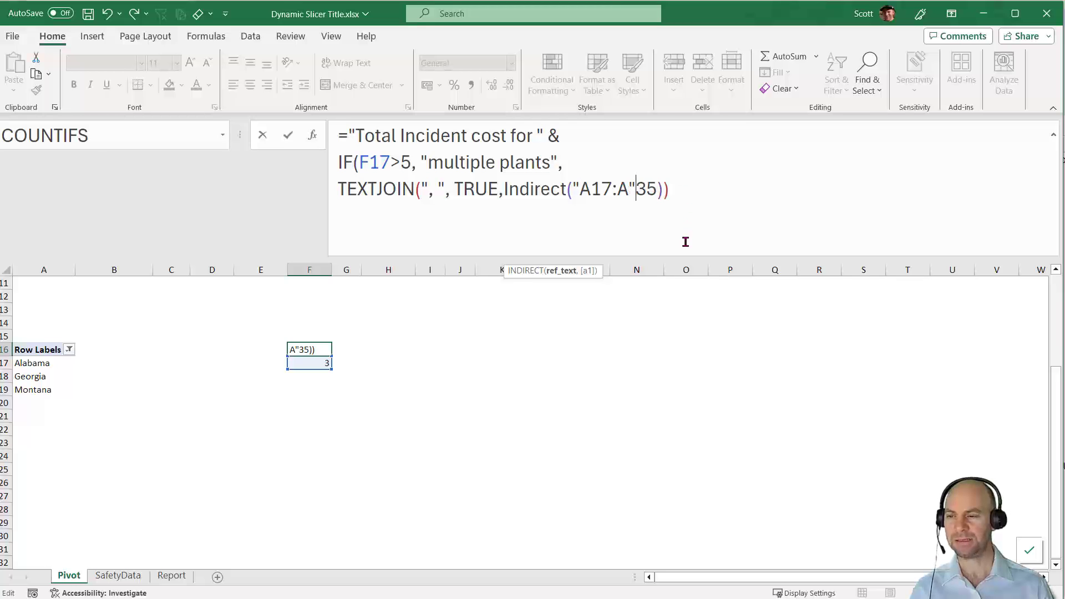
pyautogui.moveTo(735, 243)
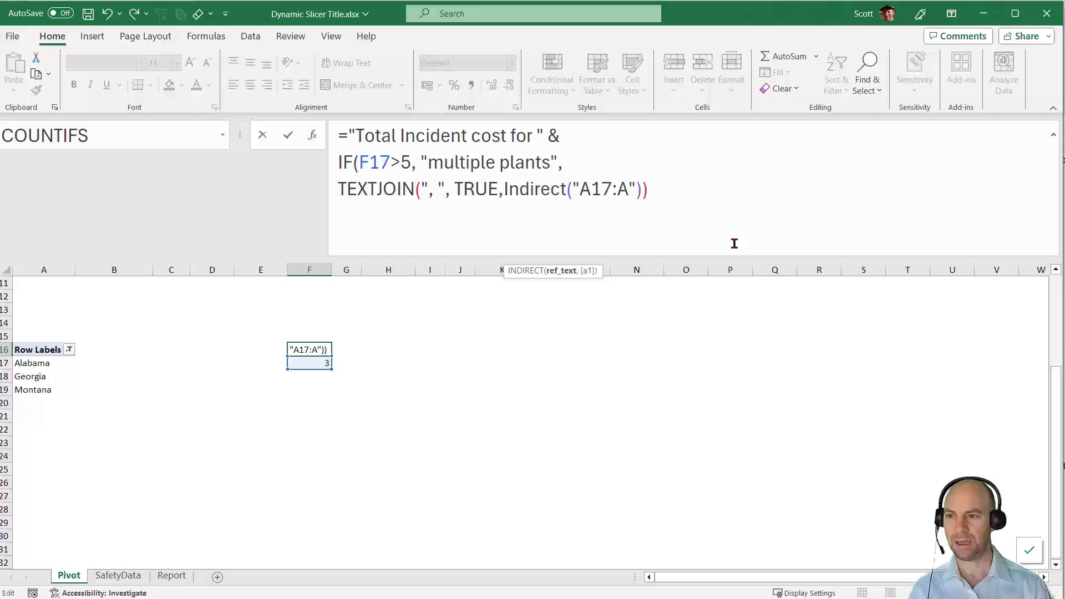
pyautogui.write('&')
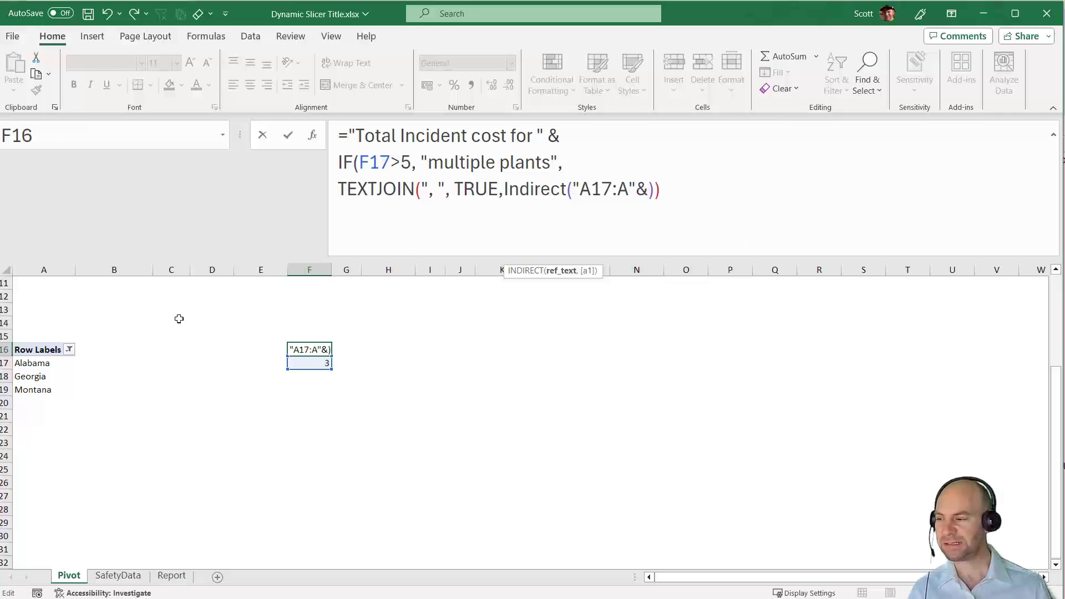
pyautogui.moveTo(47, 376)
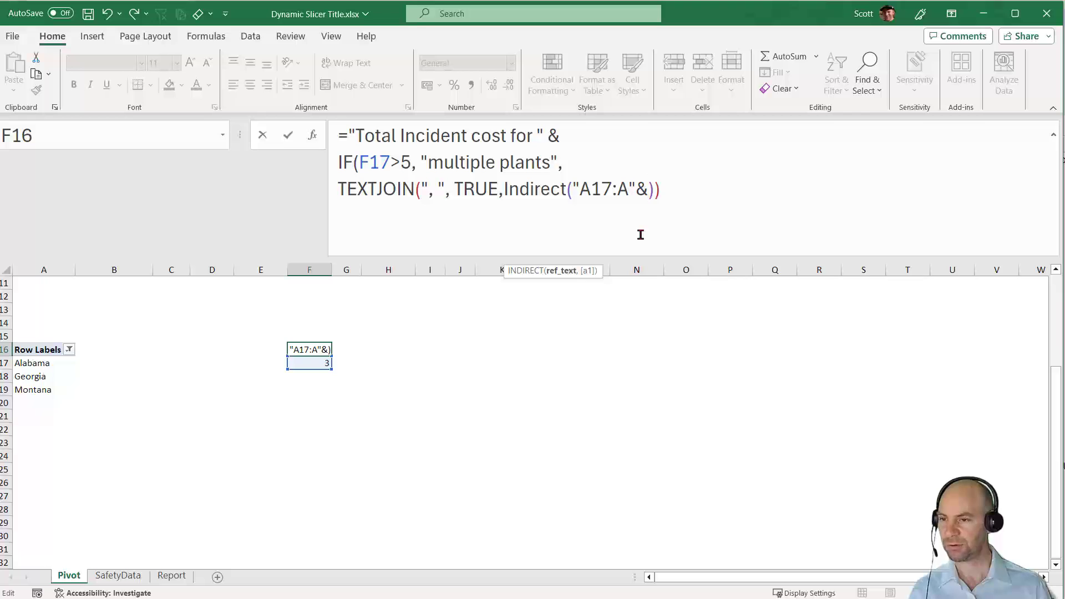
pyautogui.write('1')
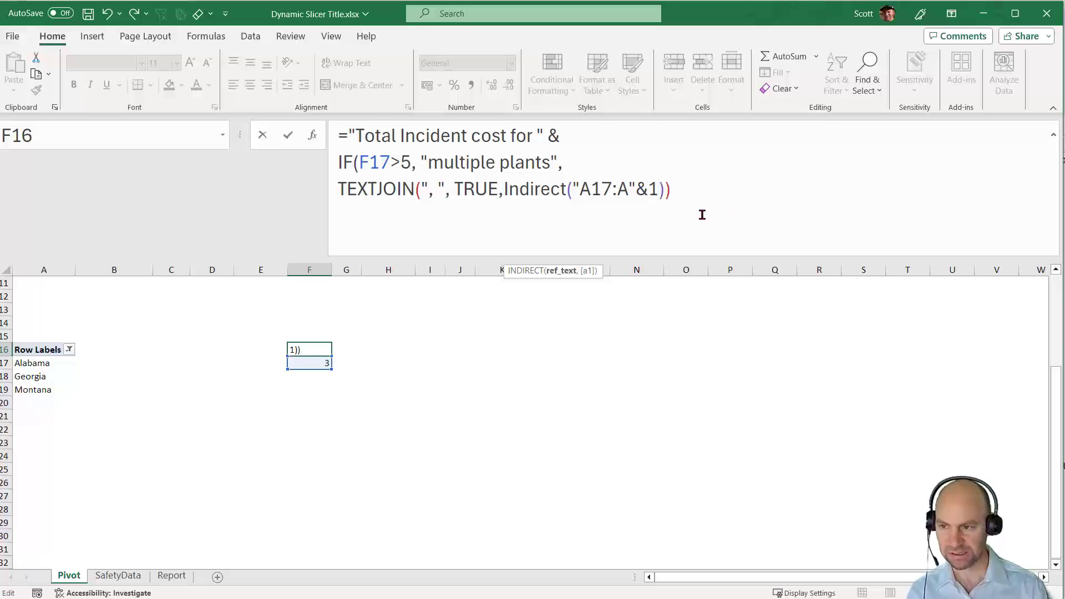
pyautogui.write('7+')
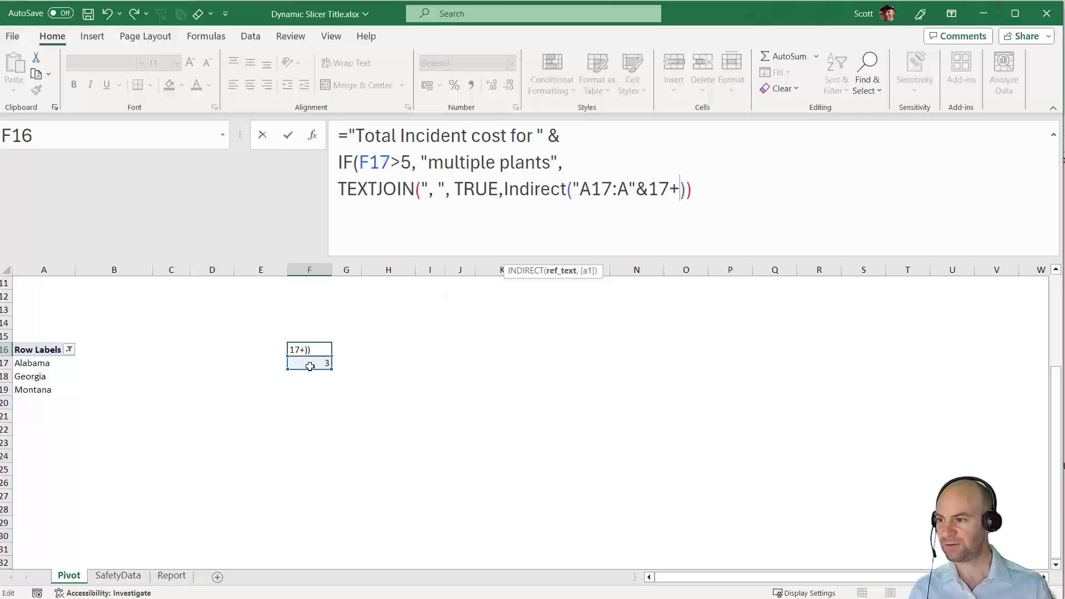
pyautogui.click(310, 363)
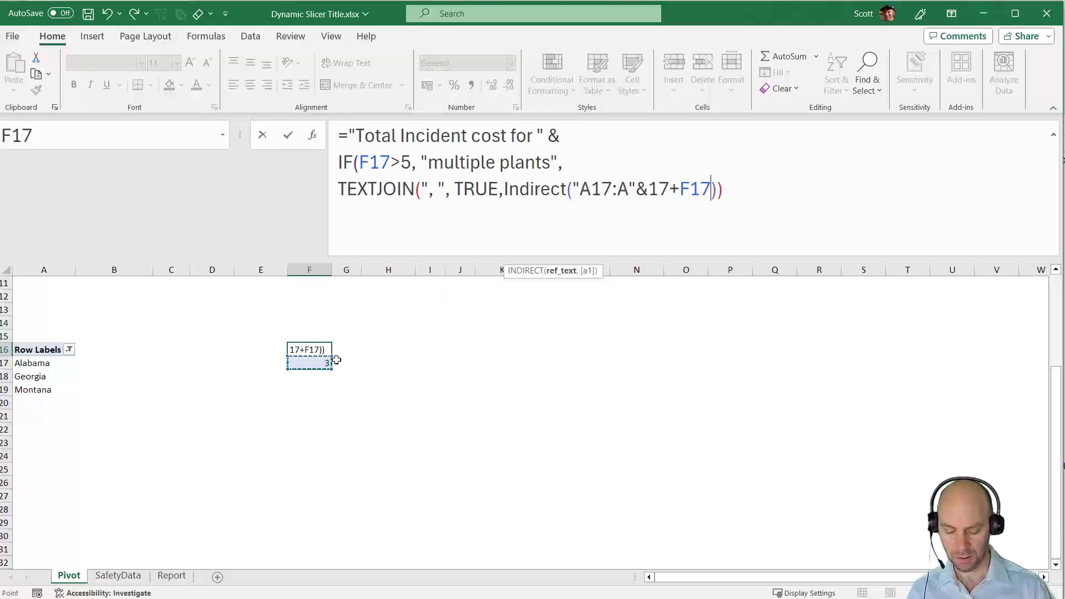
pyautogui.write('-2')
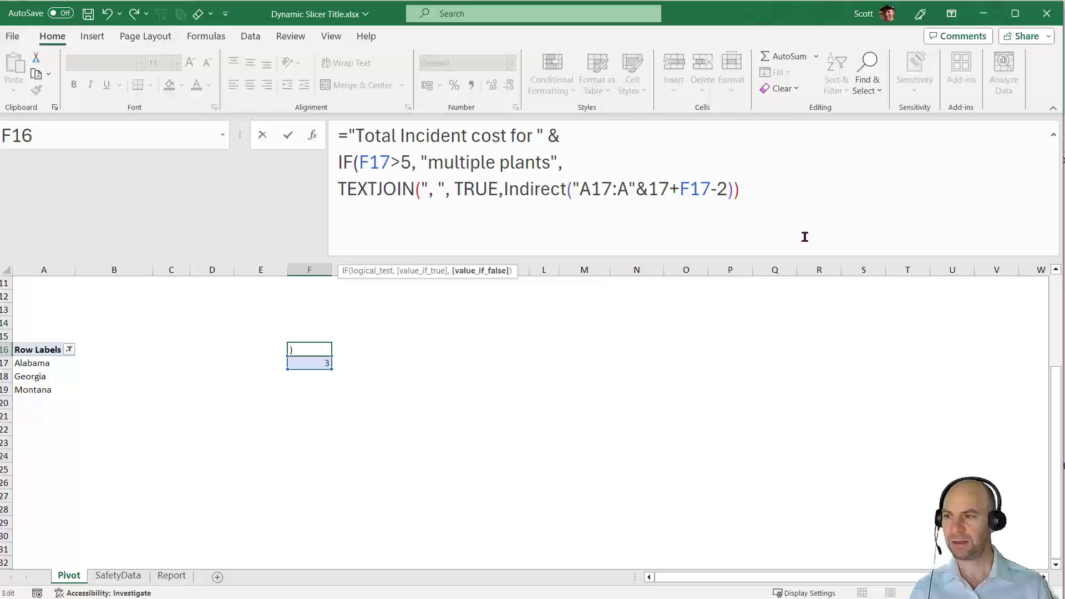
pyautogui.write(')')
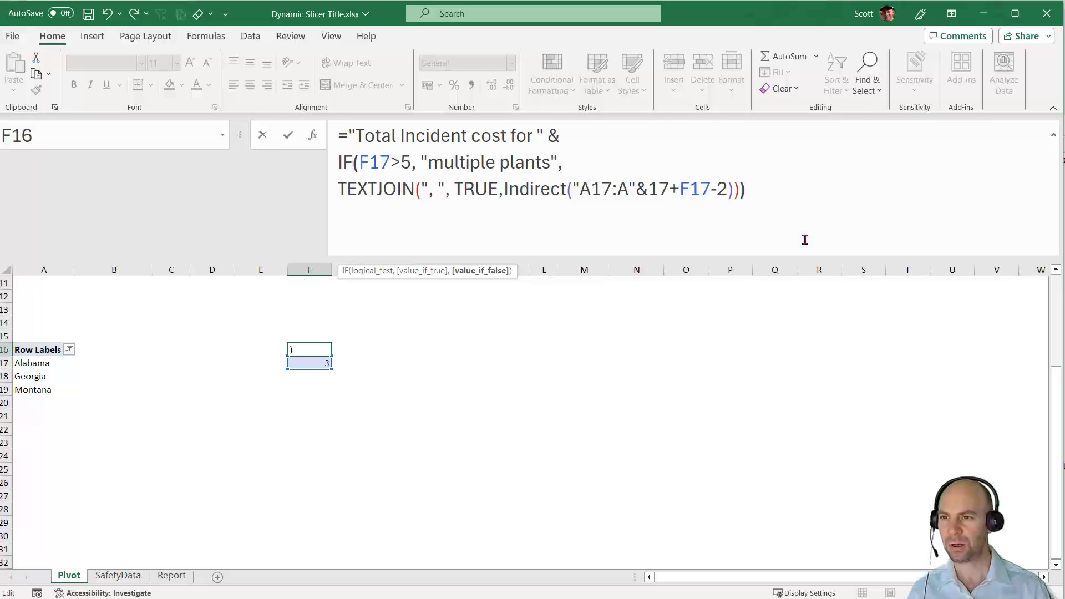
pyautogui.press('Enter')
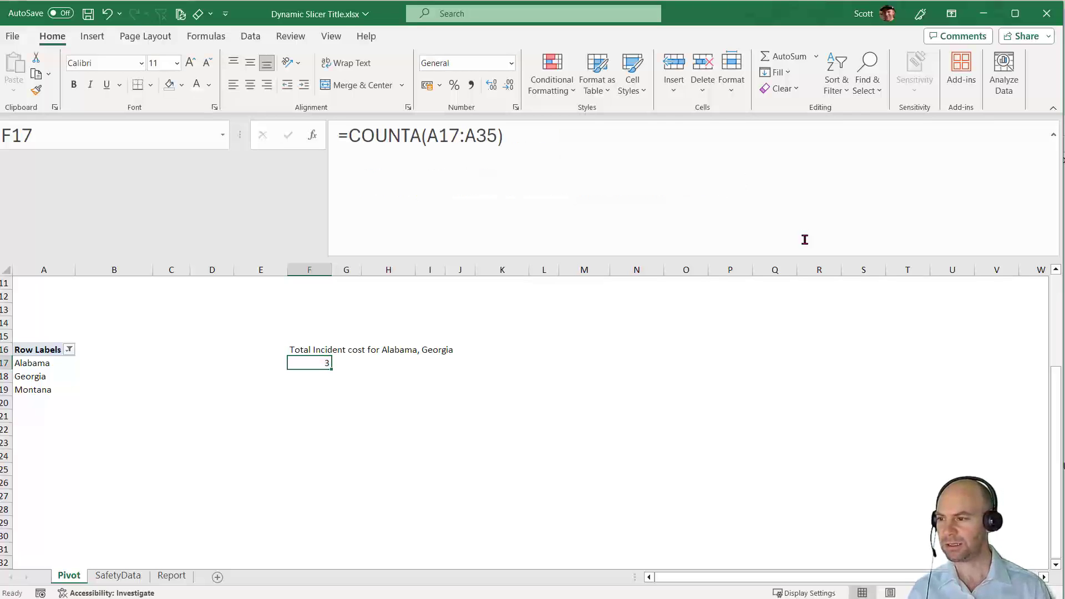
pyautogui.moveTo(306, 348)
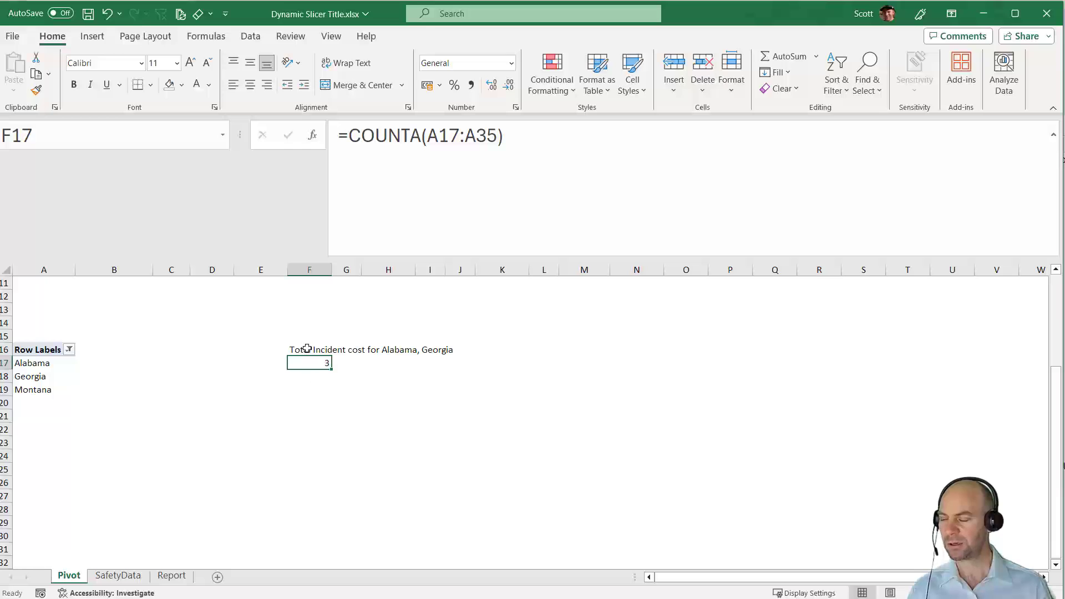
pyautogui.moveTo(467, 373)
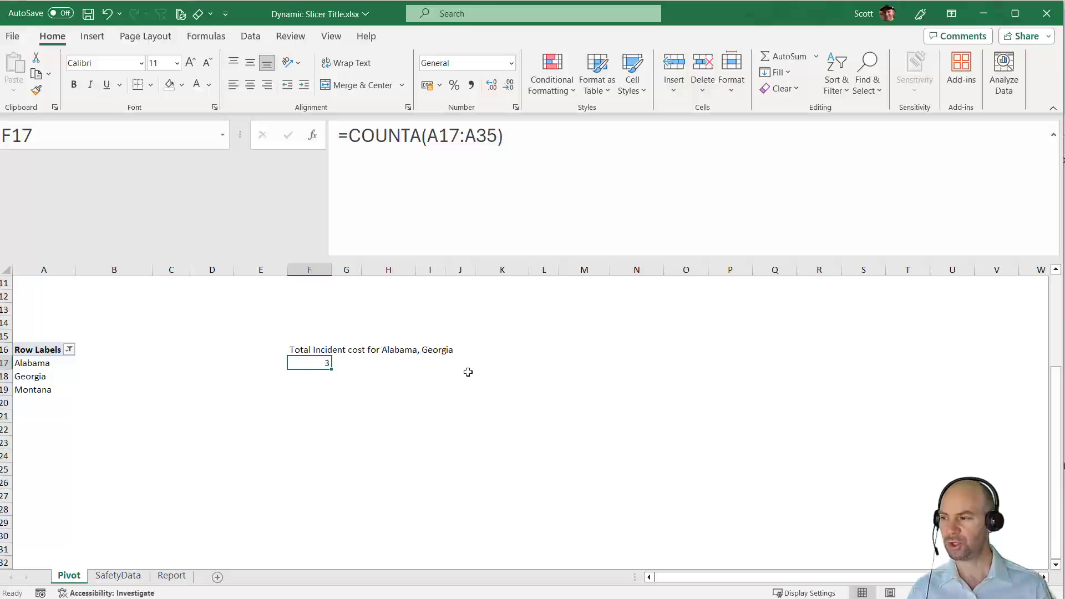
# Append & OFFSET(A17, F17-1, 0, 1,1) to add the last plant, giving '...Alabama, GeorgiaMontana'.
pyautogui.click(309, 350)
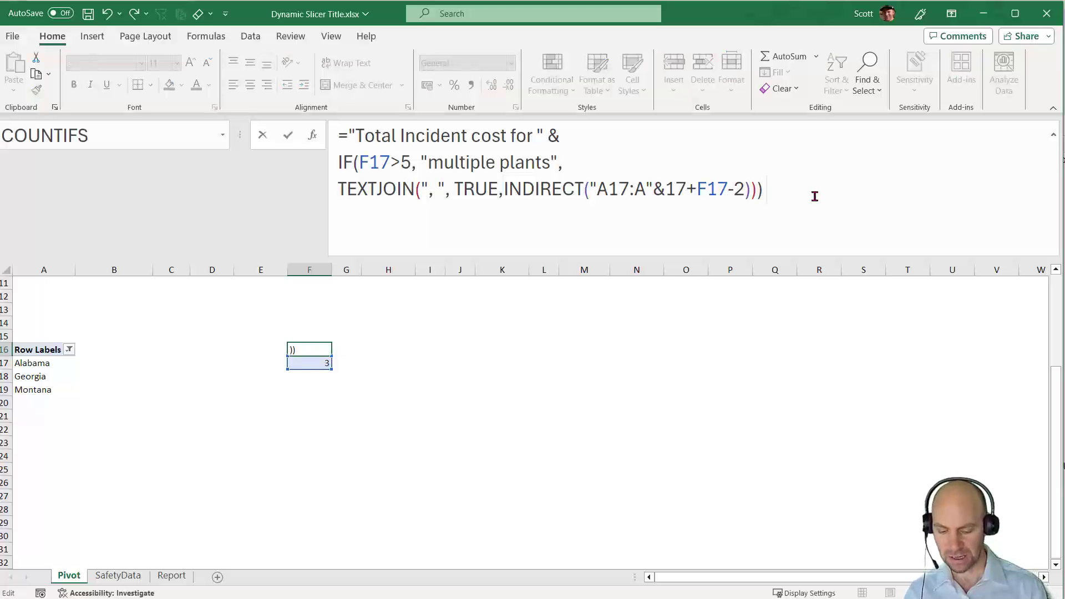
pyautogui.write('&')
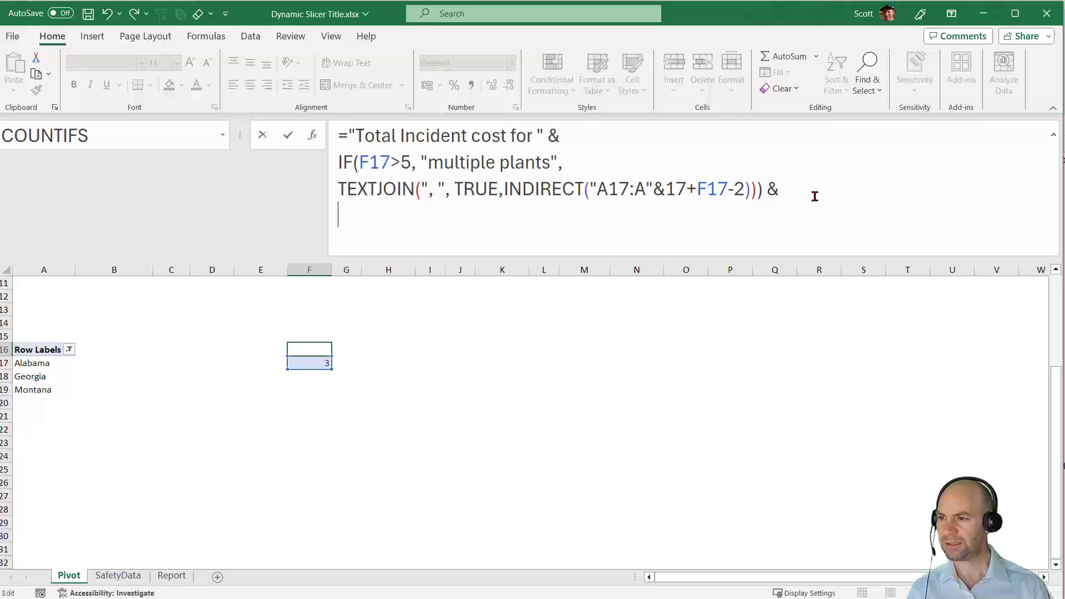
pyautogui.write('offset')
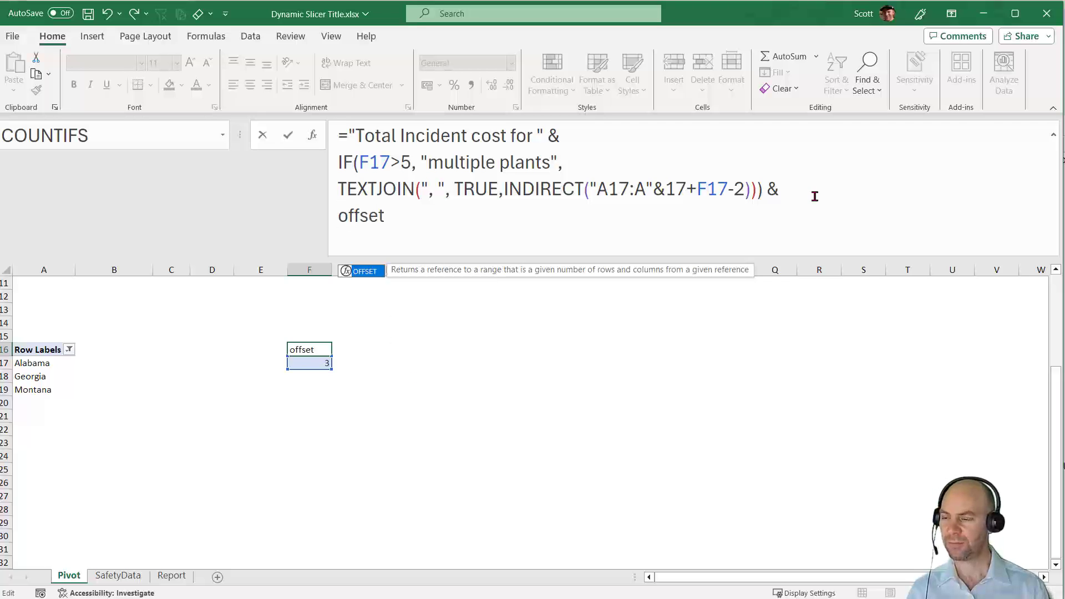
pyautogui.write('(')
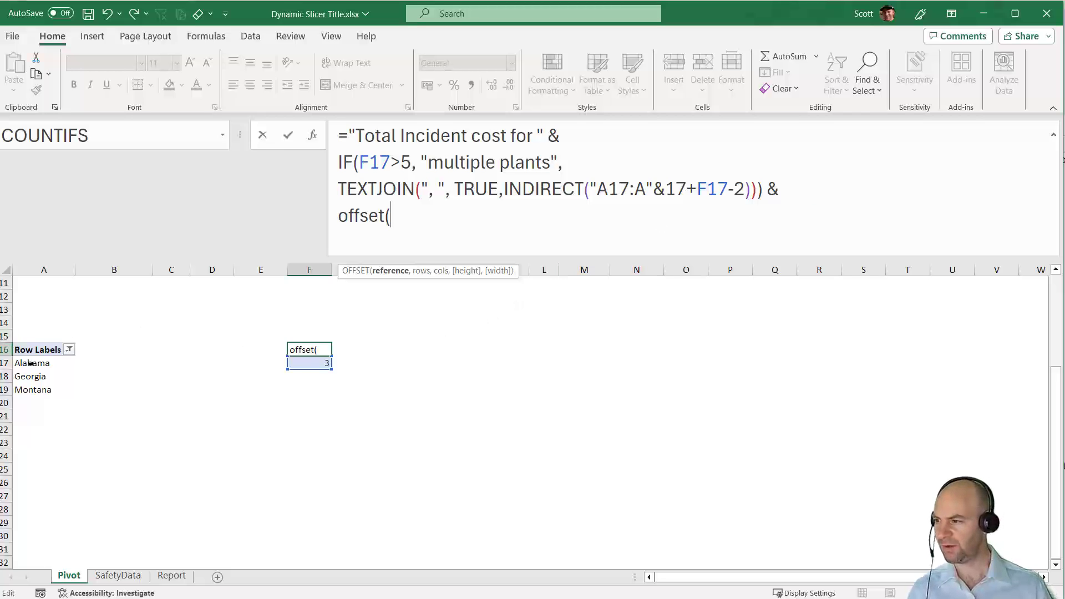
pyautogui.click(32, 363)
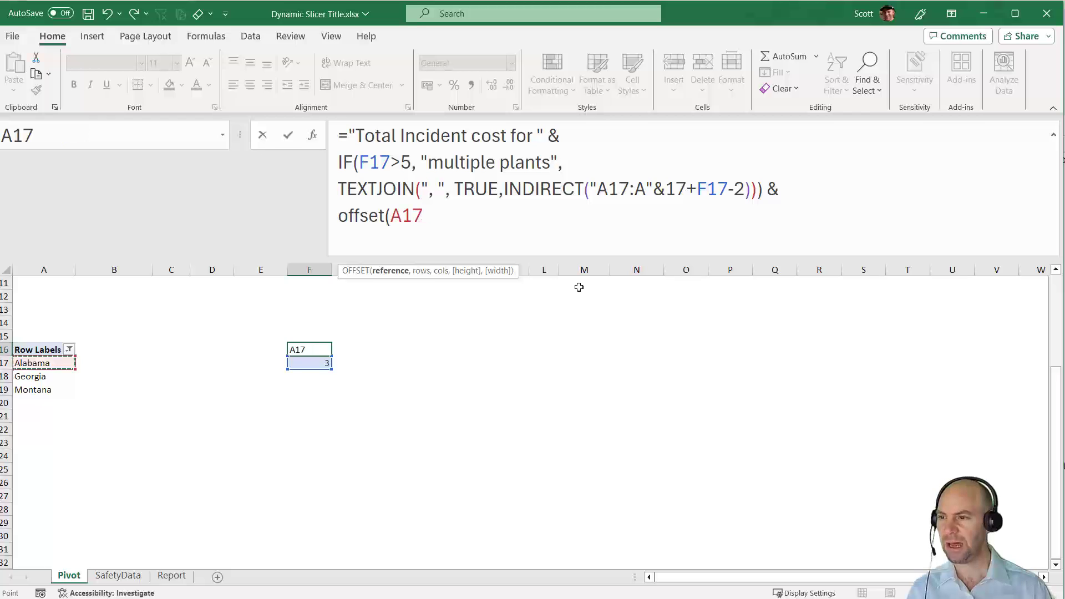
pyautogui.write(',')
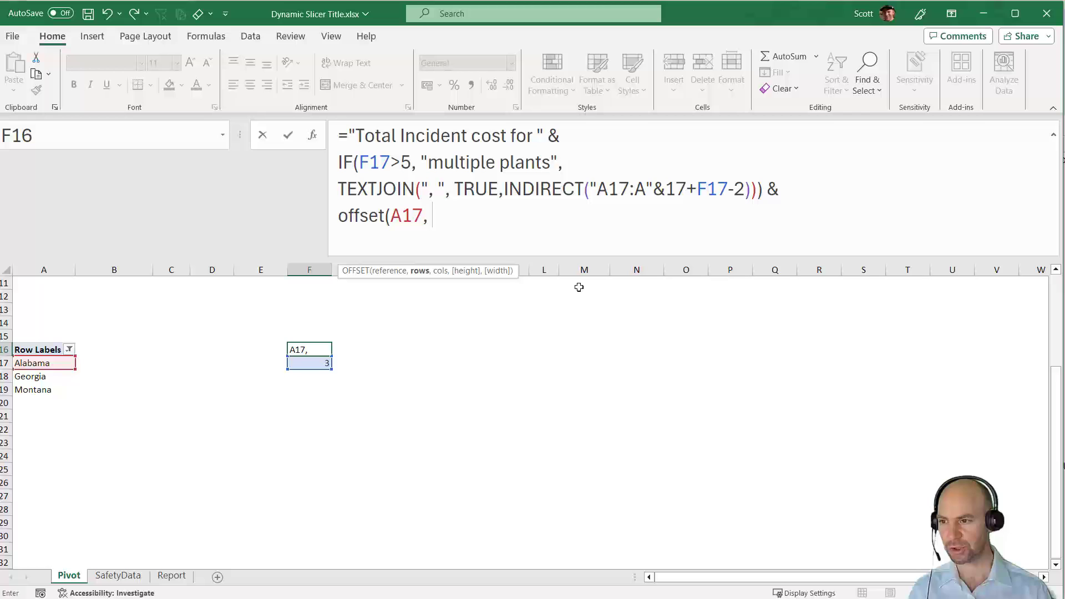
pyautogui.moveTo(415, 342)
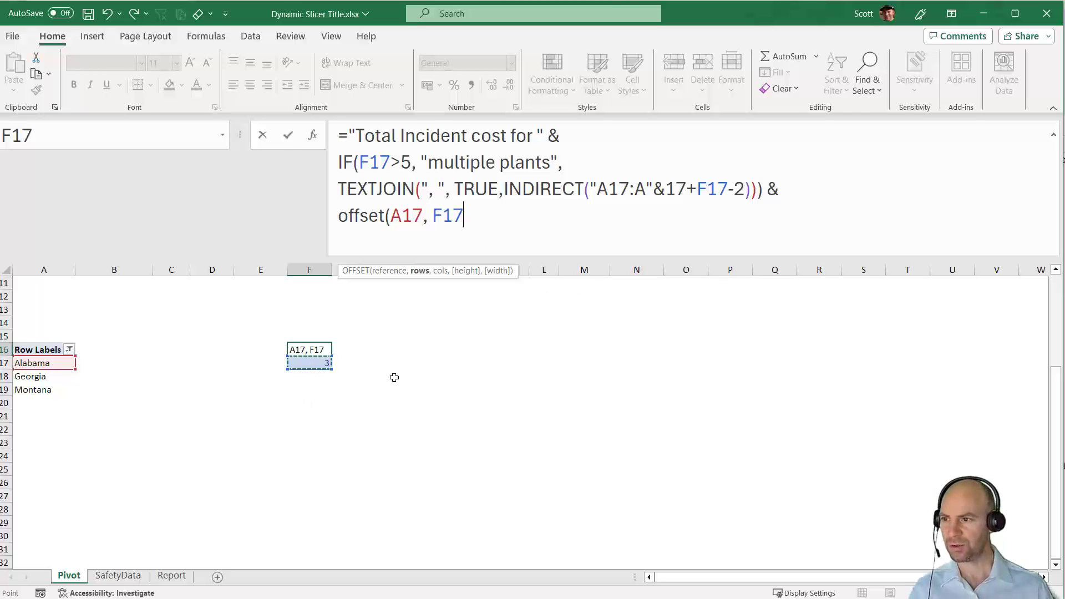
pyautogui.moveTo(446, 391)
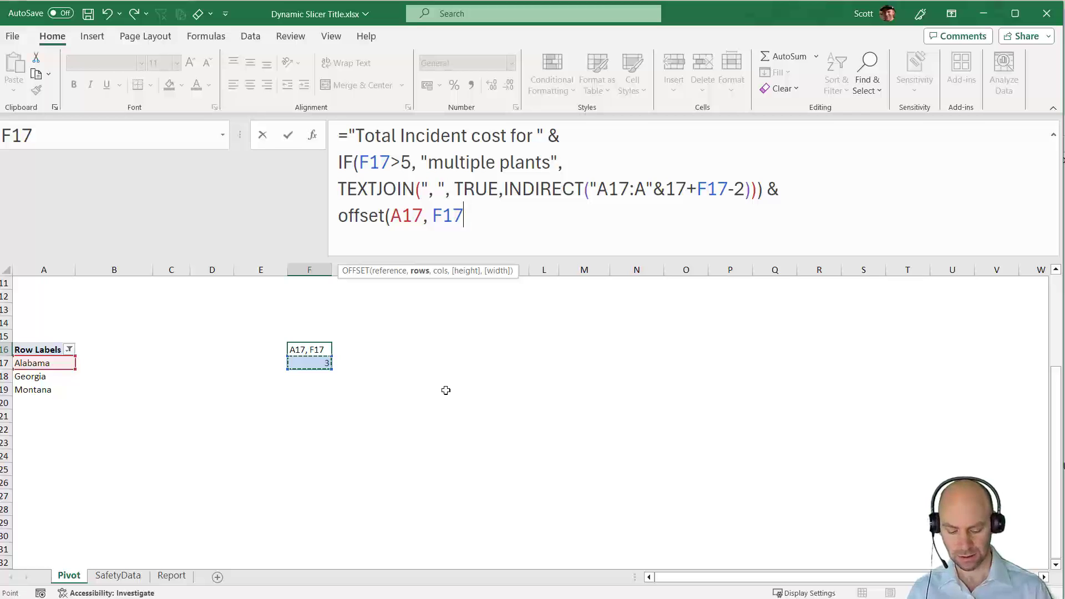
pyautogui.write('-1,')
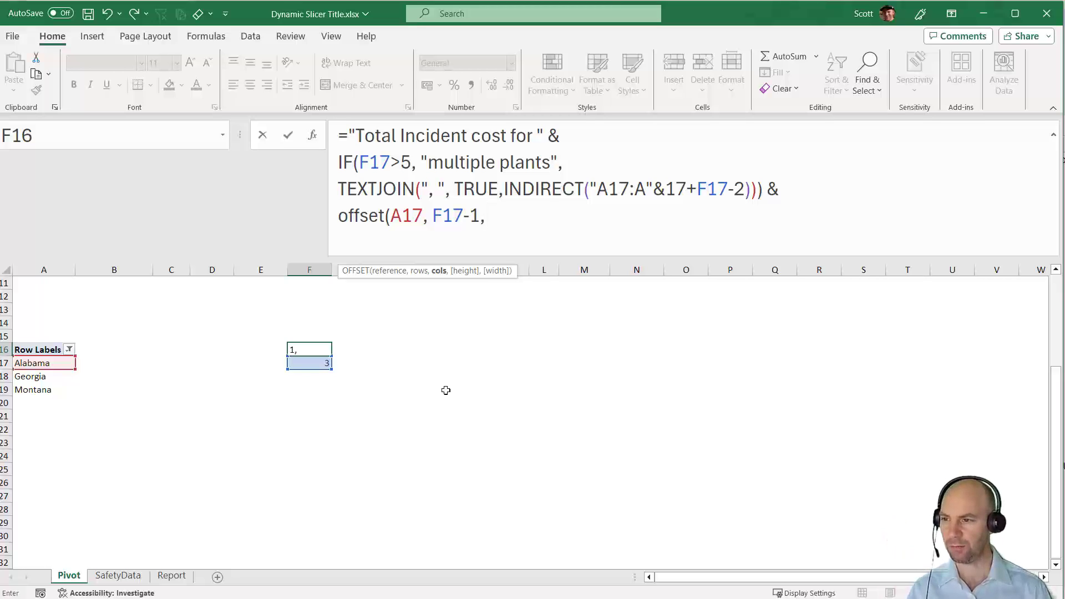
pyautogui.write('0,')
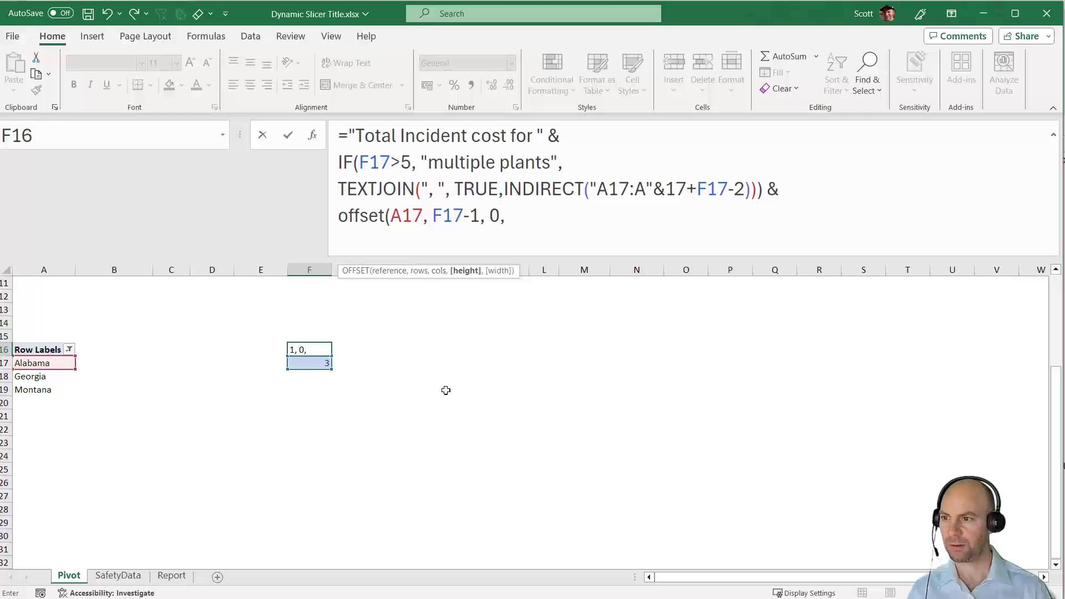
pyautogui.write('1')
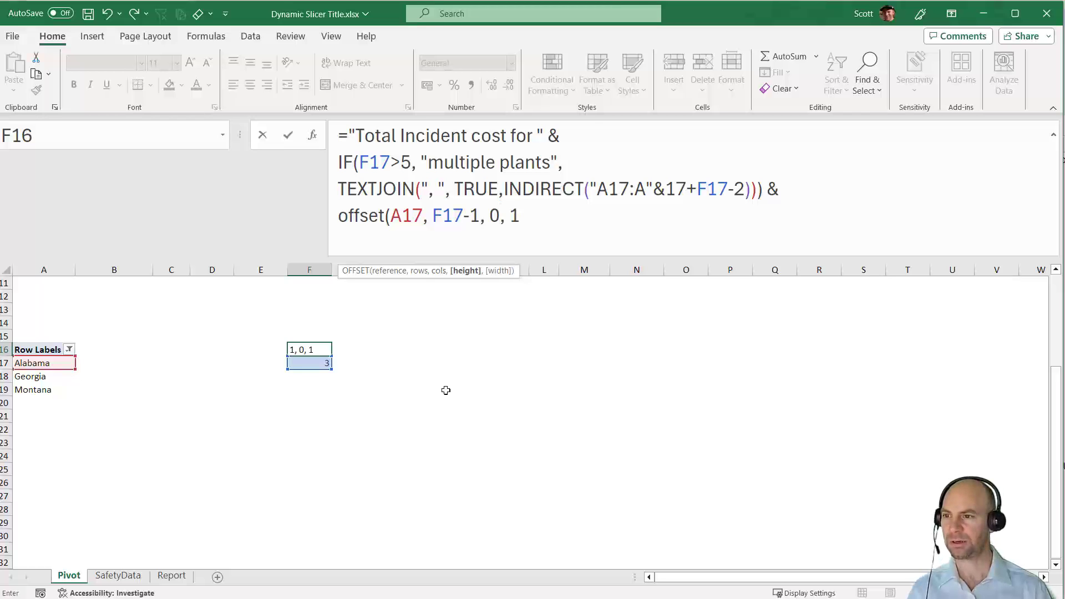
pyautogui.write(',1)')
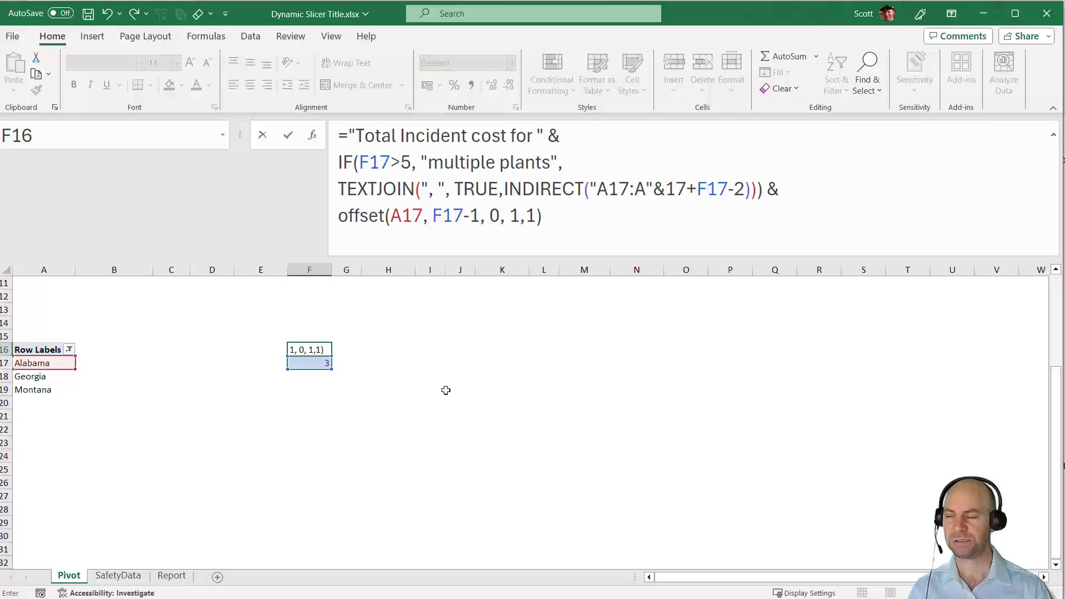
pyautogui.click(542, 215)
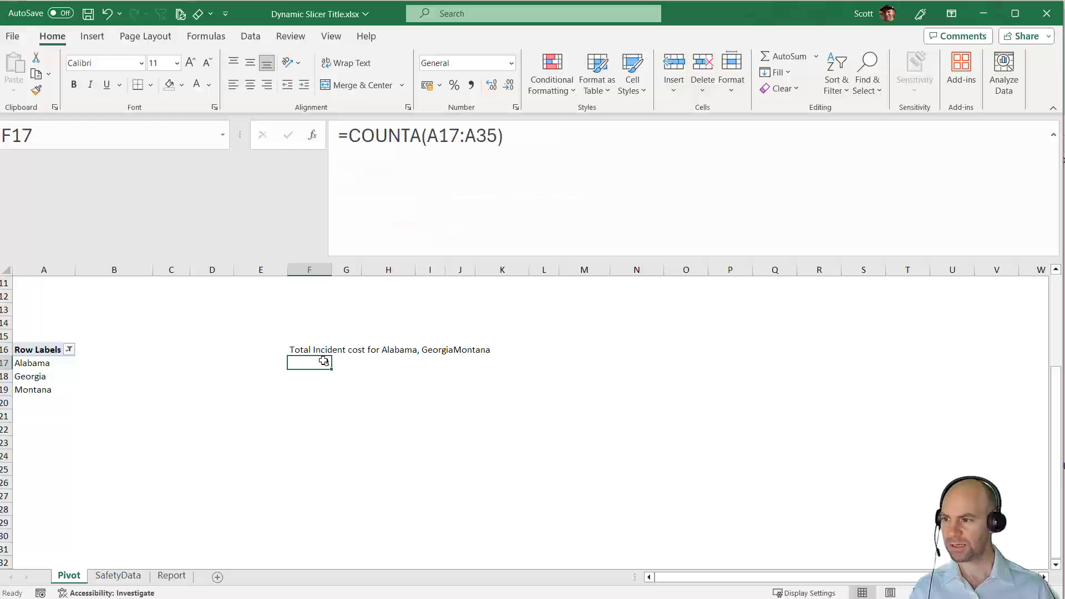
# Insert a " & " separator between the TEXTJOIN and OFFSET parts of the F16 title.
pyautogui.click(308, 349)
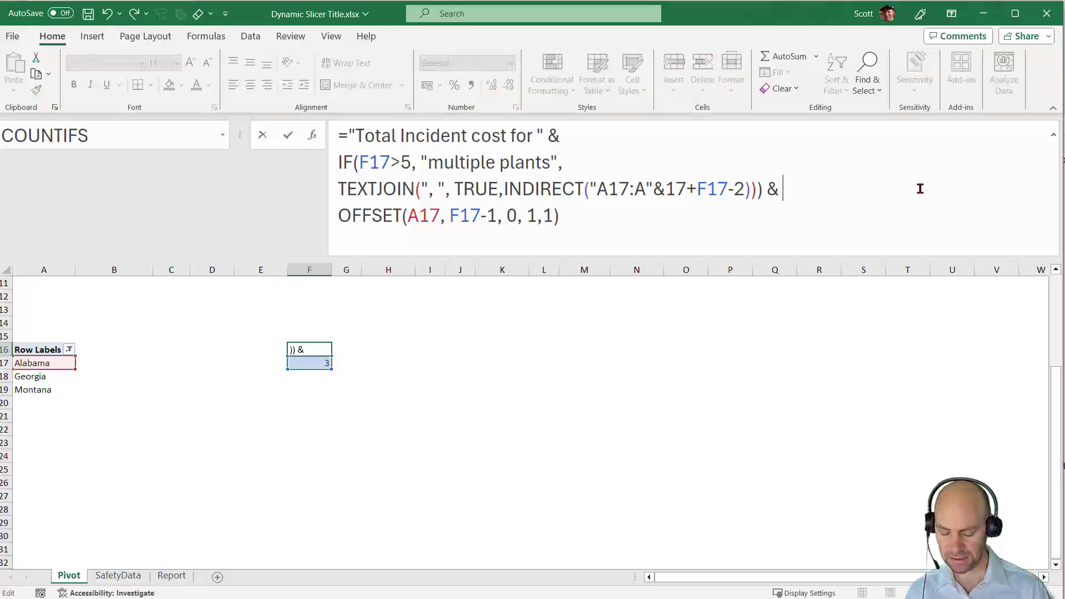
pyautogui.write('"')
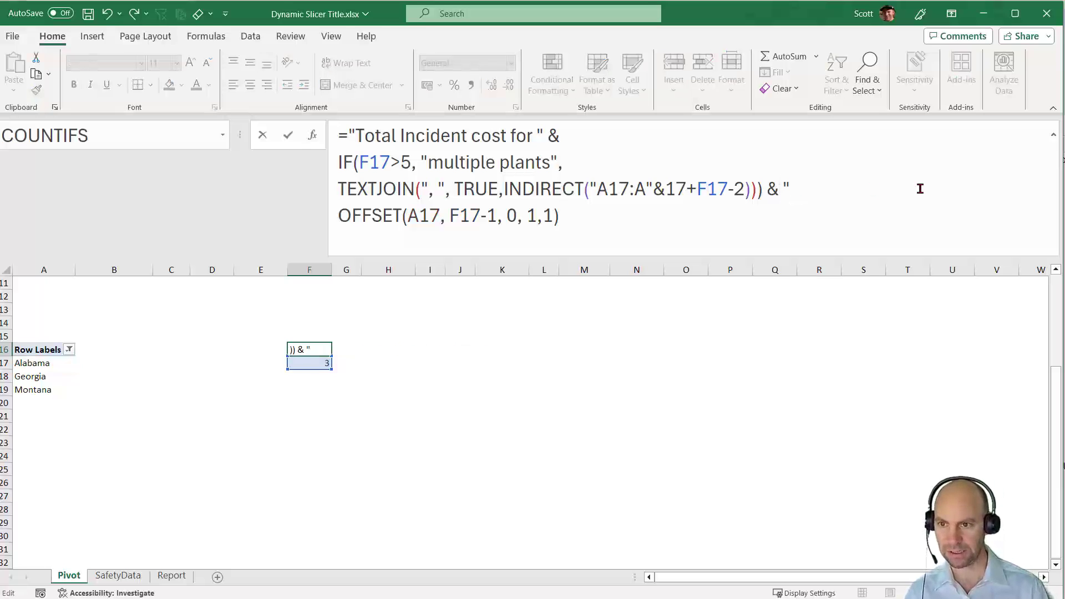
pyautogui.write('& " &')
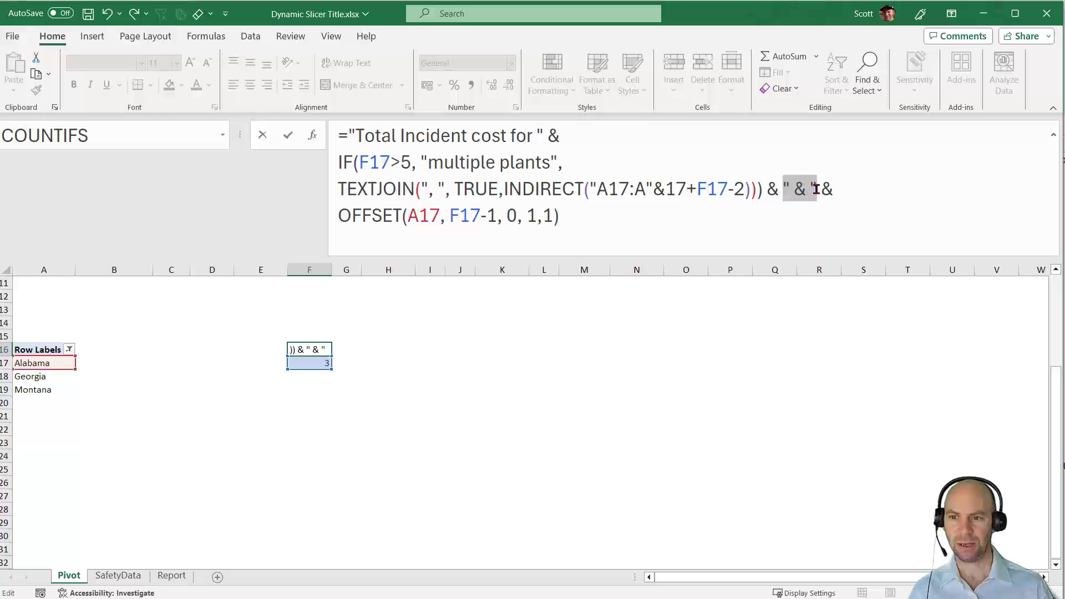
pyautogui.press('Enter')
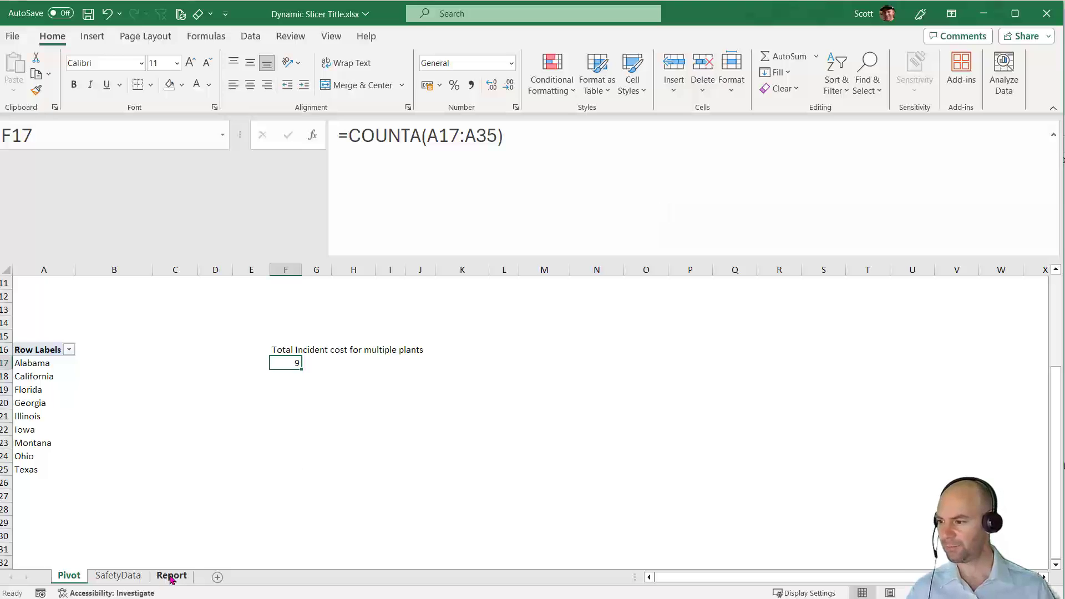
# On the Report sheet filter to Alabama only; title wrongly reads 'Row Labels, Alabama & Alabama'.
pyautogui.click(171, 576)
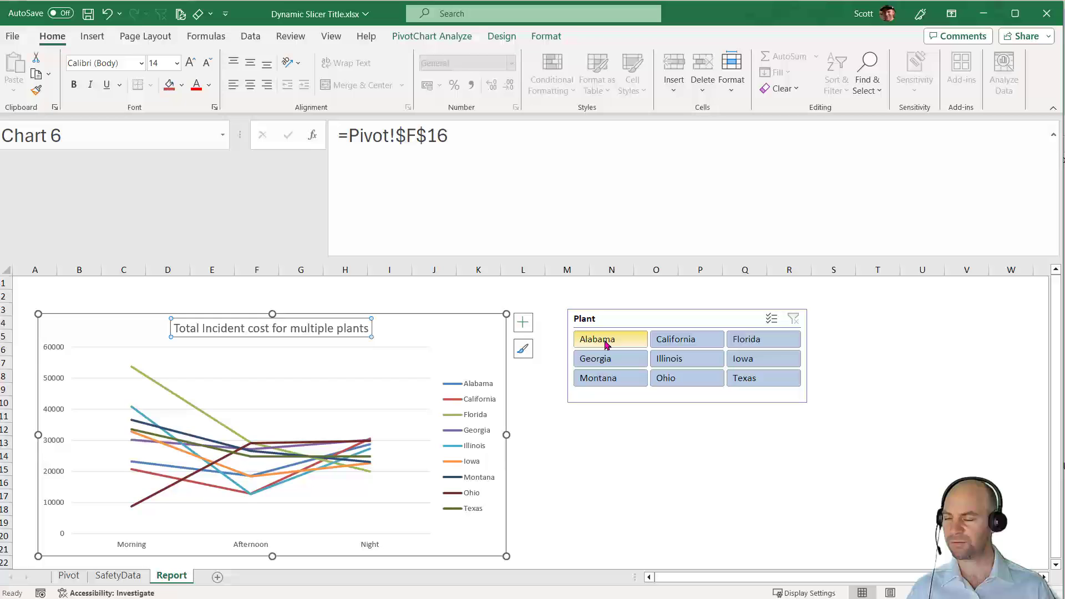
pyautogui.click(606, 340)
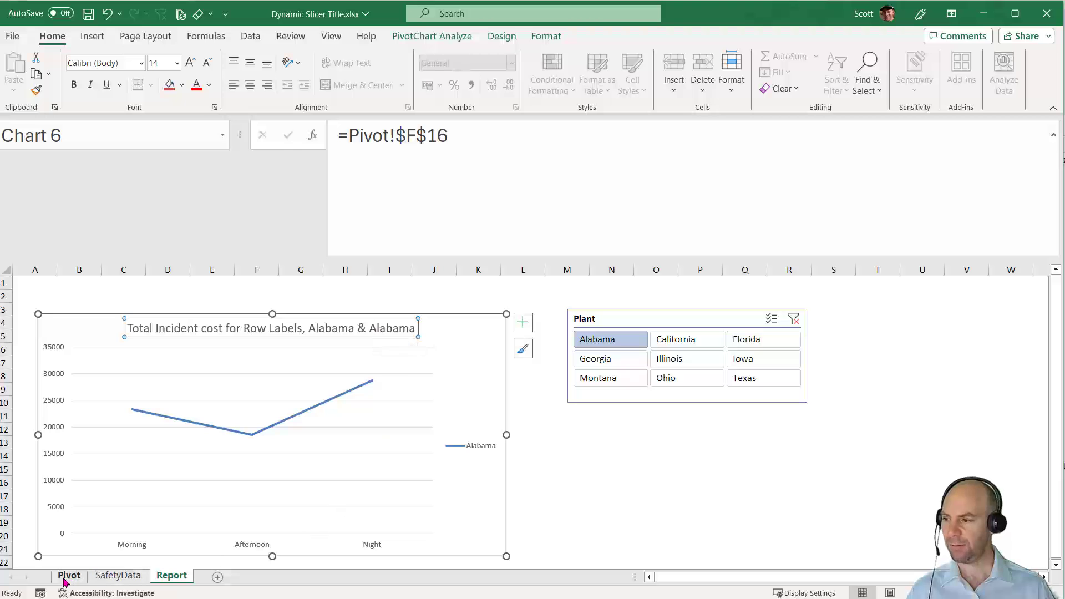
# On the Pivot sheet wrap the join in IF(F17=1, A17, ...) so the title reads 'Total Incident cost for Alabama'.
pyautogui.click(68, 574)
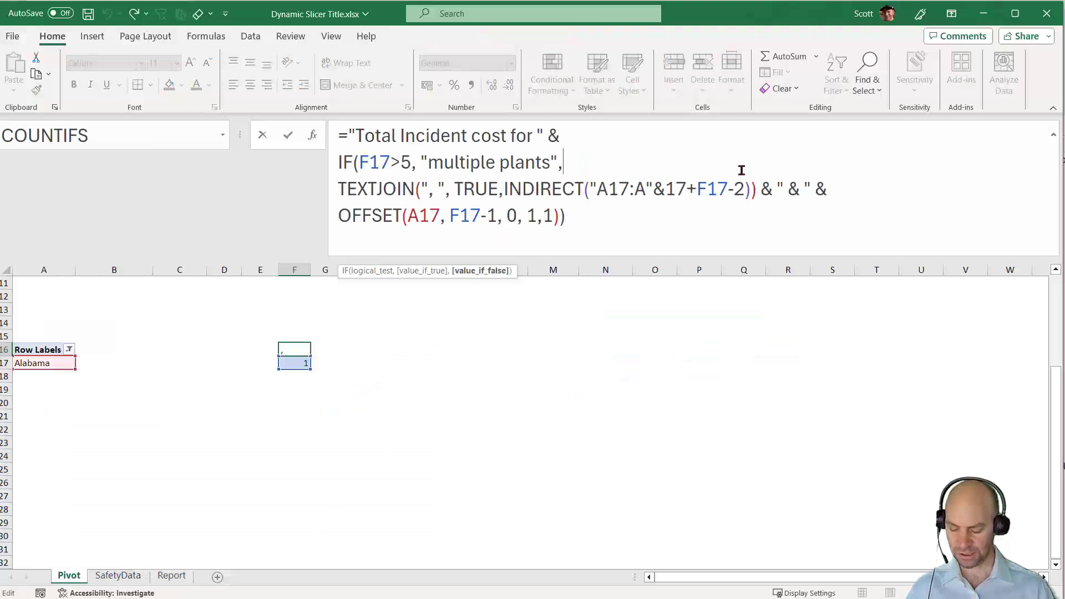
pyautogui.press('Enter')
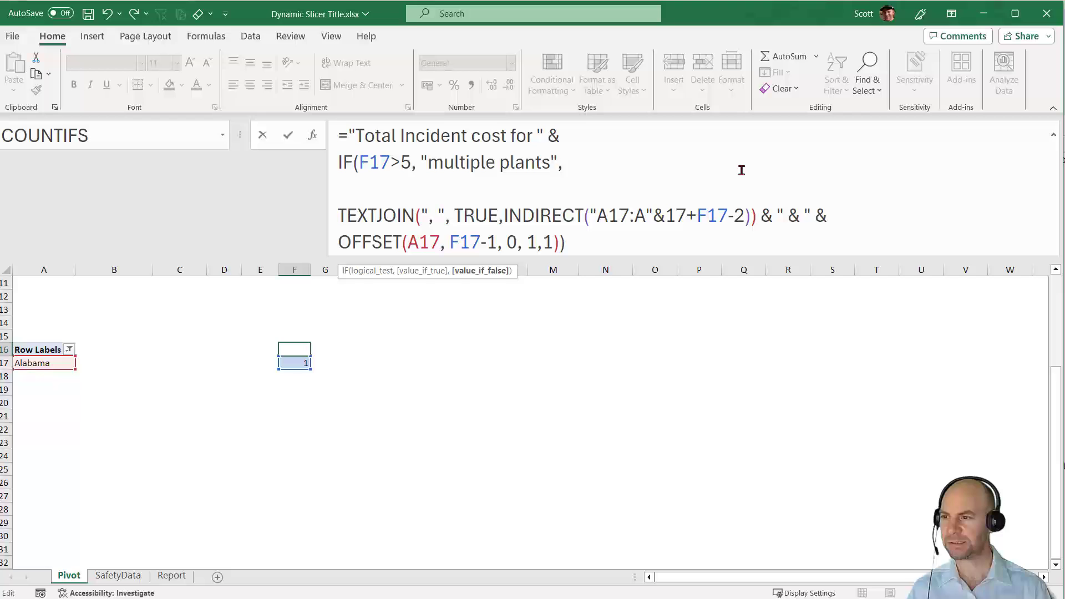
pyautogui.write('if(')
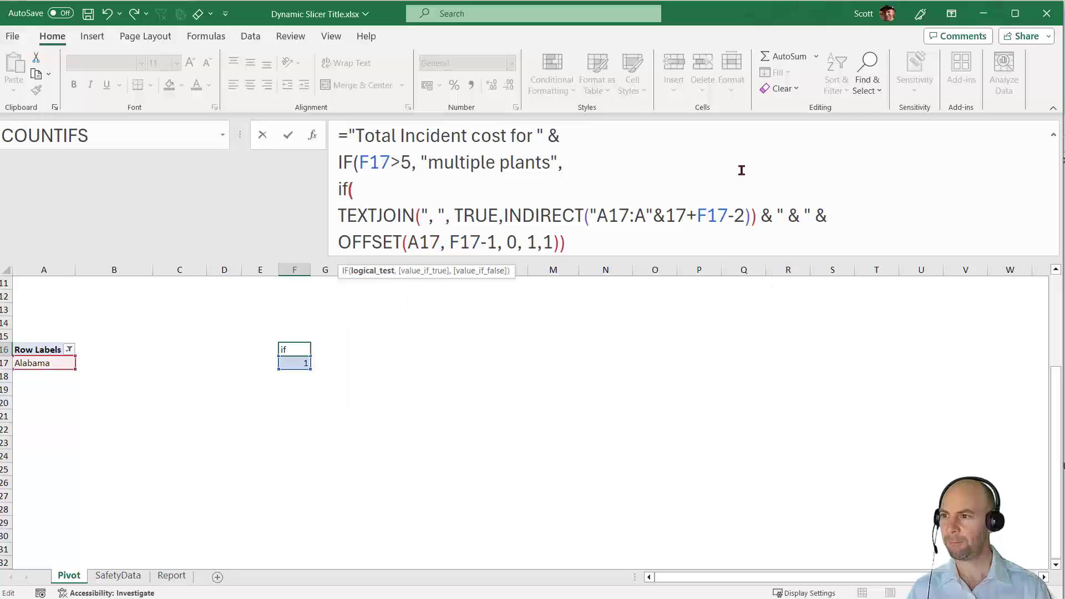
pyautogui.write('F')
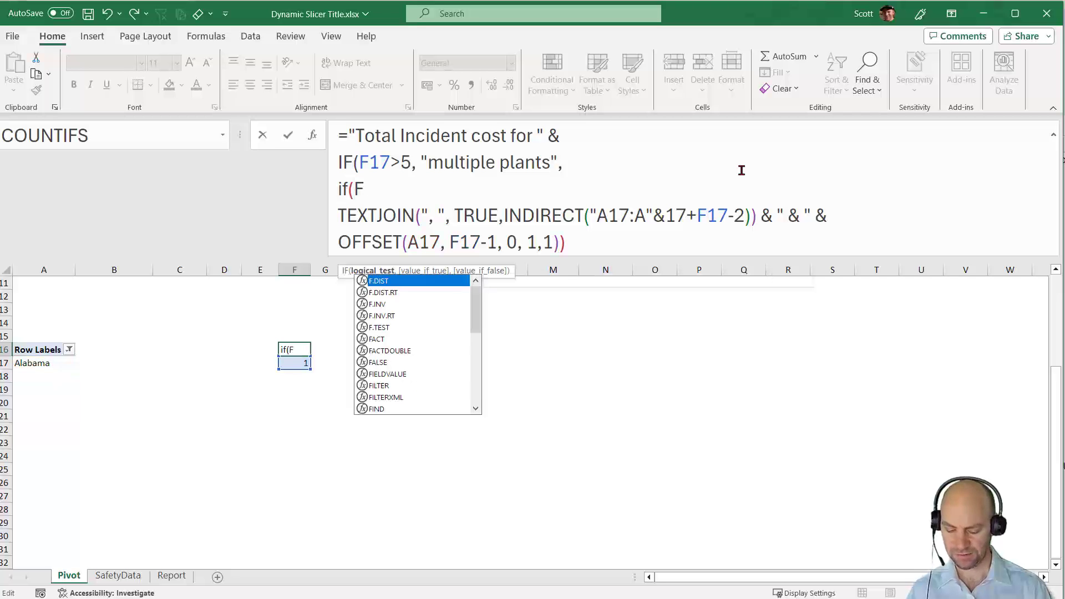
pyautogui.write('17')
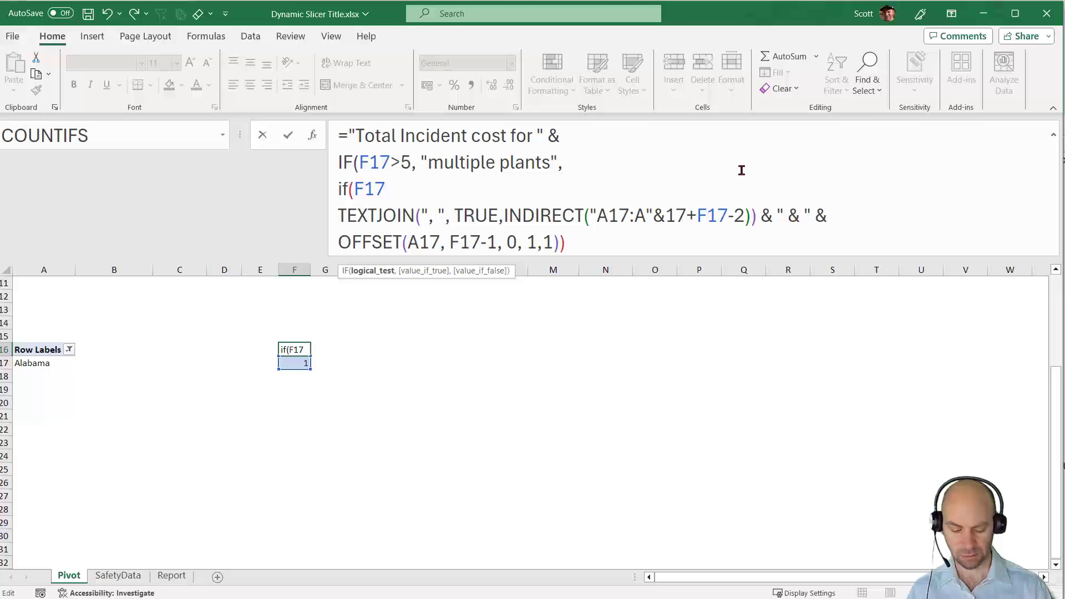
pyautogui.write('=1,')
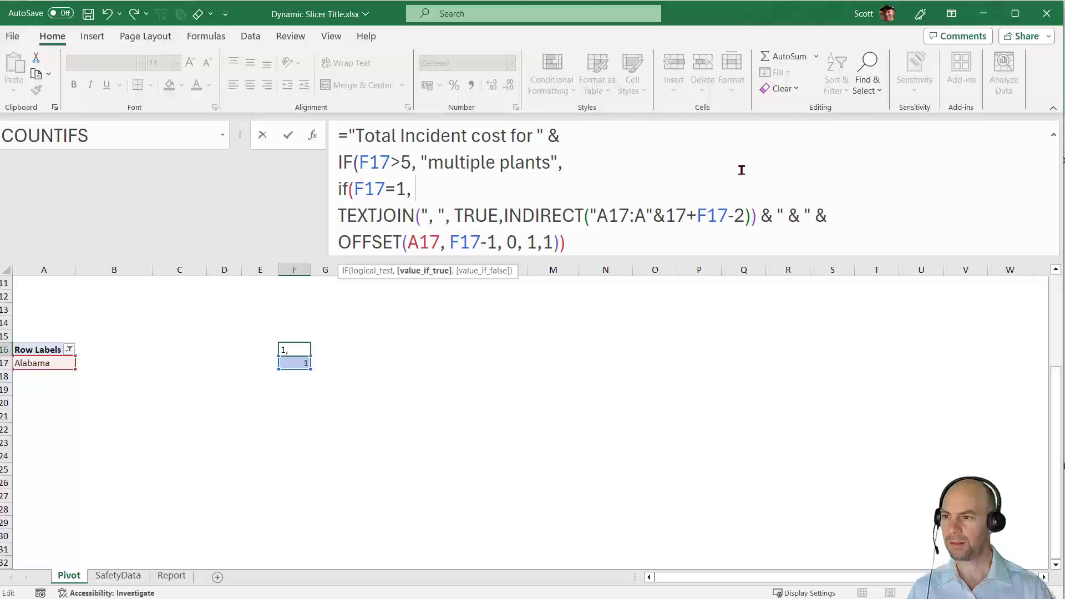
pyautogui.write('A17')
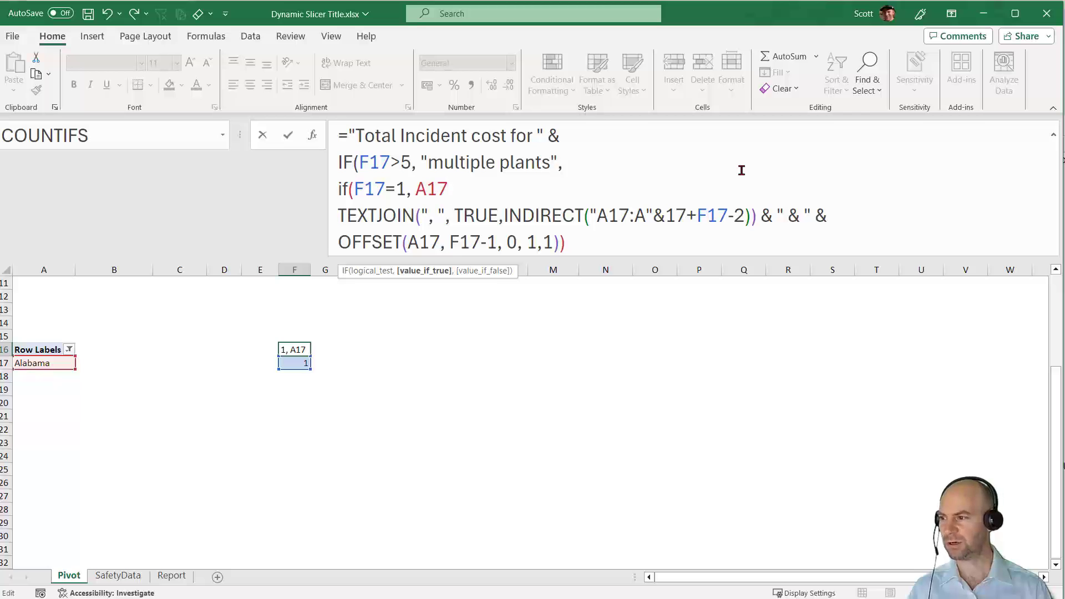
pyautogui.write(',')
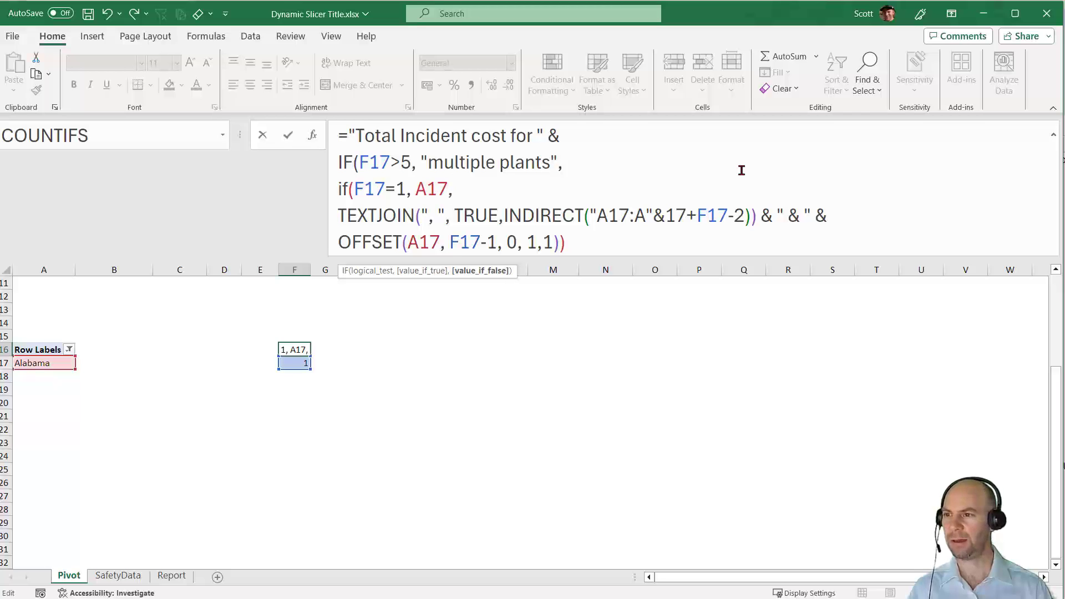
pyautogui.moveTo(536, 229)
pyautogui.write(')')
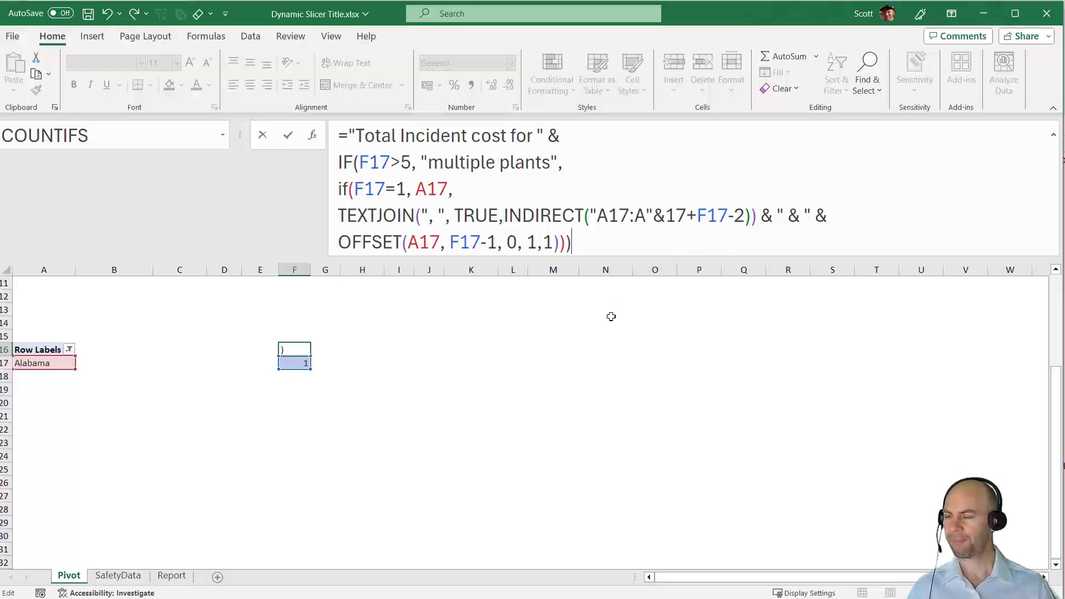
pyautogui.moveTo(444, 322)
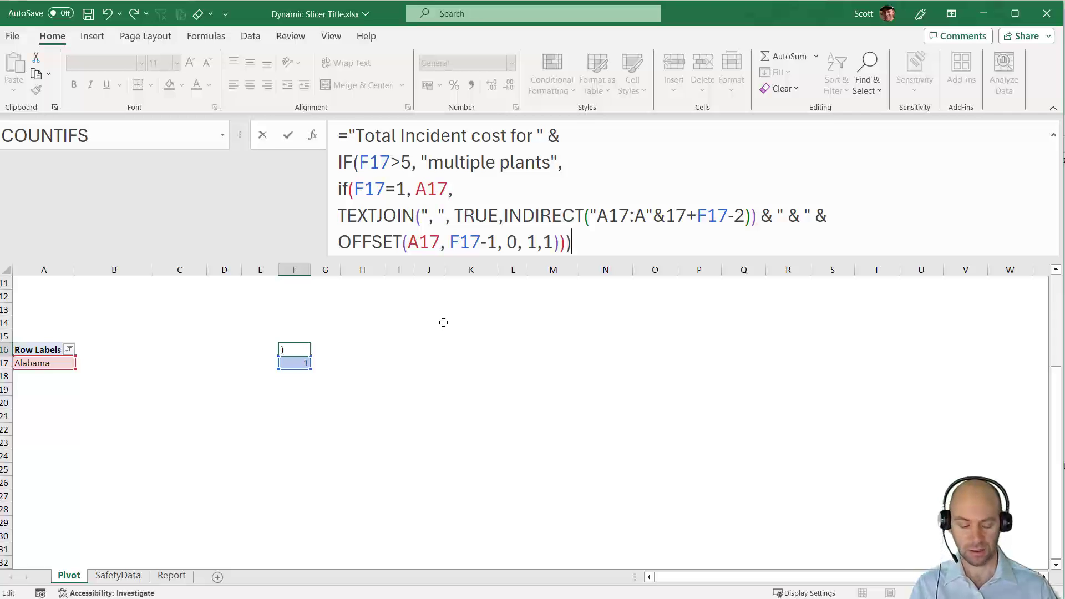
pyautogui.press('Enter')
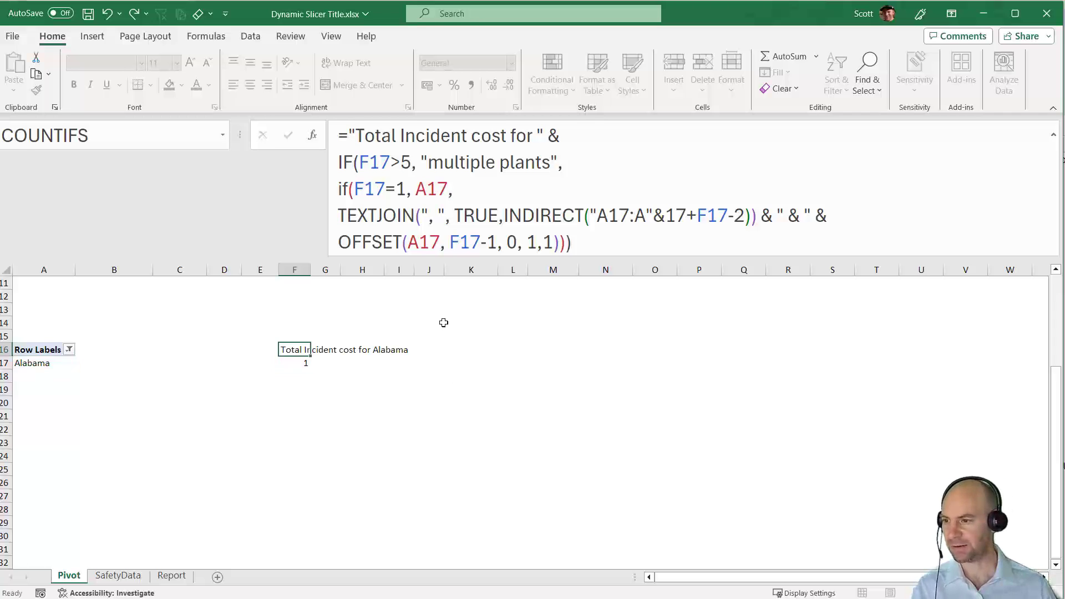
# On the Report sheet test slicer picks Illinois, Ohio, Georgia, Iowa; title shows 'Georgia, Illinois & Ohio' then 'multiple plants'.
pyautogui.click(171, 575)
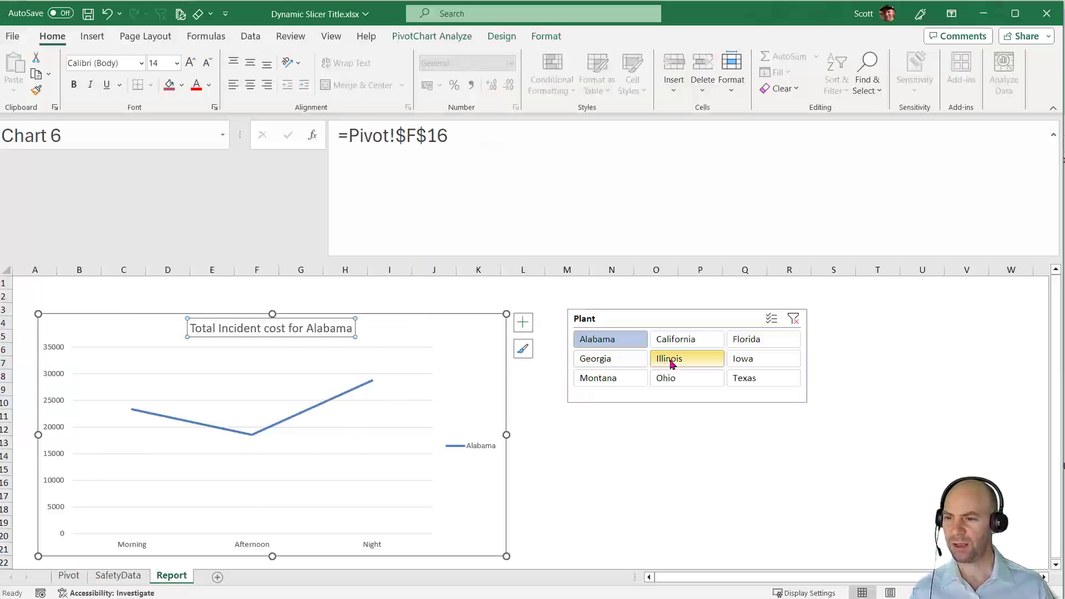
pyautogui.click(687, 359)
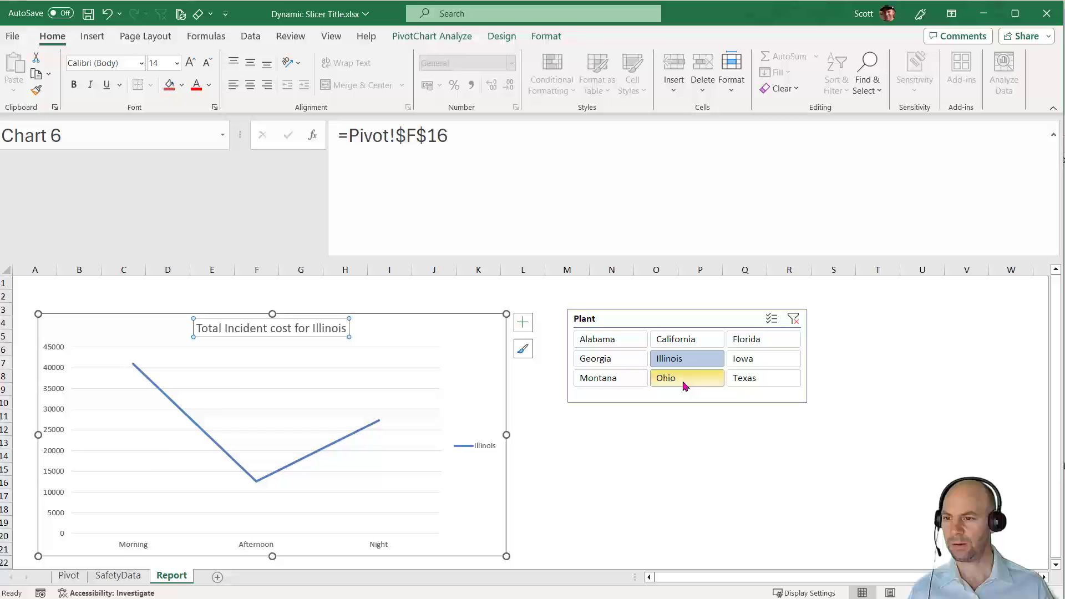
pyautogui.click(665, 377)
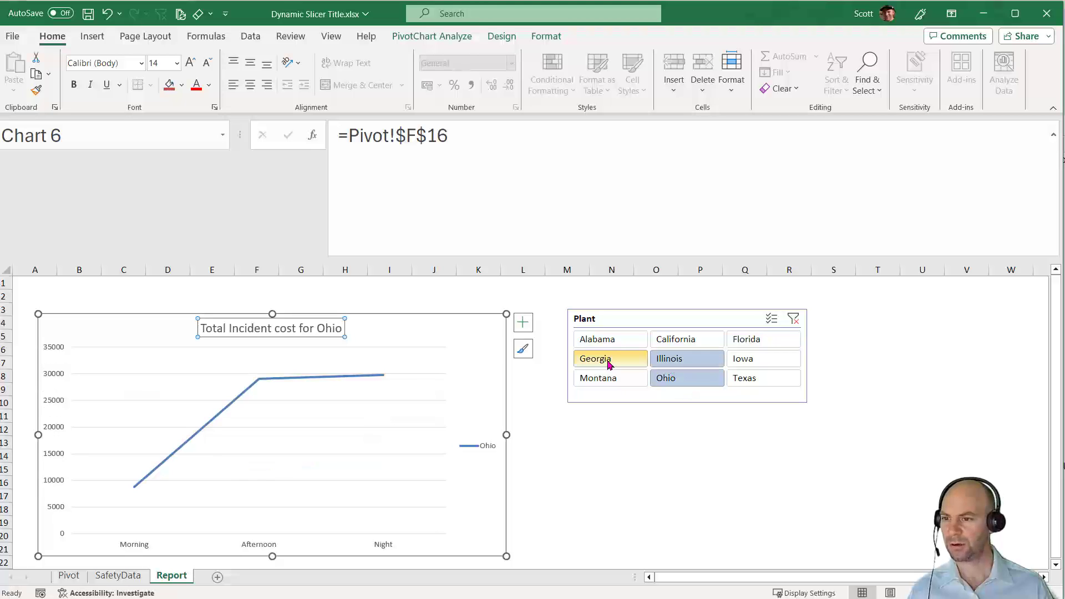
pyautogui.click(610, 359)
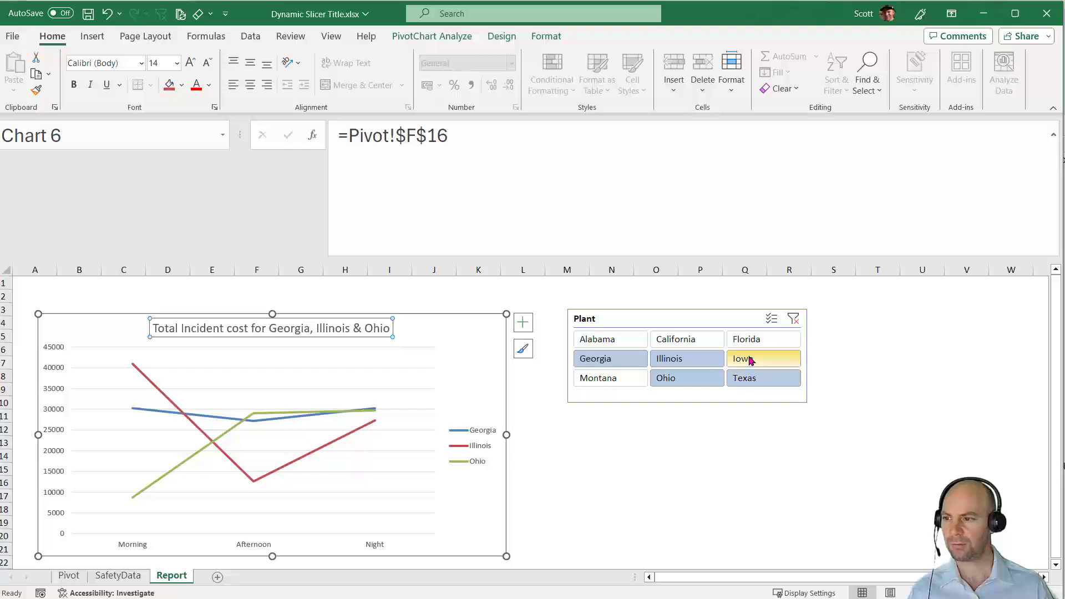
pyautogui.click(764, 358)
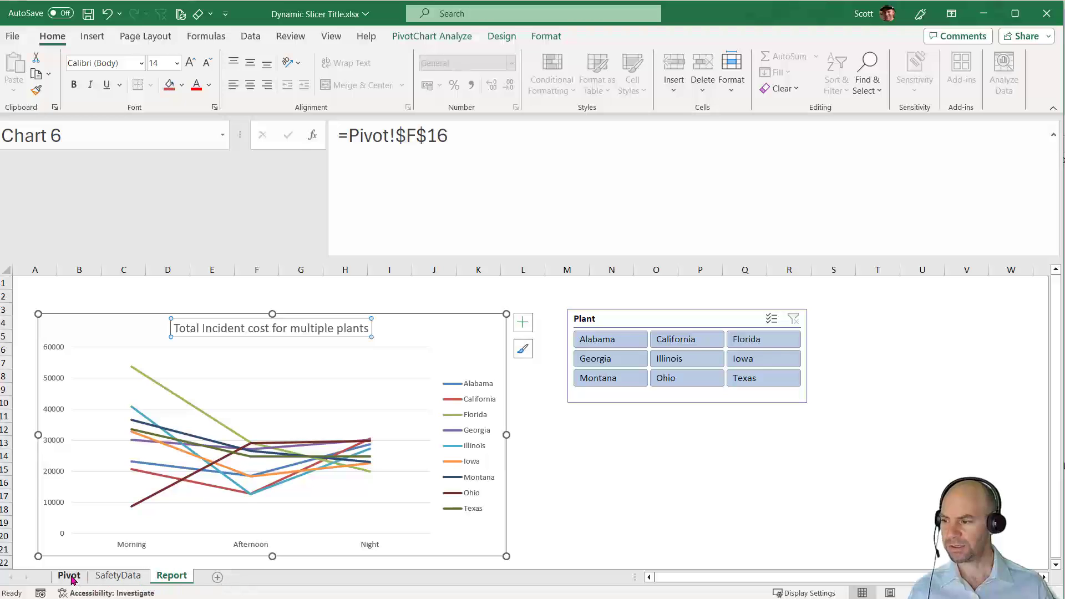
pyautogui.click(69, 575)
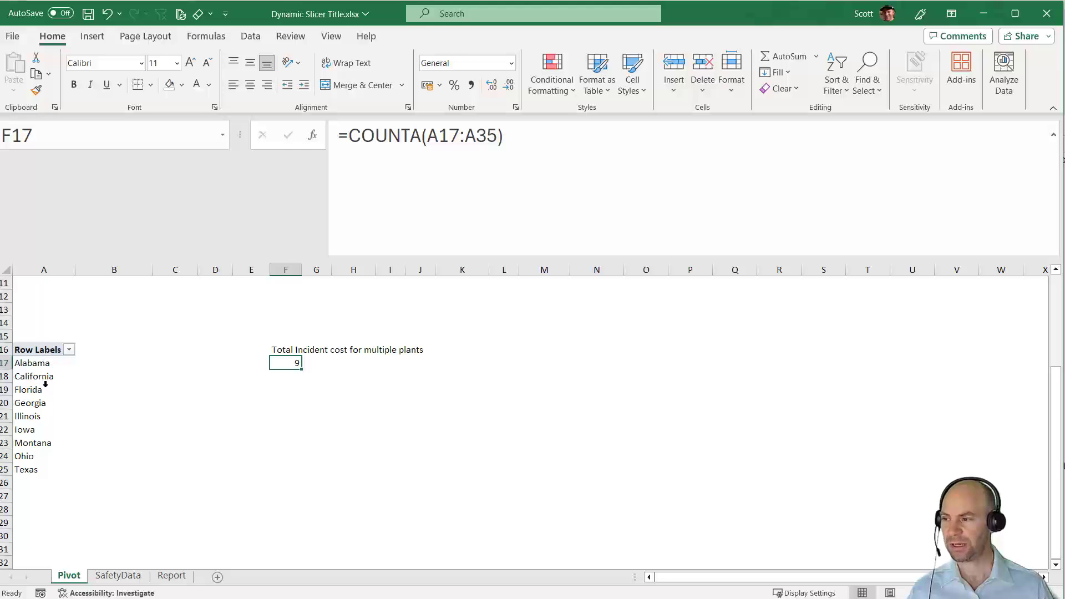
pyautogui.moveTo(40, 363)
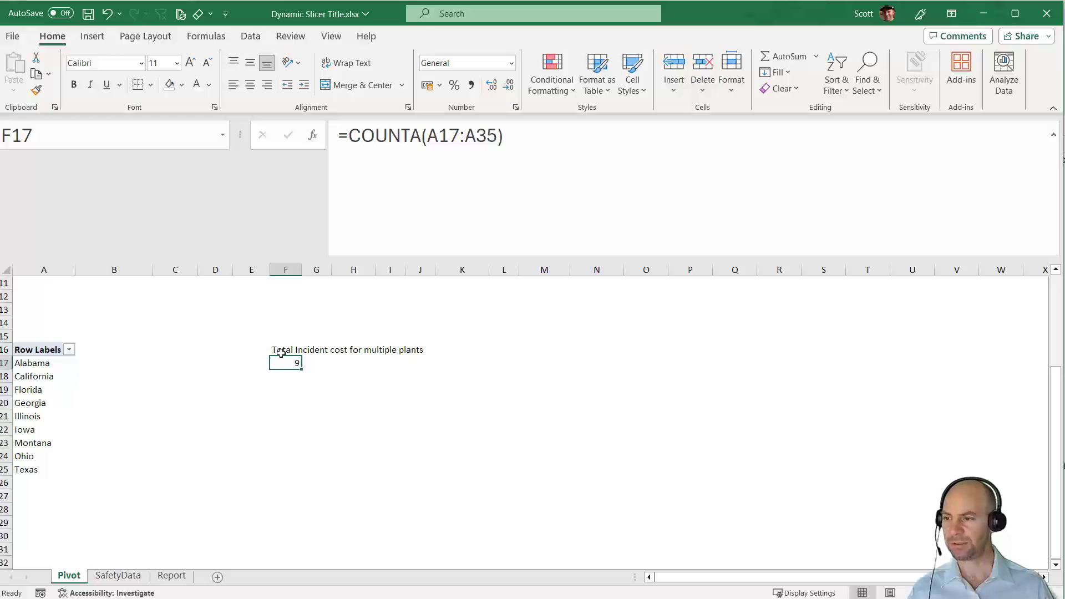
pyautogui.click(284, 349)
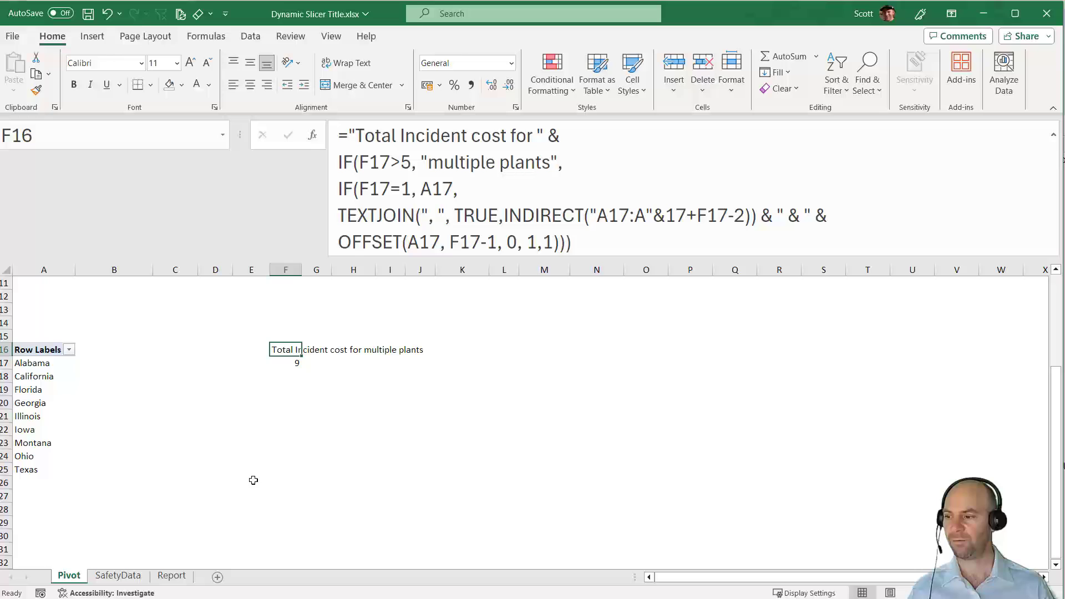
pyautogui.click(171, 575)
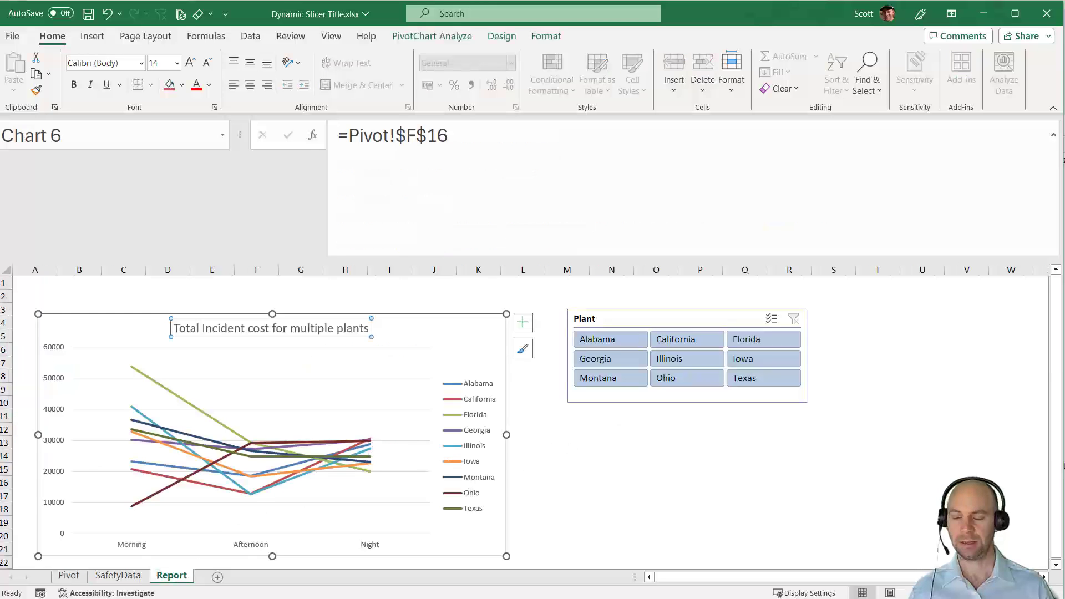